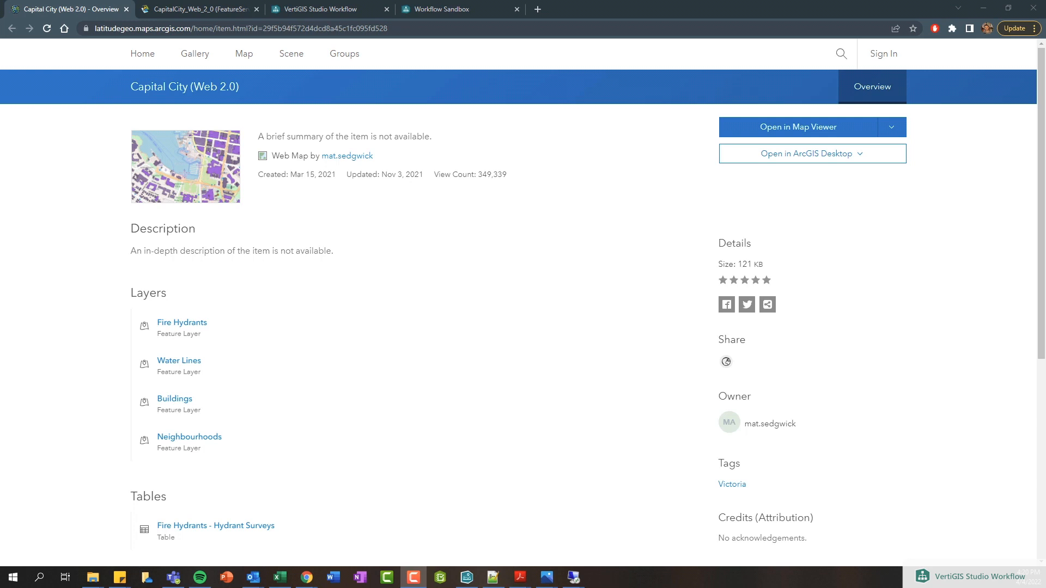
mouse_move(230, 405)
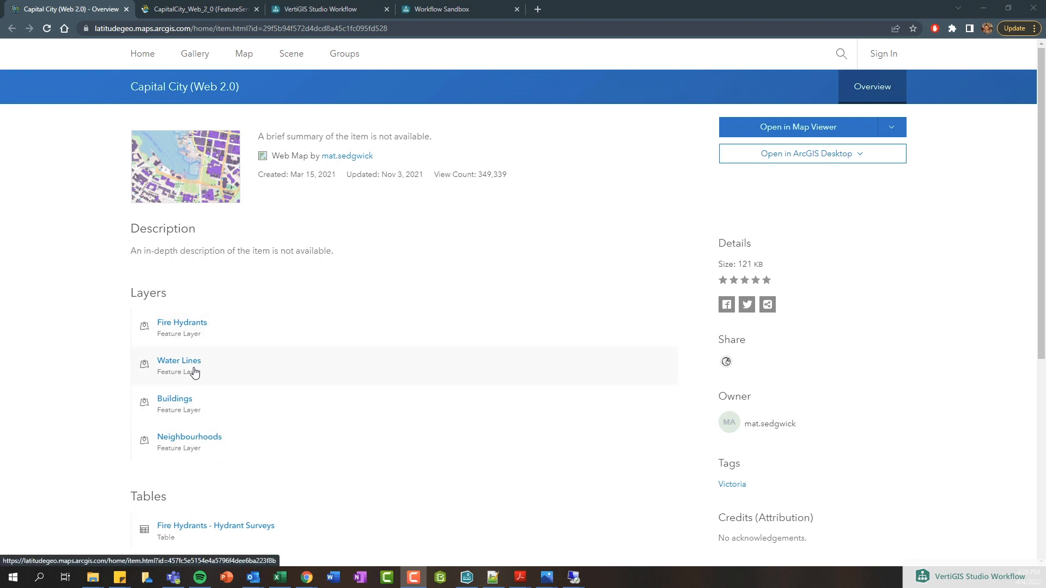
Step: Open the Water Lines item, then the Water_Lines layer page of CapitalCity_Web_2_0
left_click(178, 360)
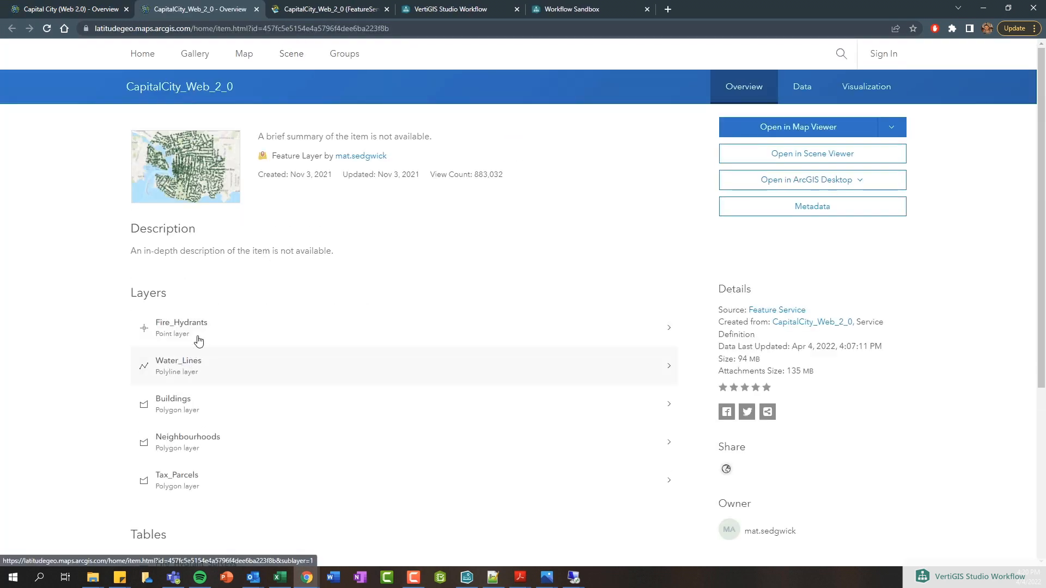
scroll("down", 3)
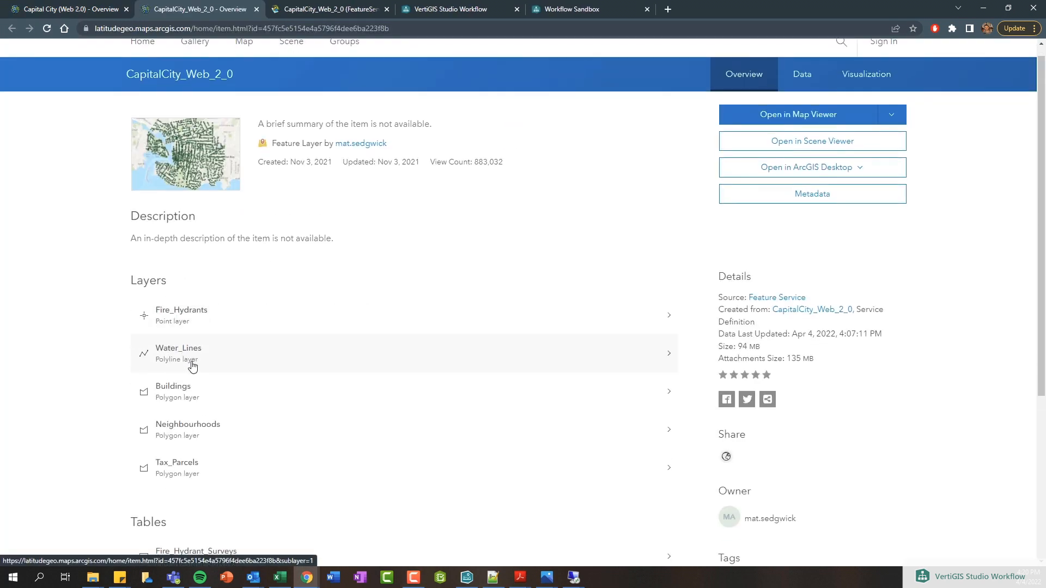
scroll("down", 3)
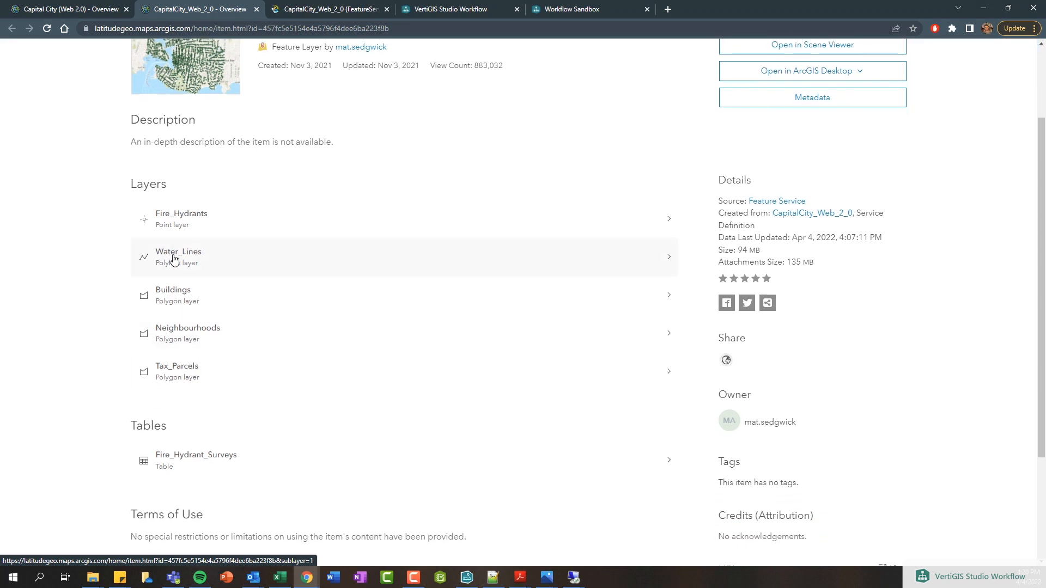
left_click(179, 257)
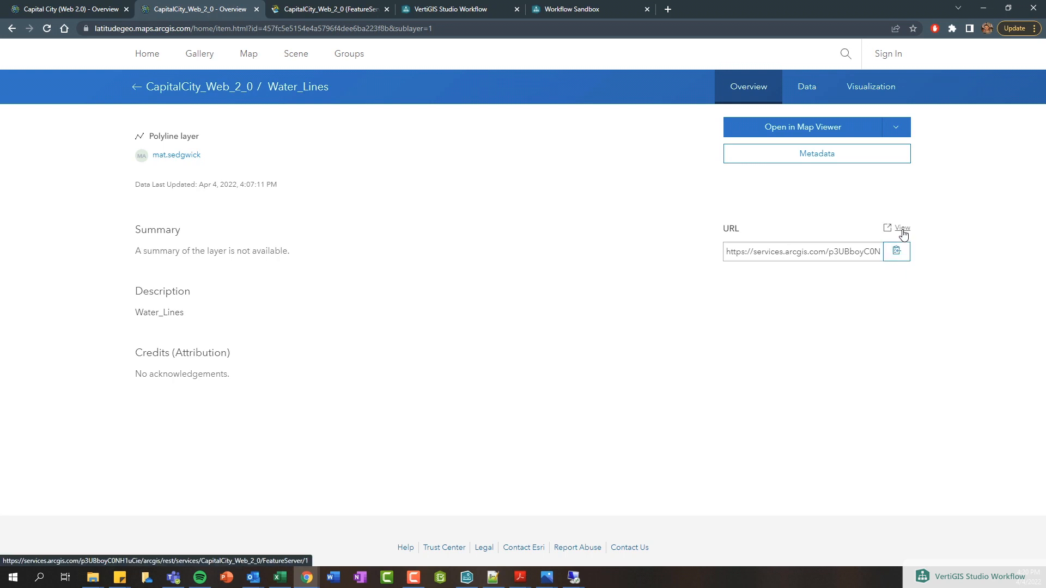
Step: Browse the REST directory via FeatureServer to the Water_Lines (ID 1) field list
left_click(902, 228)
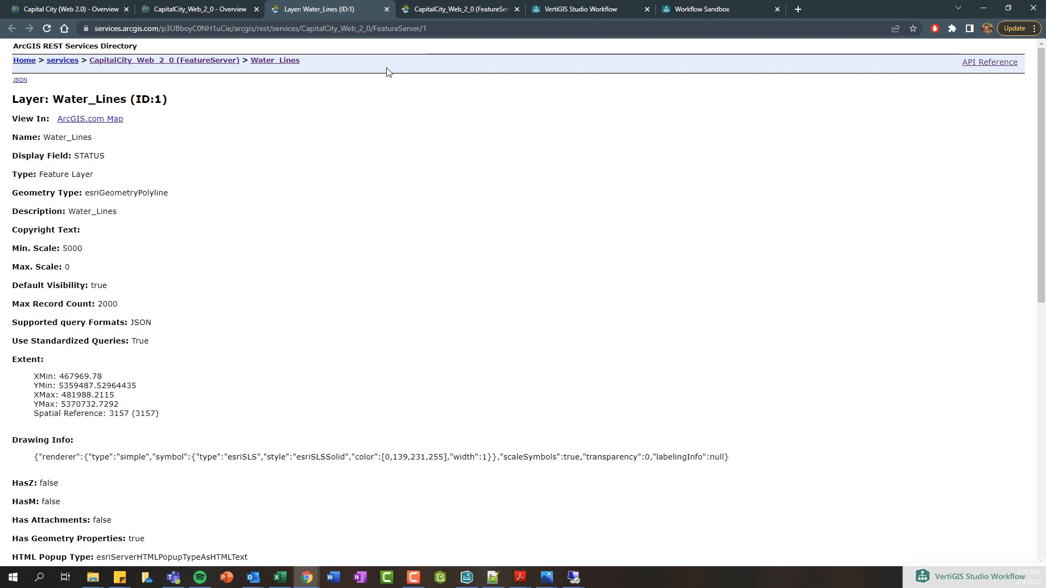
left_click(163, 60)
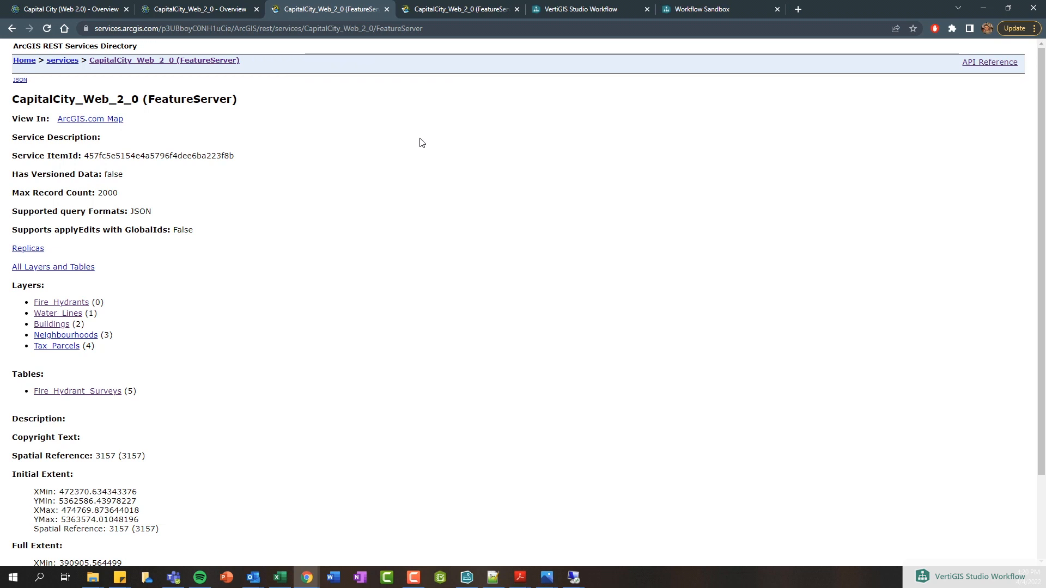
mouse_move(58, 314)
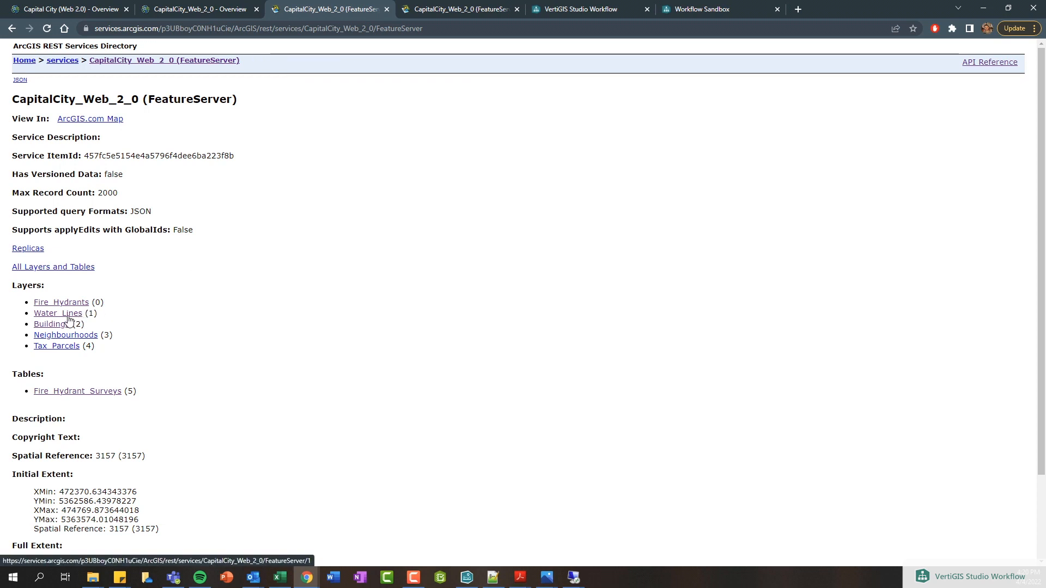
left_click(58, 314)
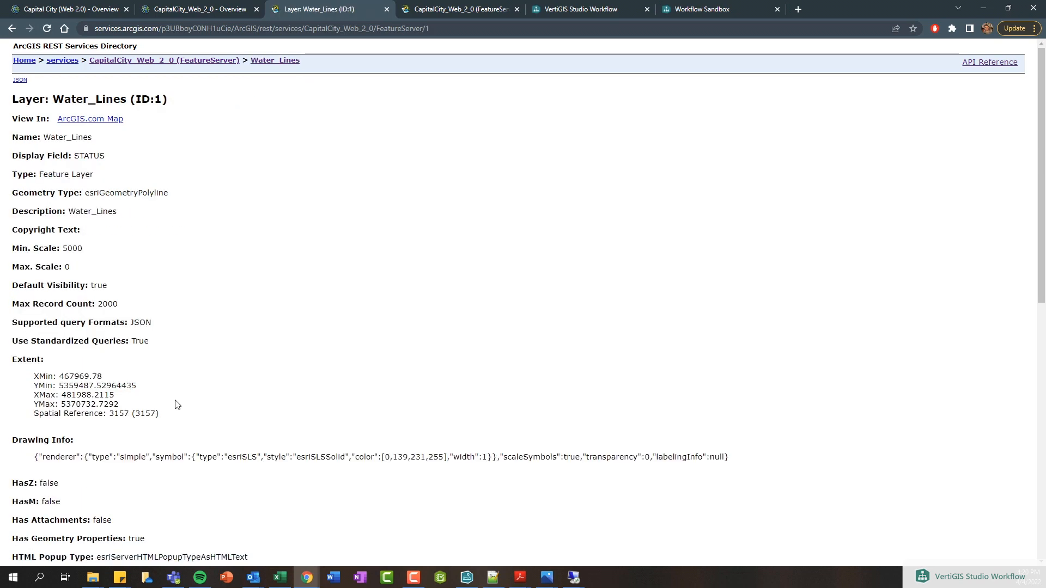
scroll("down", 3)
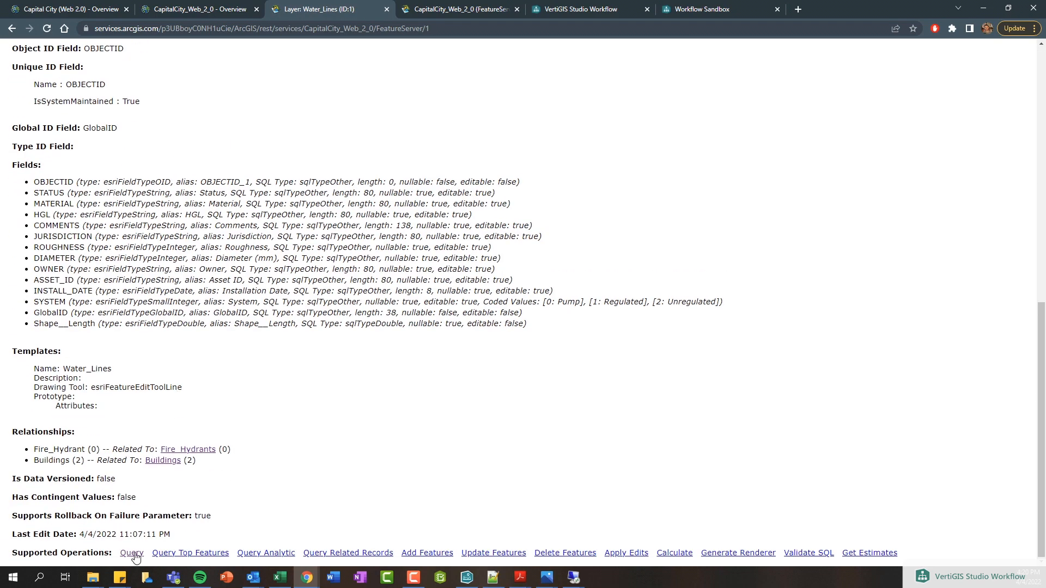
mouse_move(131, 555)
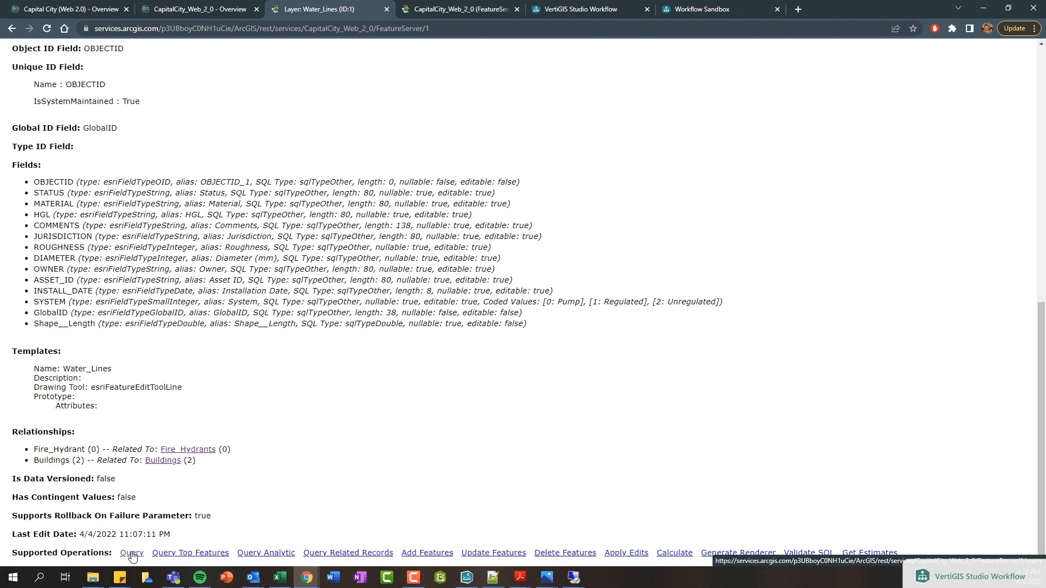
Step: Query Water_Lines with Where 1=1 and all Out Fields, submitting via Query (GET)
left_click(131, 552)
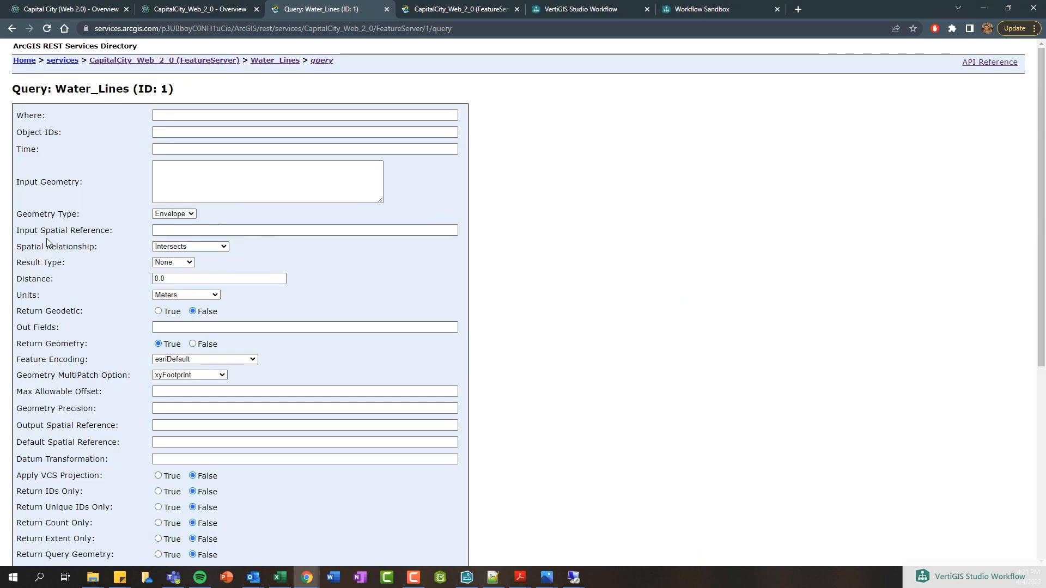
left_click(304, 115)
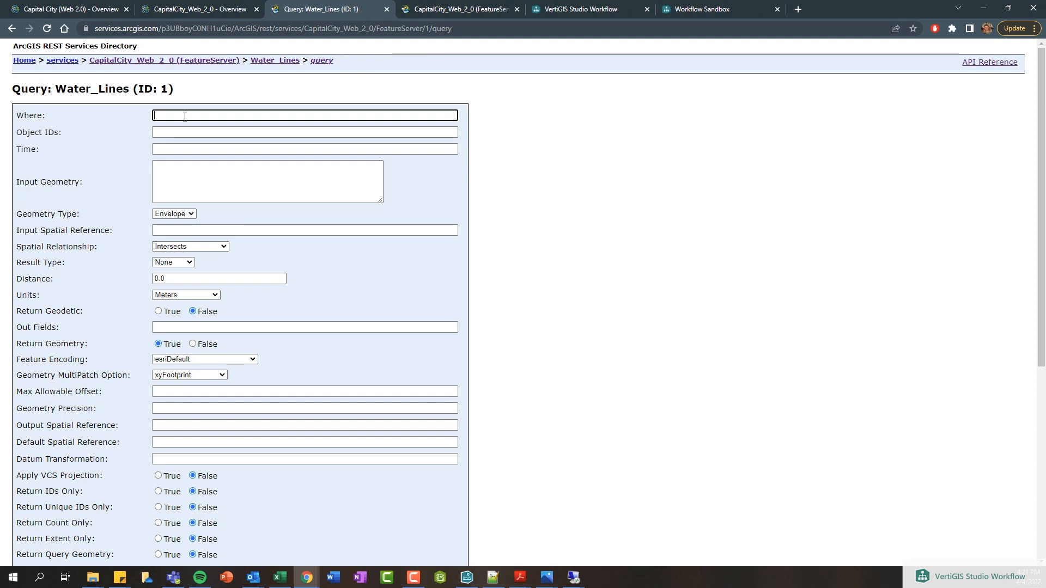
type("1=1")
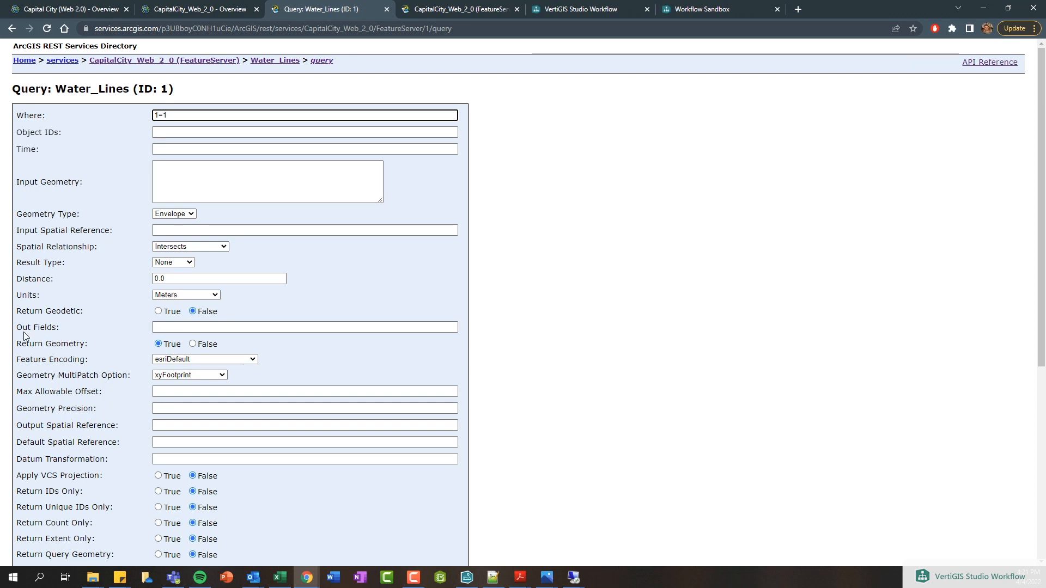
left_click(304, 327)
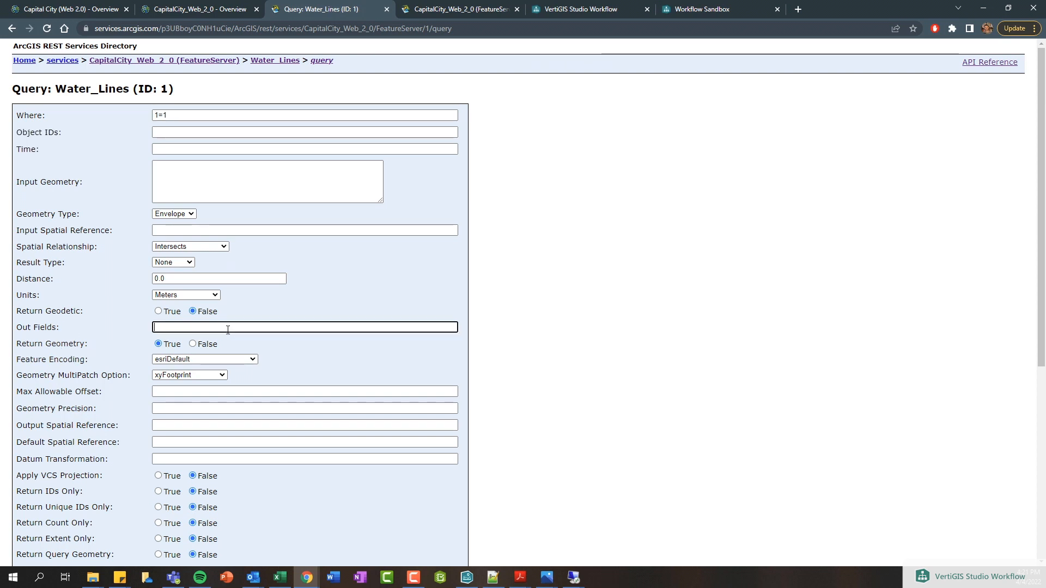
type("1")
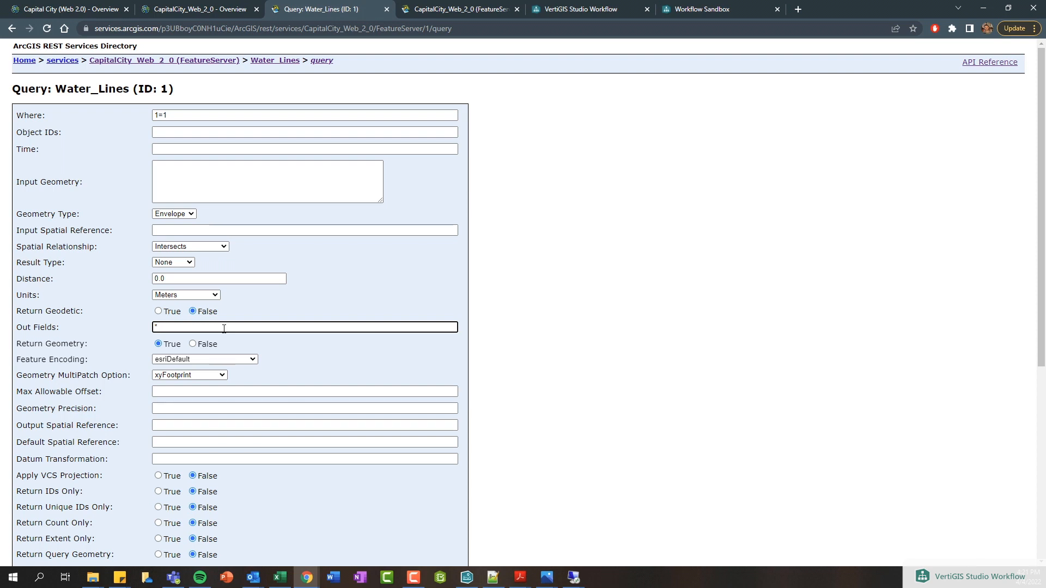
scroll("down", 3)
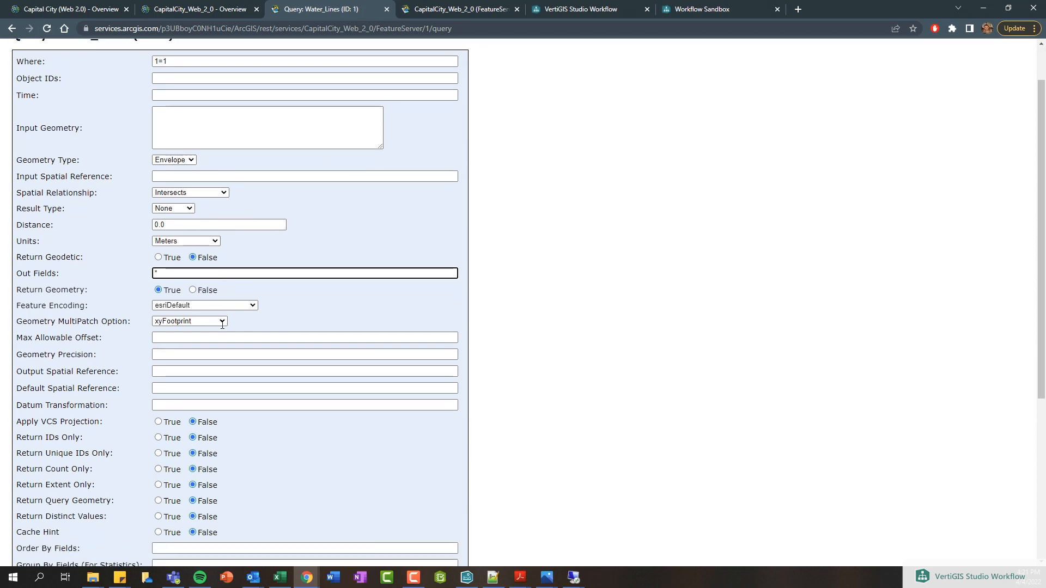
scroll("down", 3)
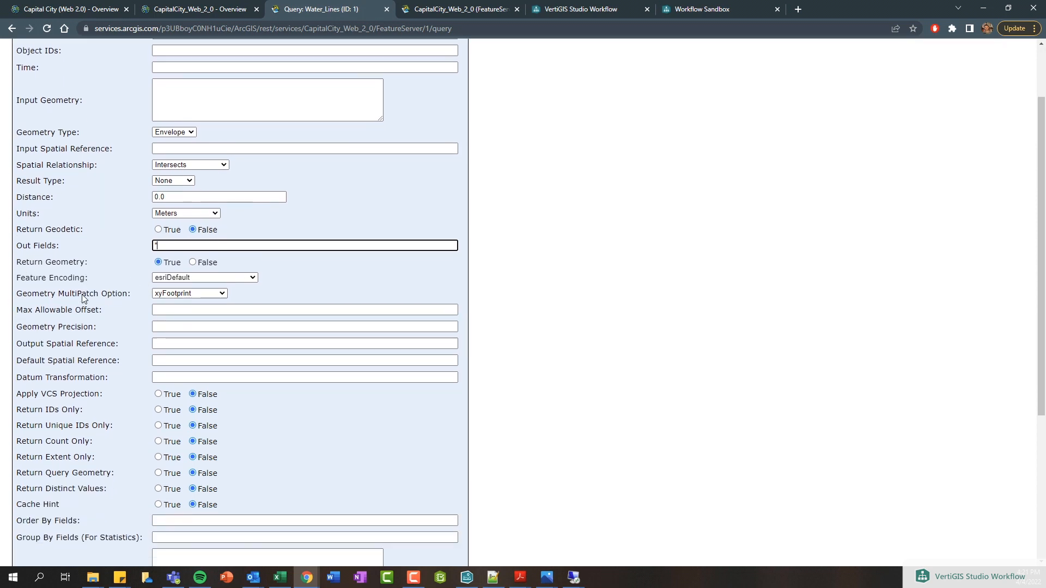
scroll("down", 3)
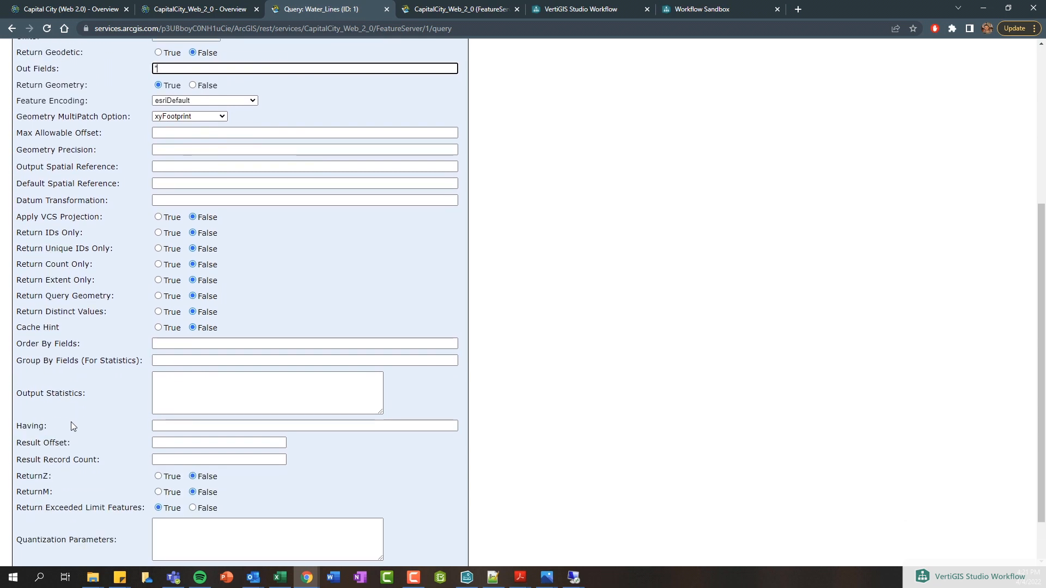
scroll("down", 3)
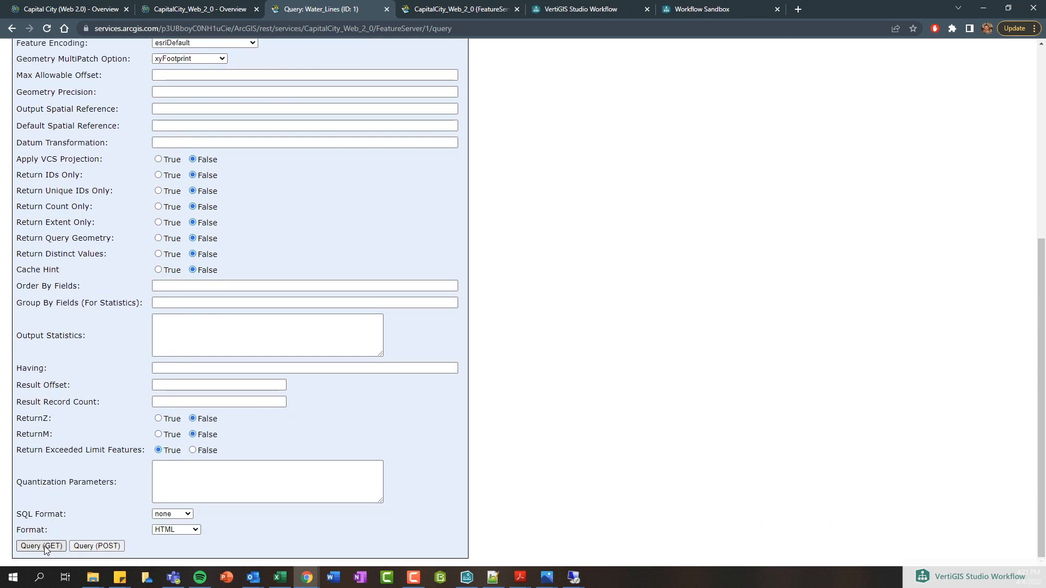
left_click(40, 546)
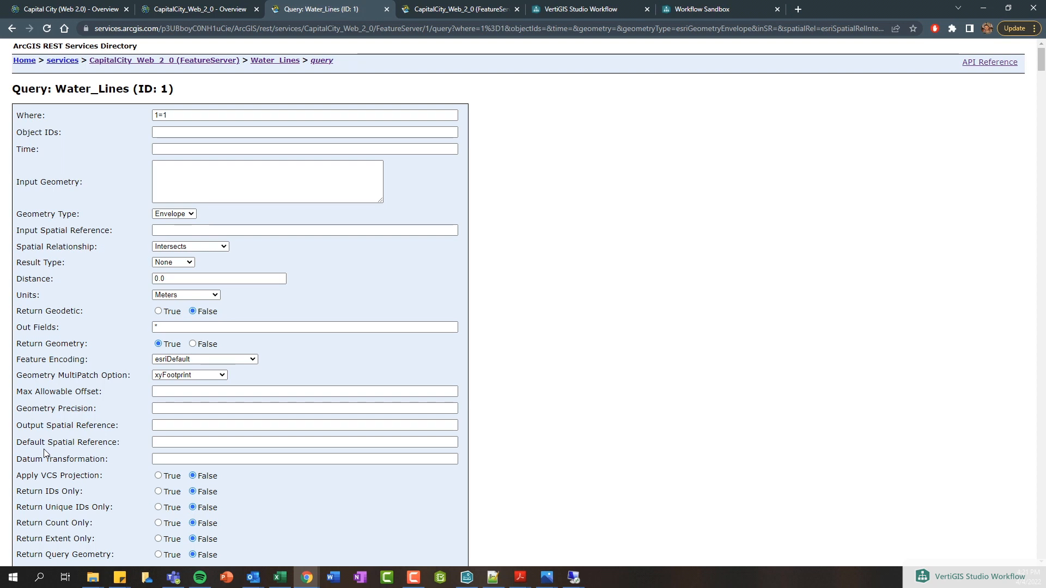
Step: Note the 2000-result count and rerun the query with Out Fields set to MATERIAL
scroll("down", 3)
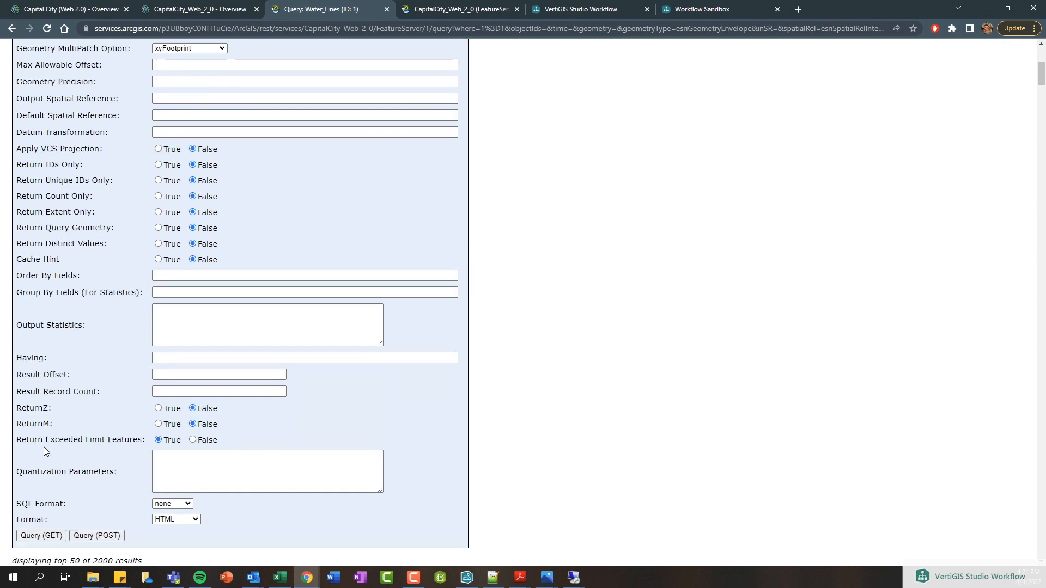
scroll("down", 3)
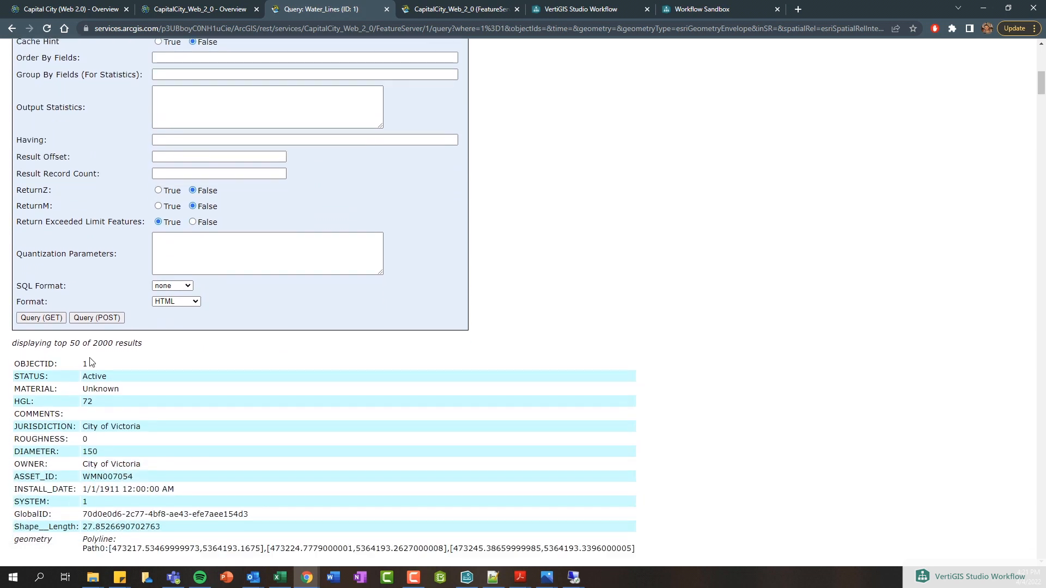
double_click(103, 343)
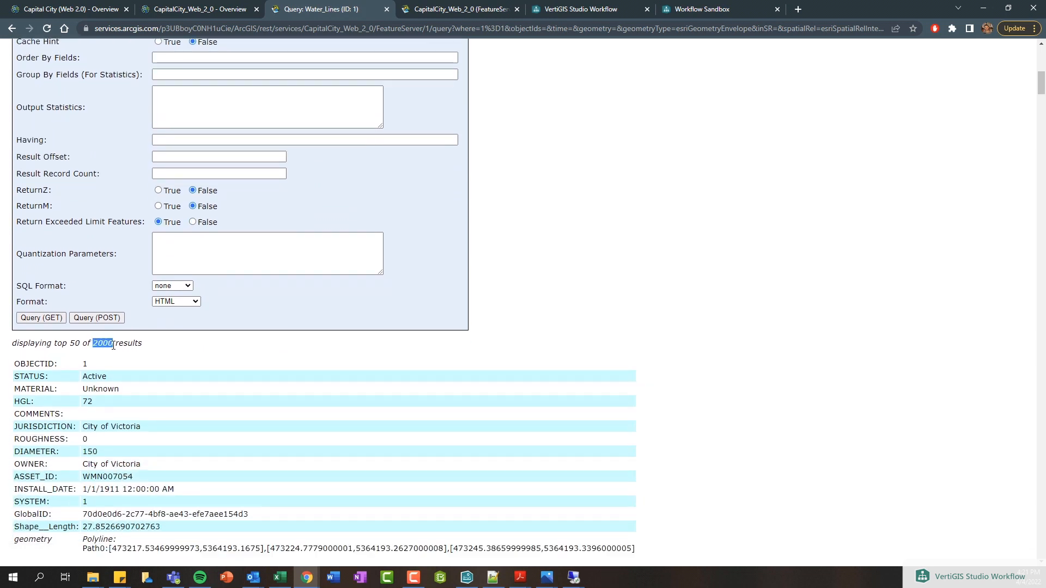
mouse_move(118, 346)
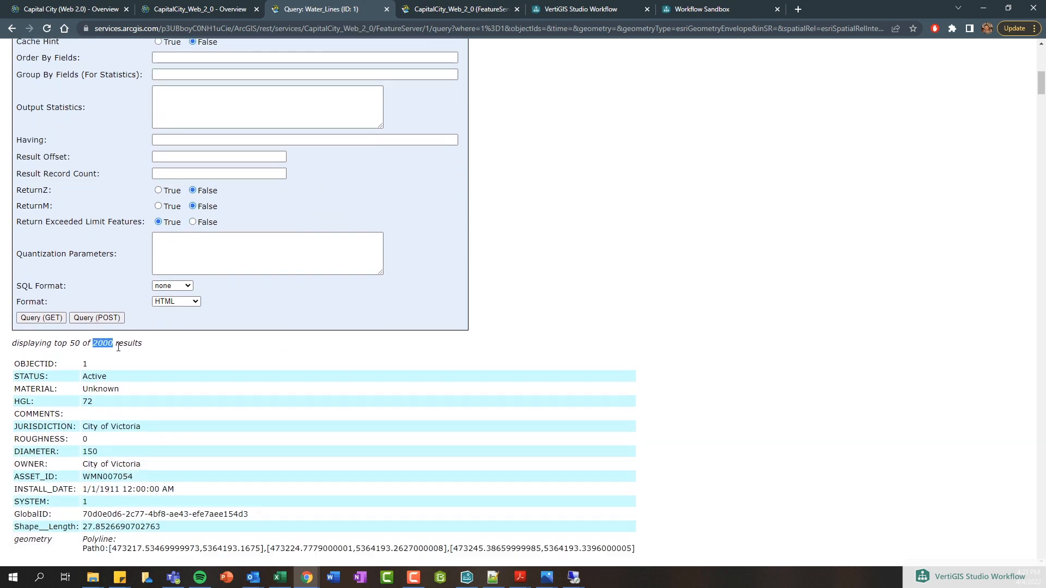
scroll("down", 3)
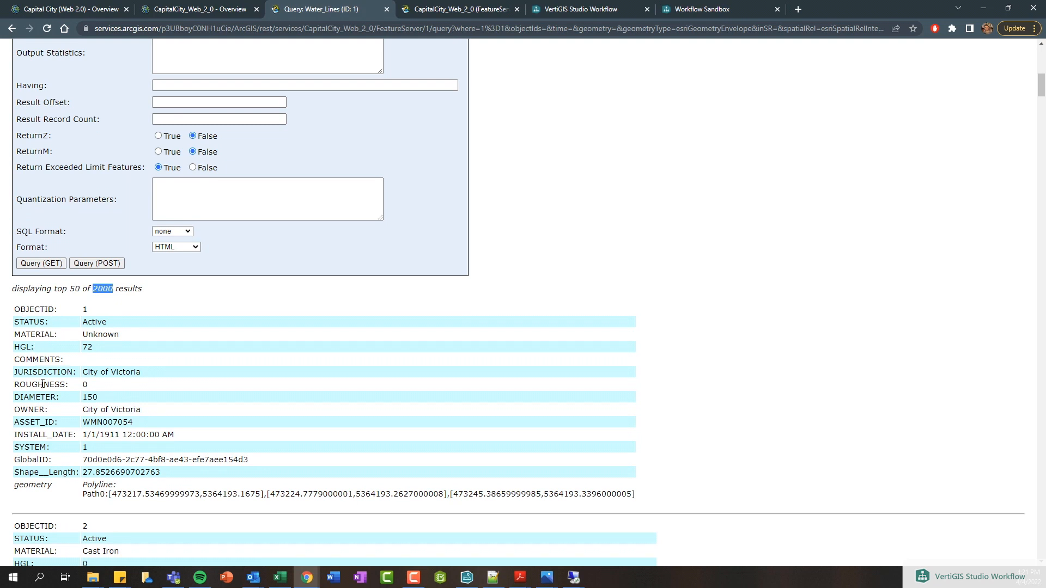
mouse_move(33, 414)
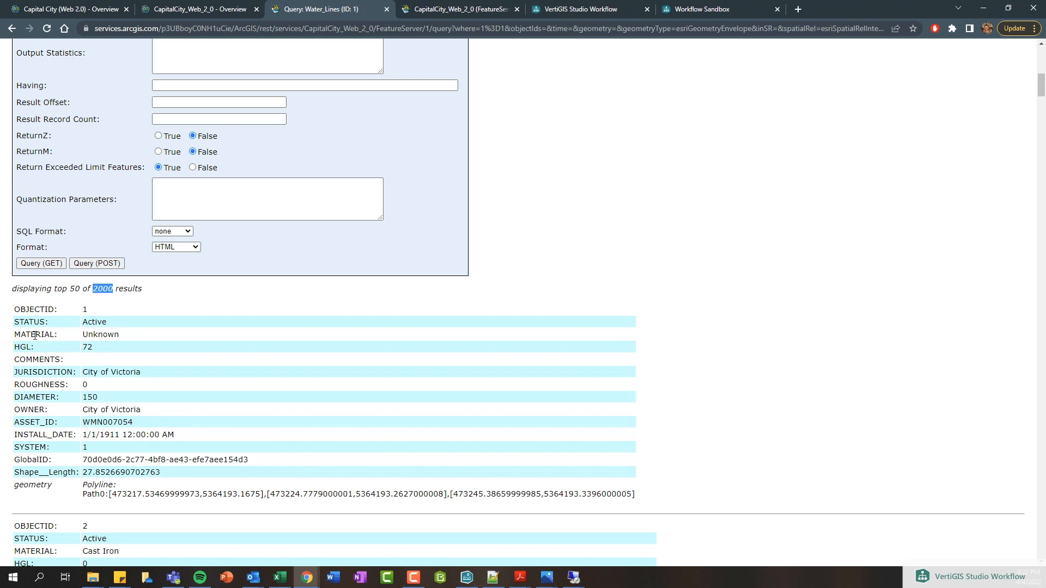
double_click(36, 334)
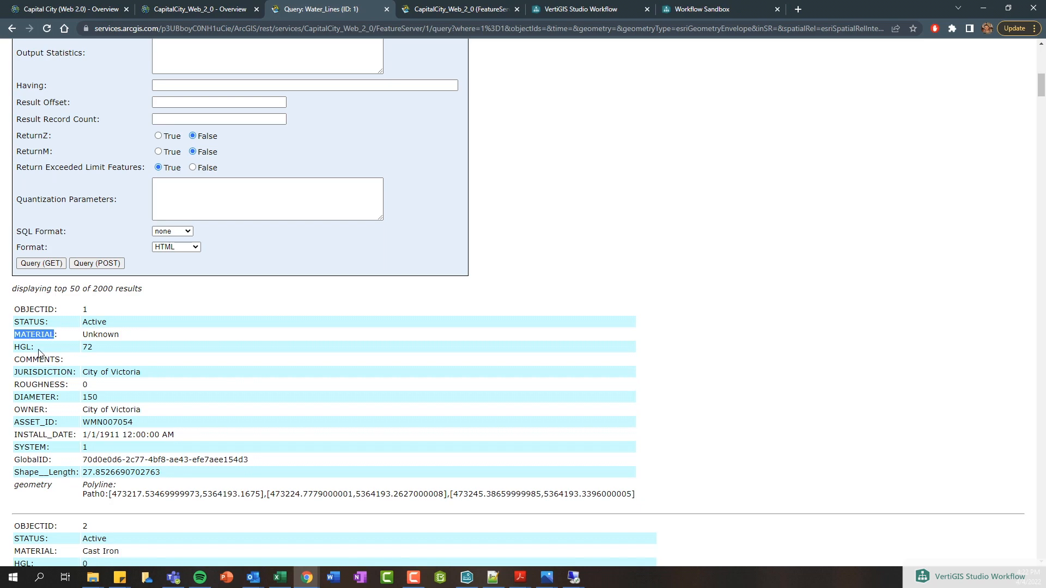
scroll("up", 3)
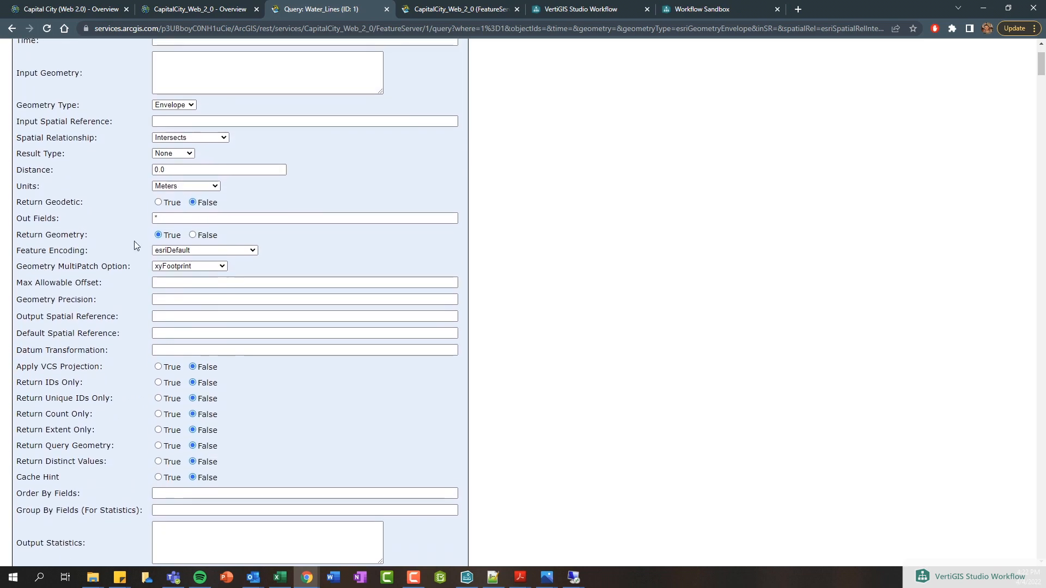
type("MATERIAL")
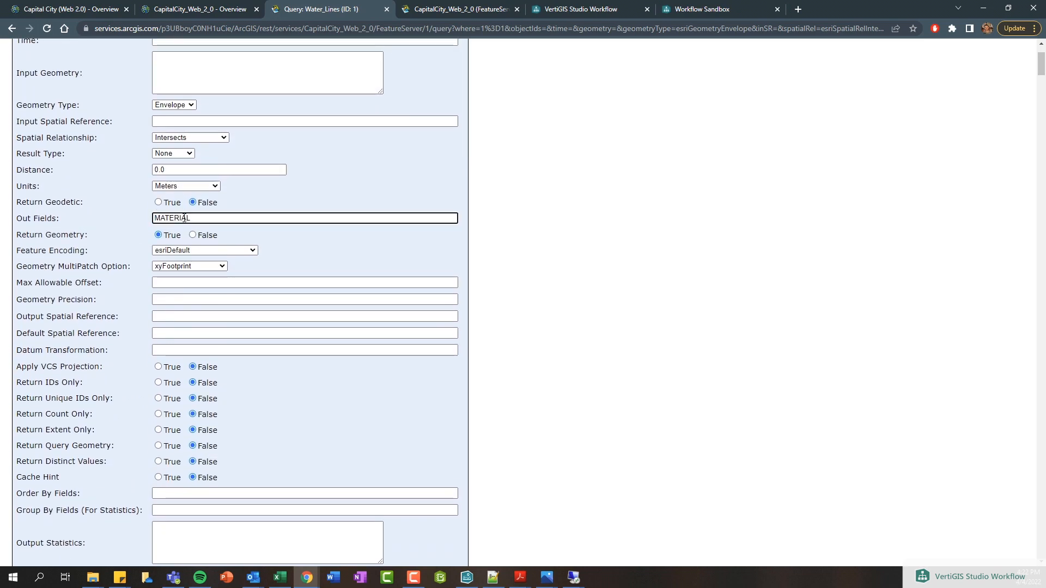
left_click(40, 481)
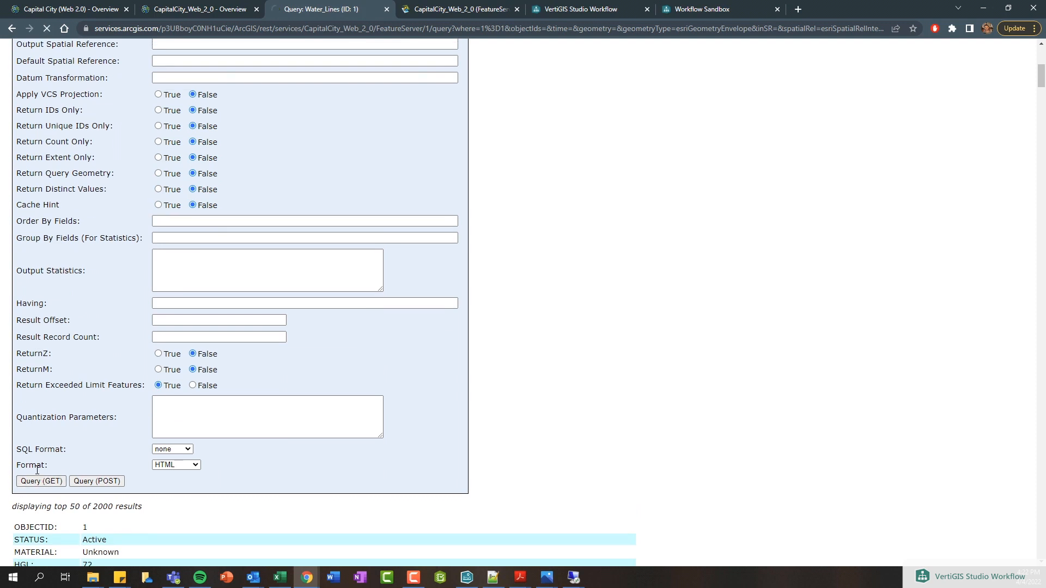
scroll("down", 3)
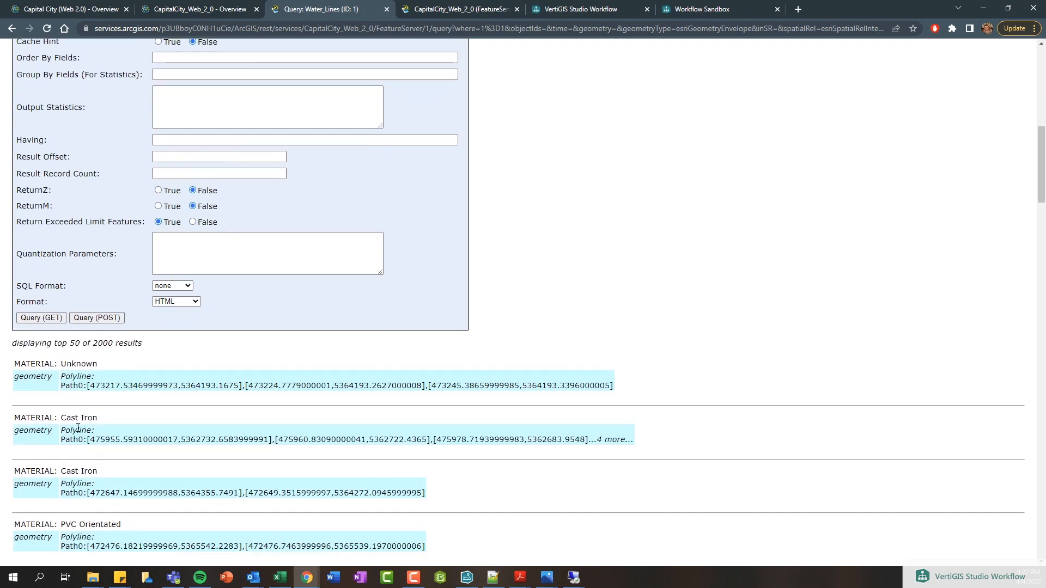
scroll("down", 3)
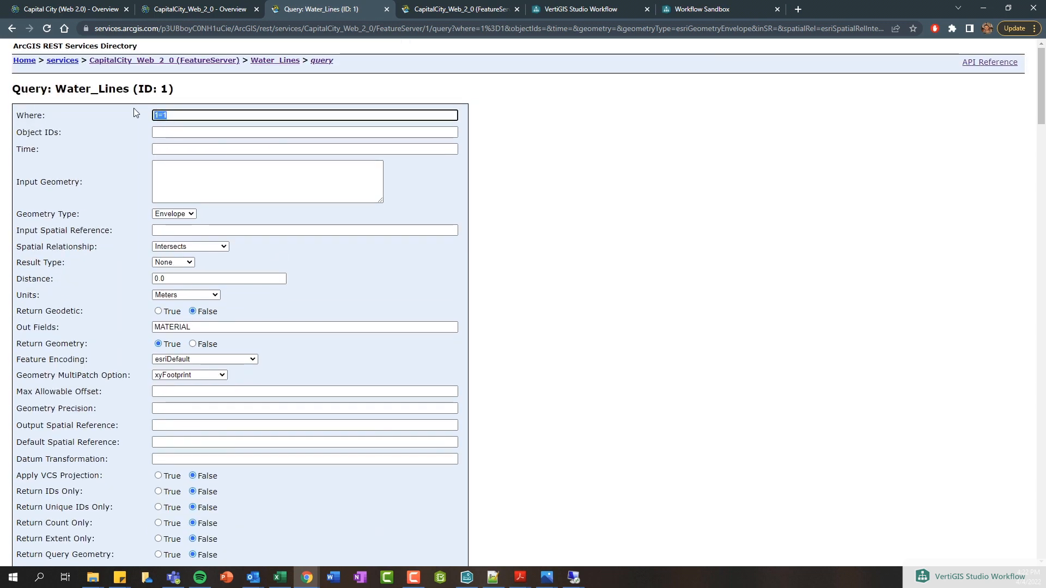
Step: Filter the query with Where MATERIAL = 'Cast Iron' and note the 1224 results
type("MATERIAL =")
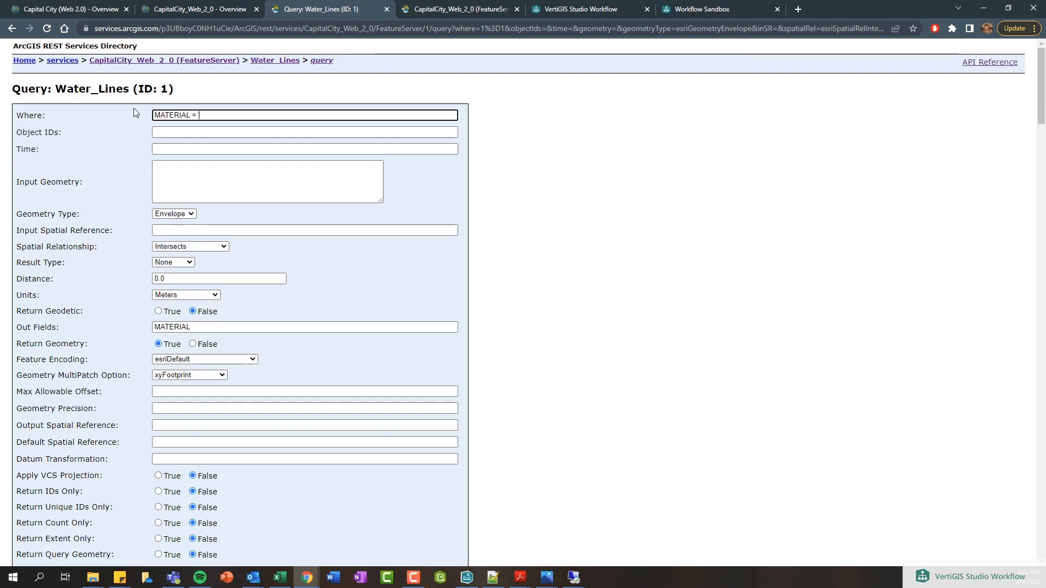
type("'MA")
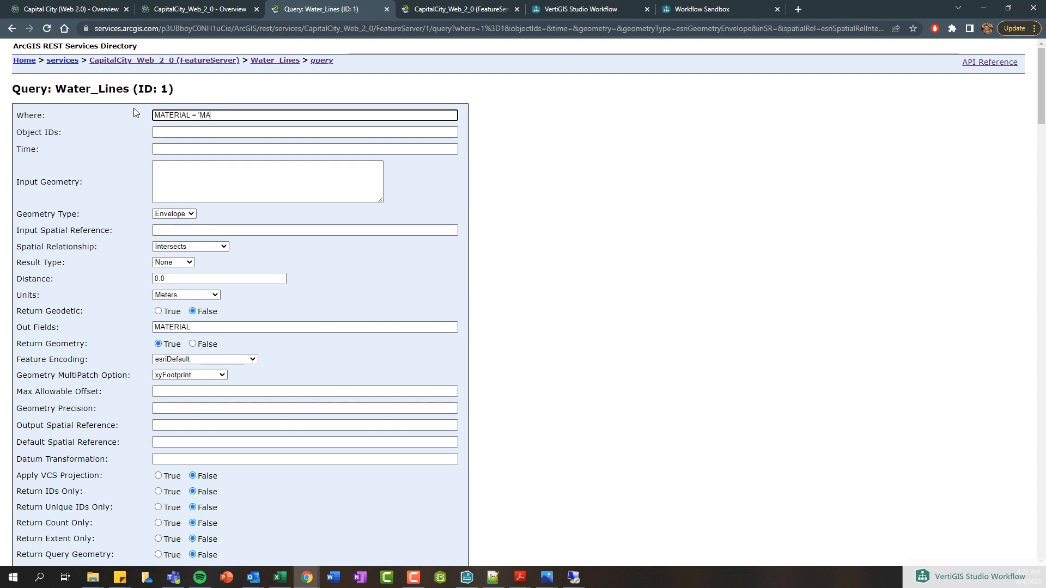
type("Cast Iron")
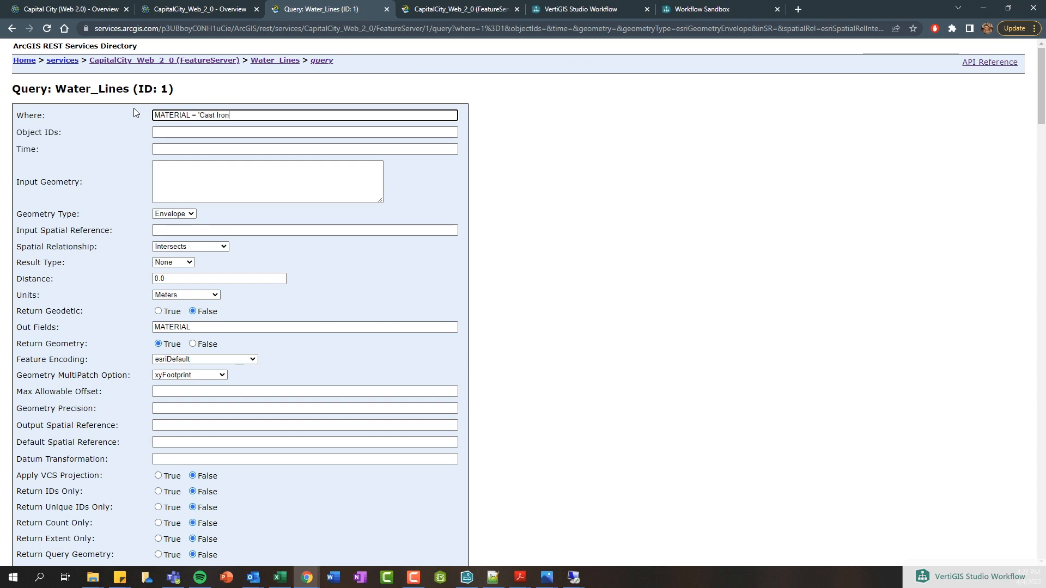
type("'")
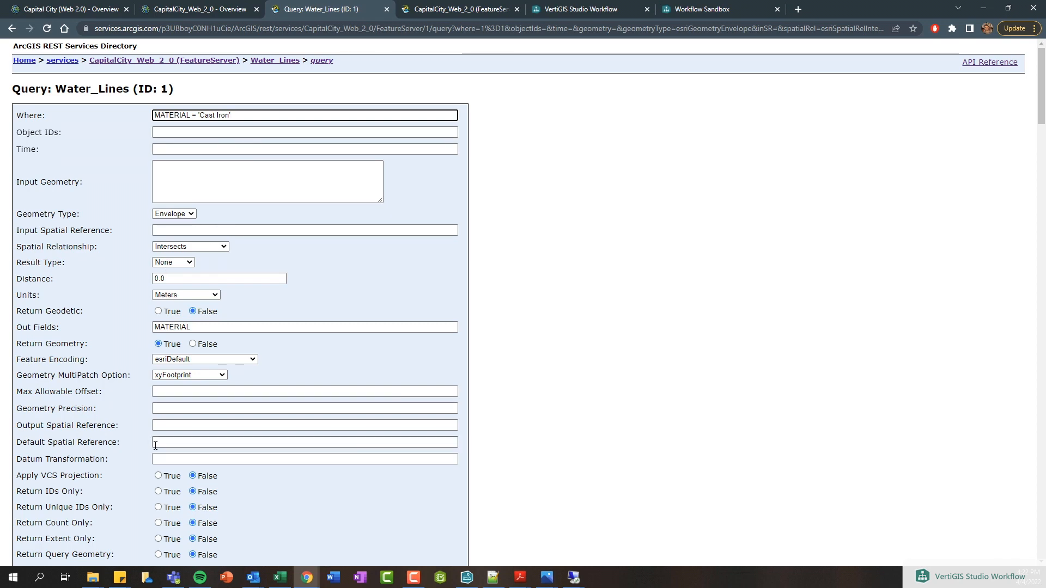
left_click(39, 428)
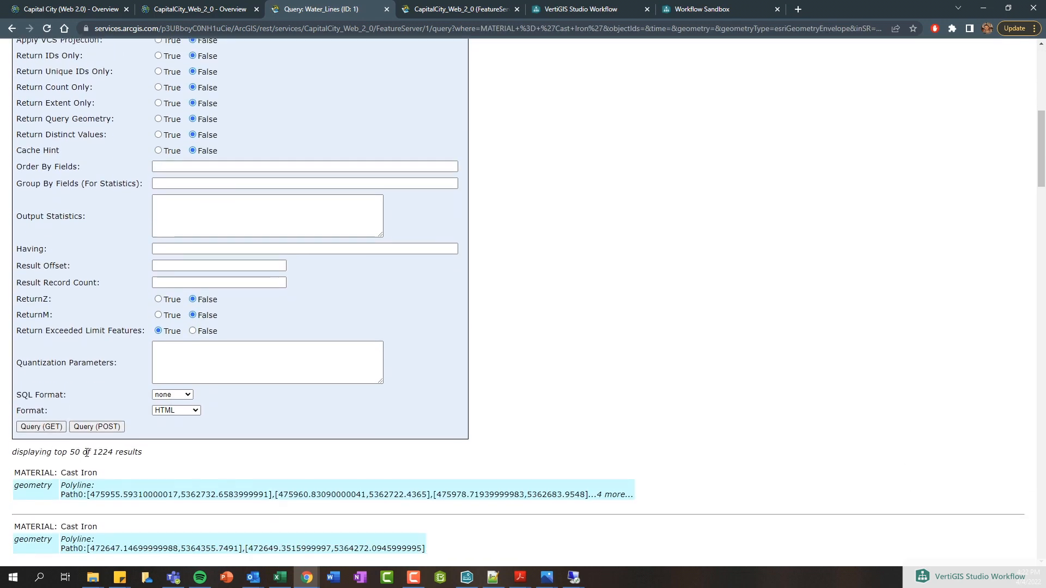
double_click(101, 451)
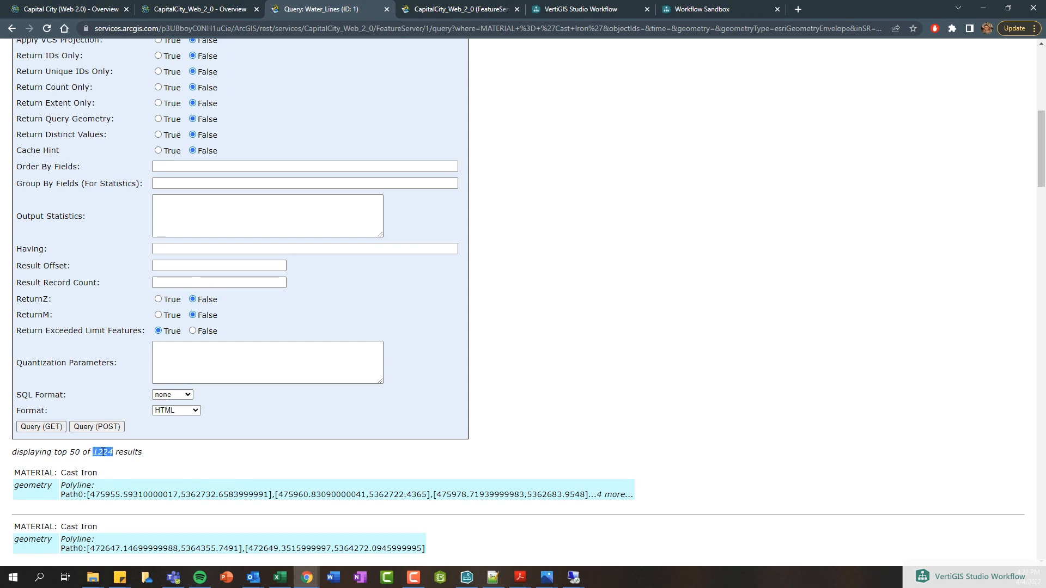
scroll("down", 3)
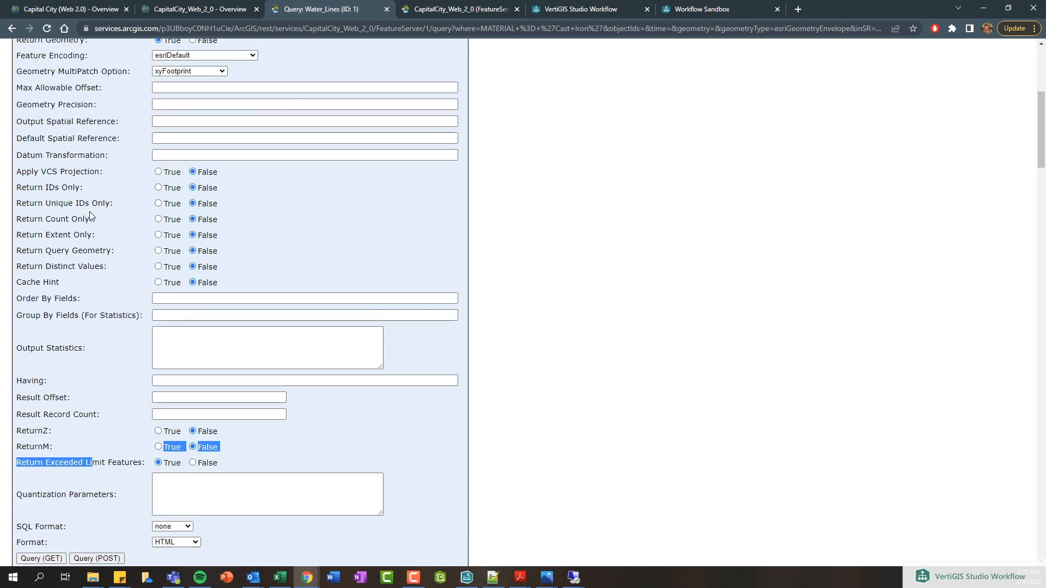
scroll("up", 3)
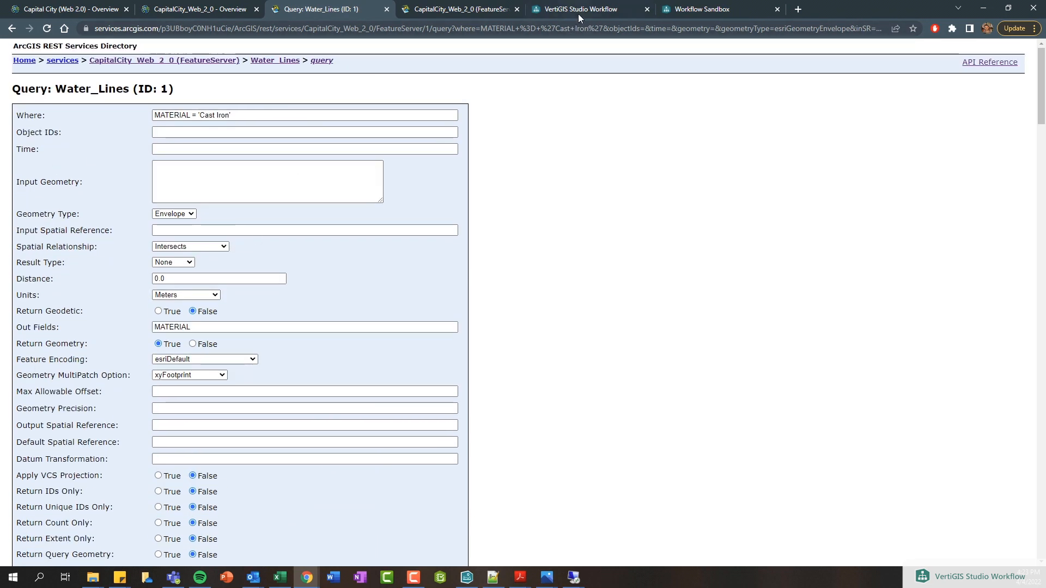
Step: Find Query Layer in the Toolbox and place it below Start
left_click(589, 9)
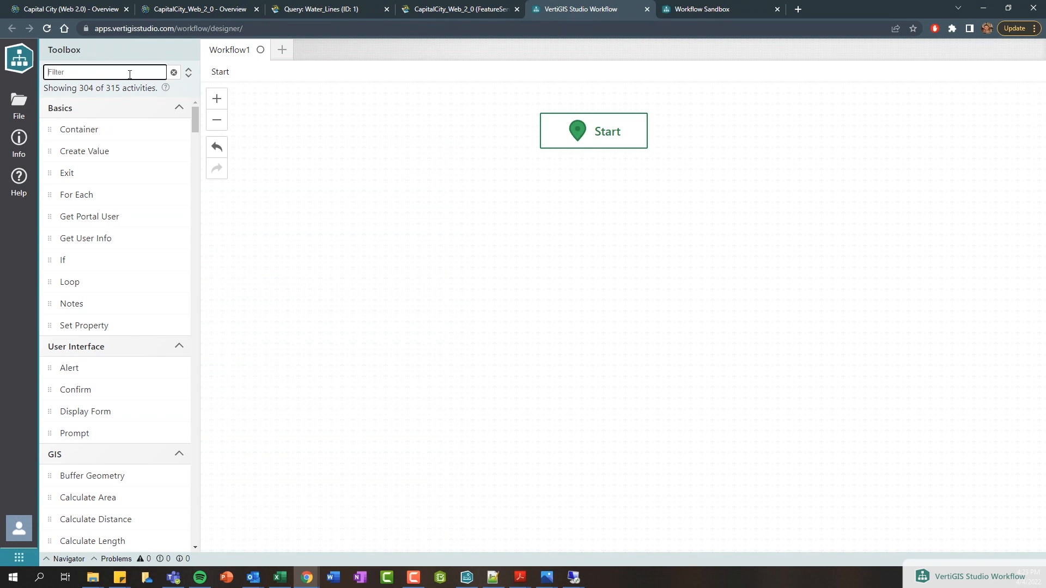
type("query")
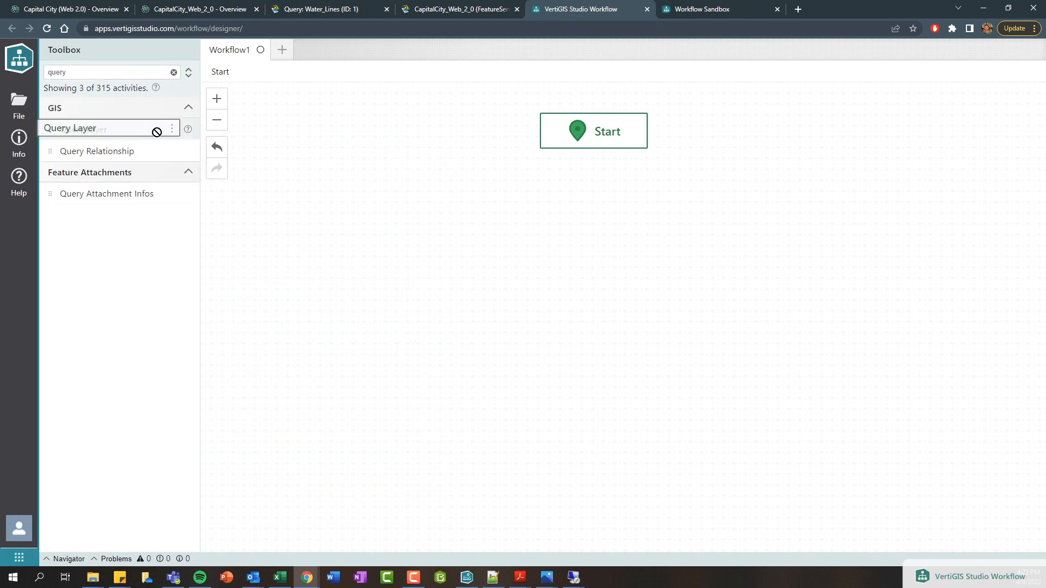
left_click_drag(70, 128, 599, 237)
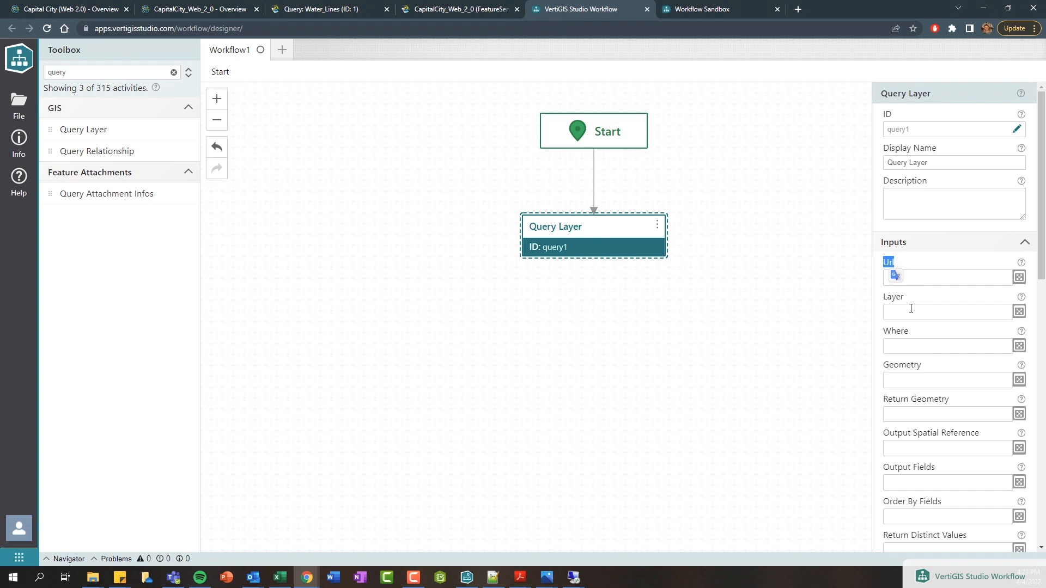
Step: Review the Layer, Where, Output Fields and Return Distinct Values inputs, then return to the query page
left_click(947, 312)
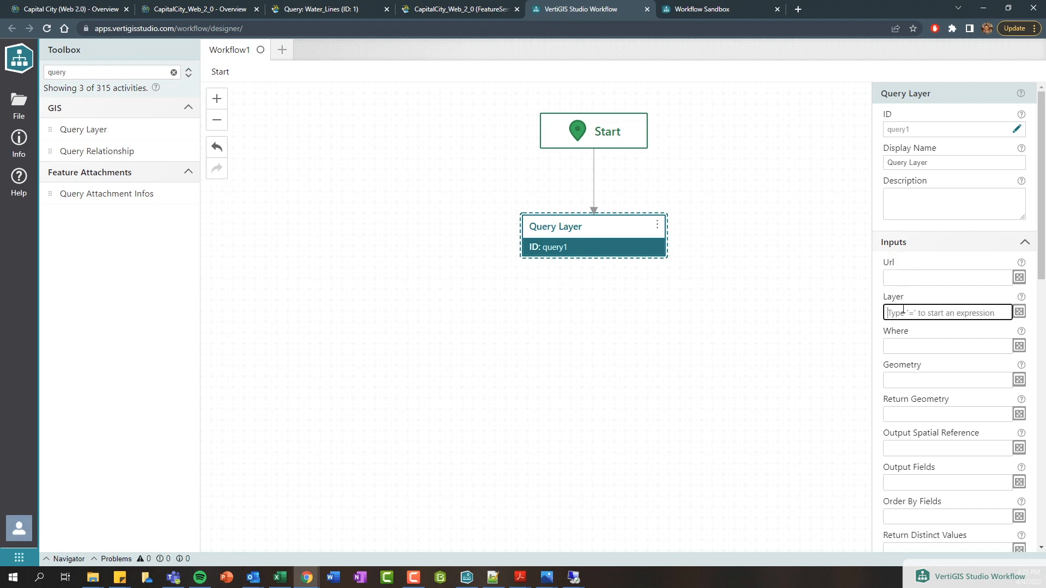
mouse_move(887, 308)
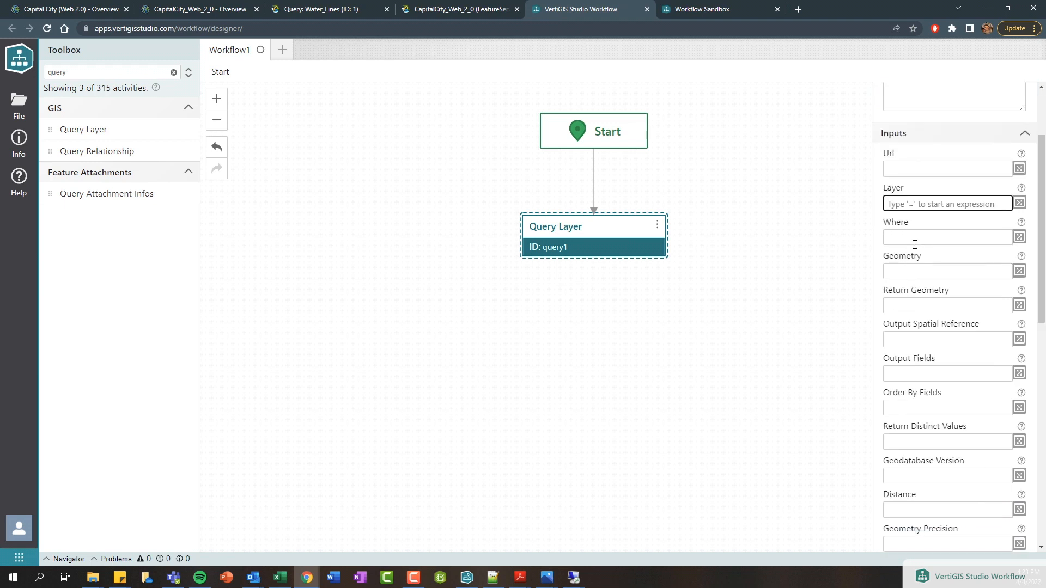
mouse_move(908, 408)
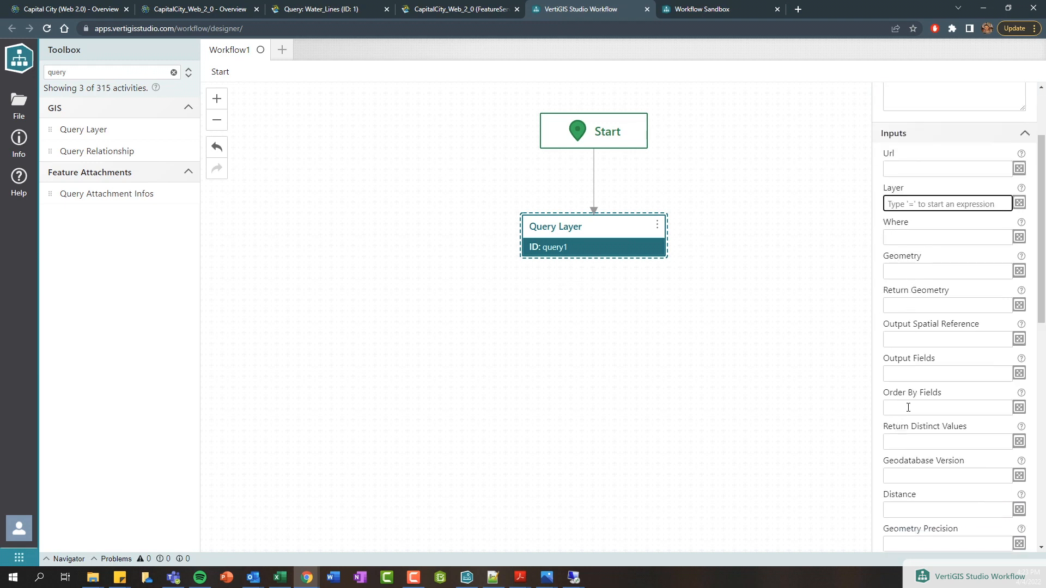
left_click(947, 238)
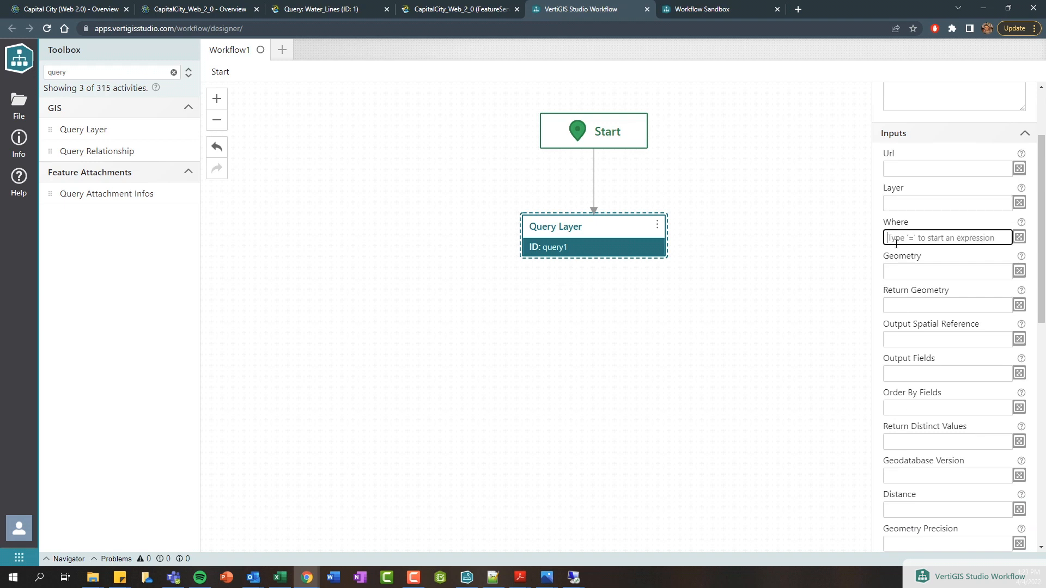
left_click(947, 305)
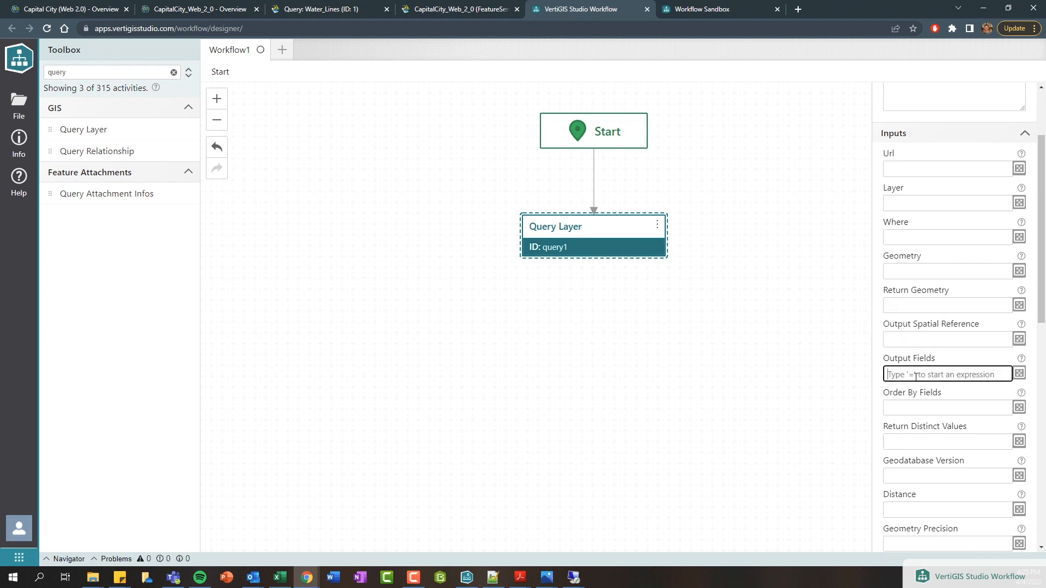
left_click(946, 442)
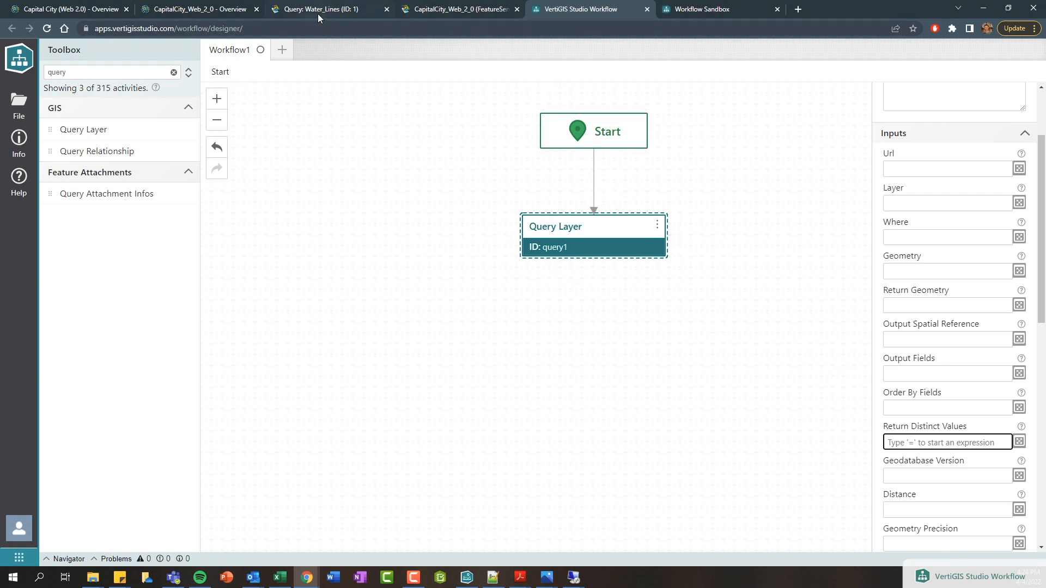
mouse_move(327, 9)
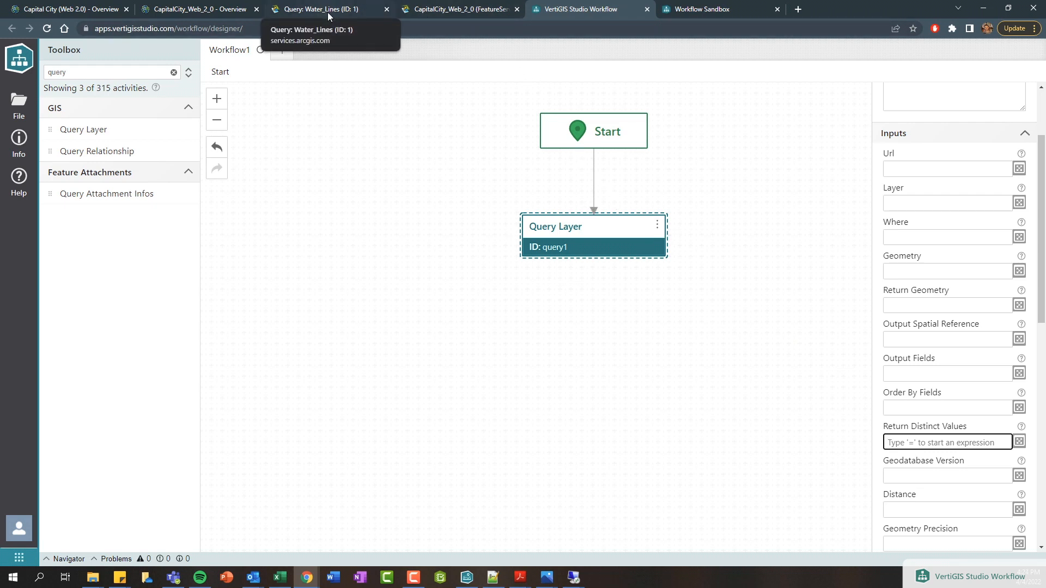
left_click(327, 9)
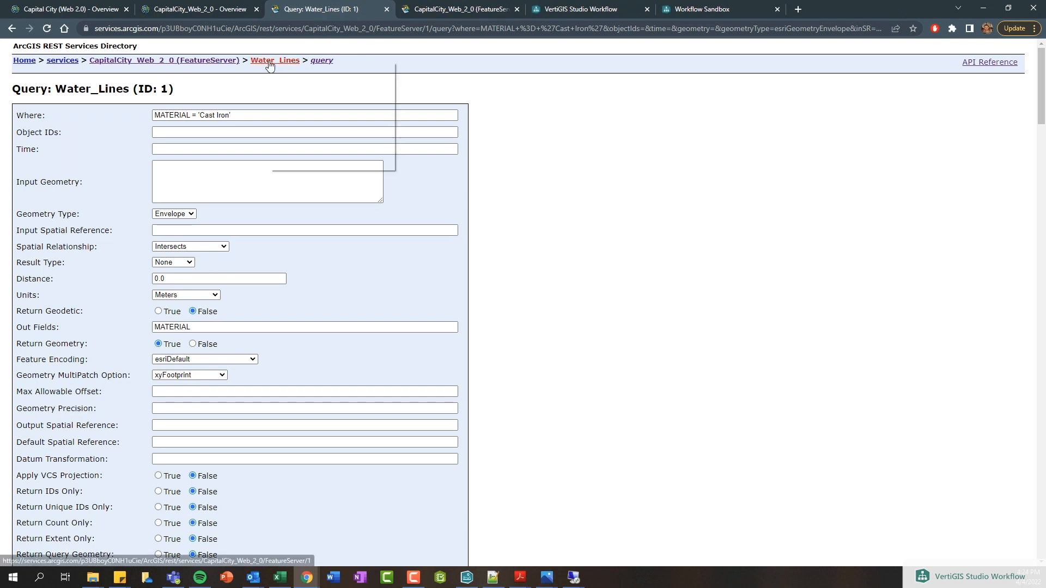
Step: Copy the Water_Lines FeatureServer/1 URL and go back to the workflow designer
left_click(275, 60)
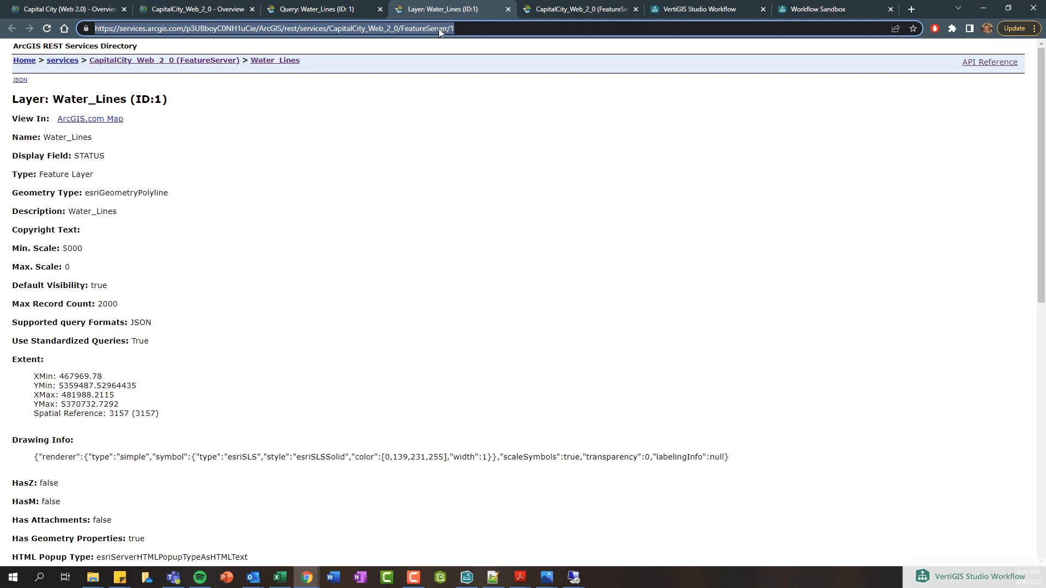
mouse_move(698, 9)
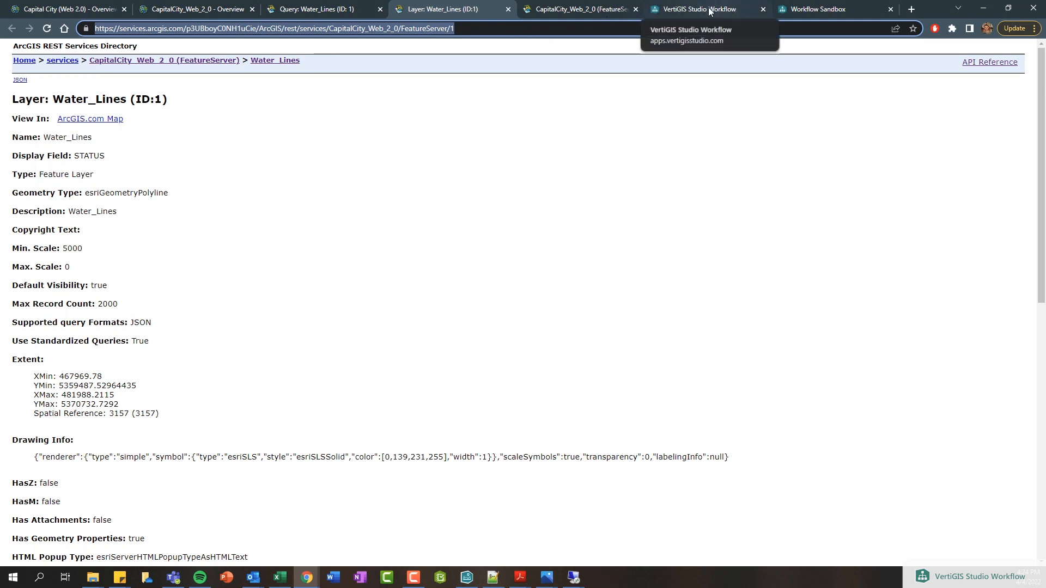
left_click(698, 9)
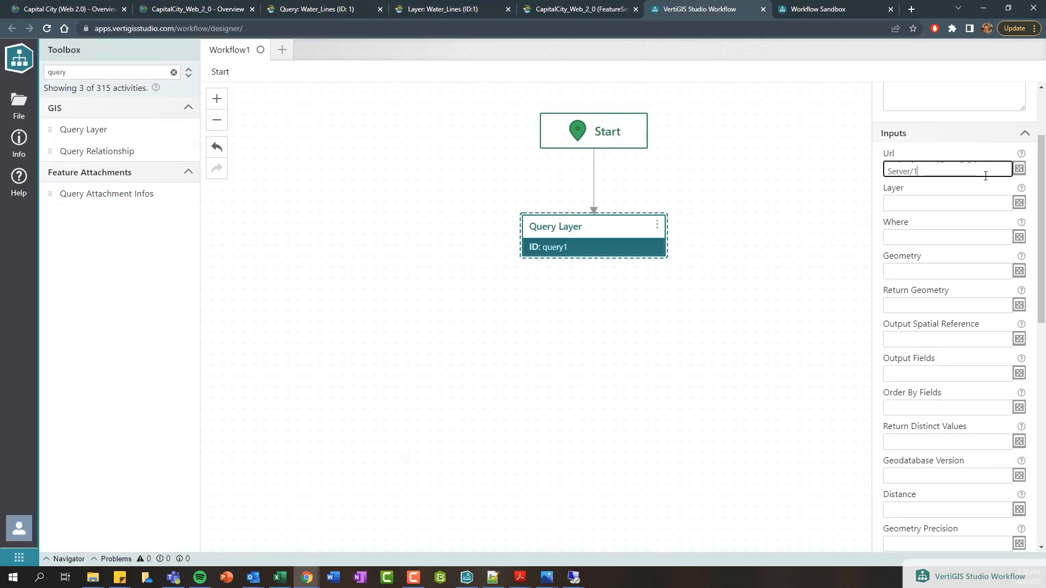
Step: Set the Query Layer Url to the Water_Lines layer and Where to MATERIAL = 'Cast Iron'
left_click(1019, 169)
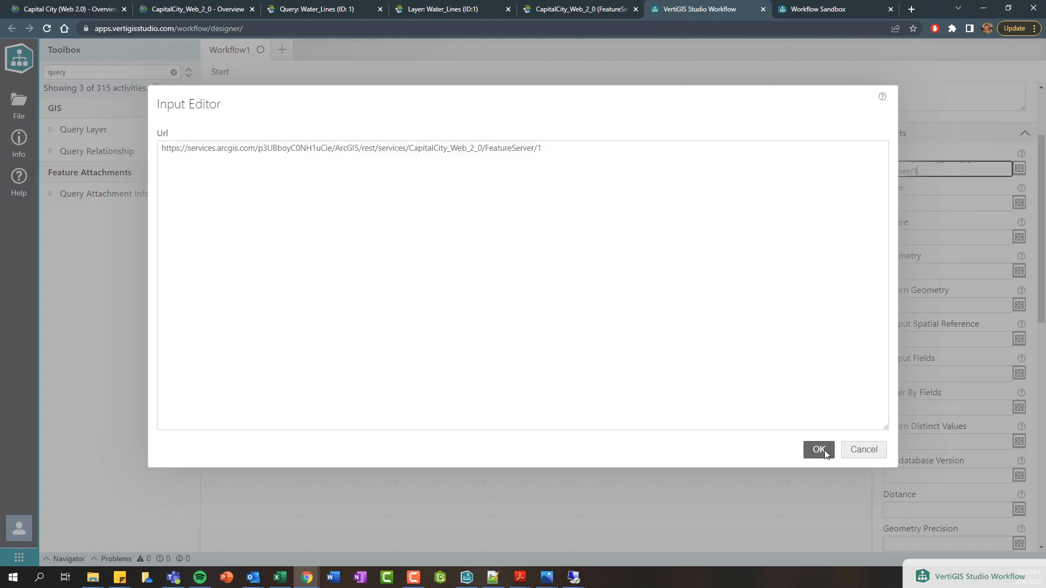
left_click(819, 450)
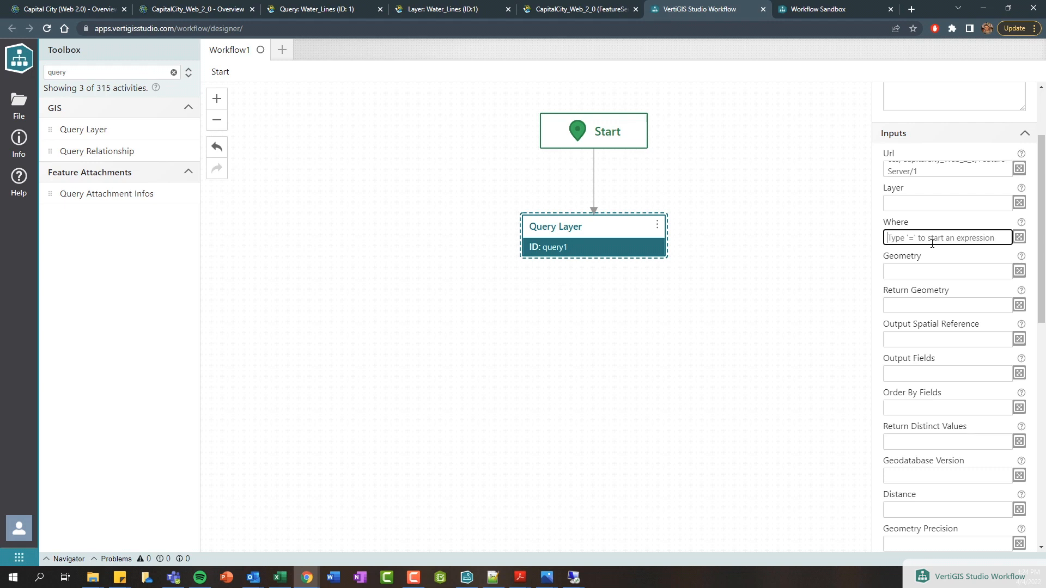
type("MATERIAL = 'Cast Iron")
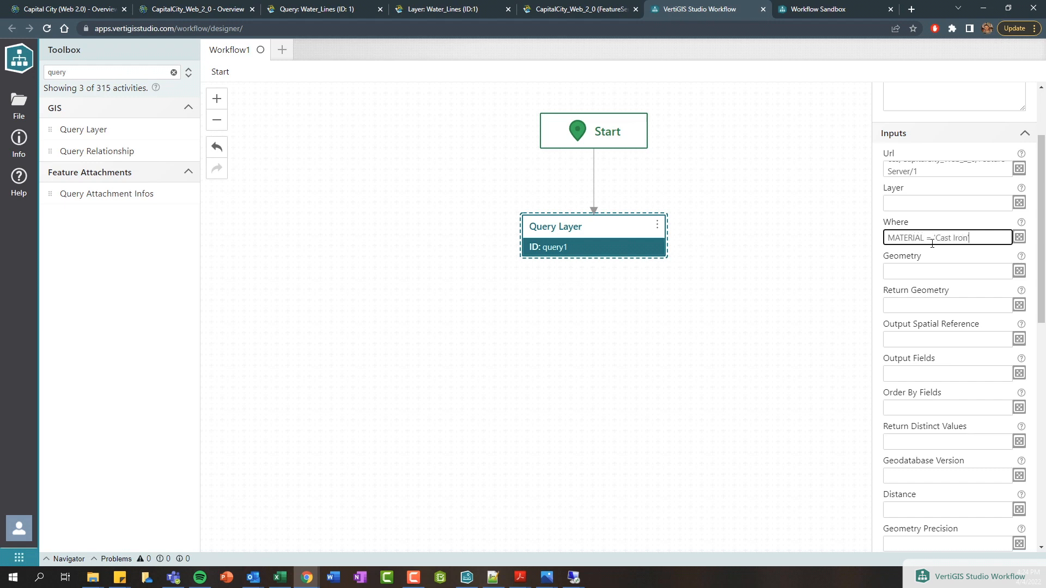
Step: Set Return Geometry to true and Output Fields to *, then search for 'alert'
left_click(946, 306)
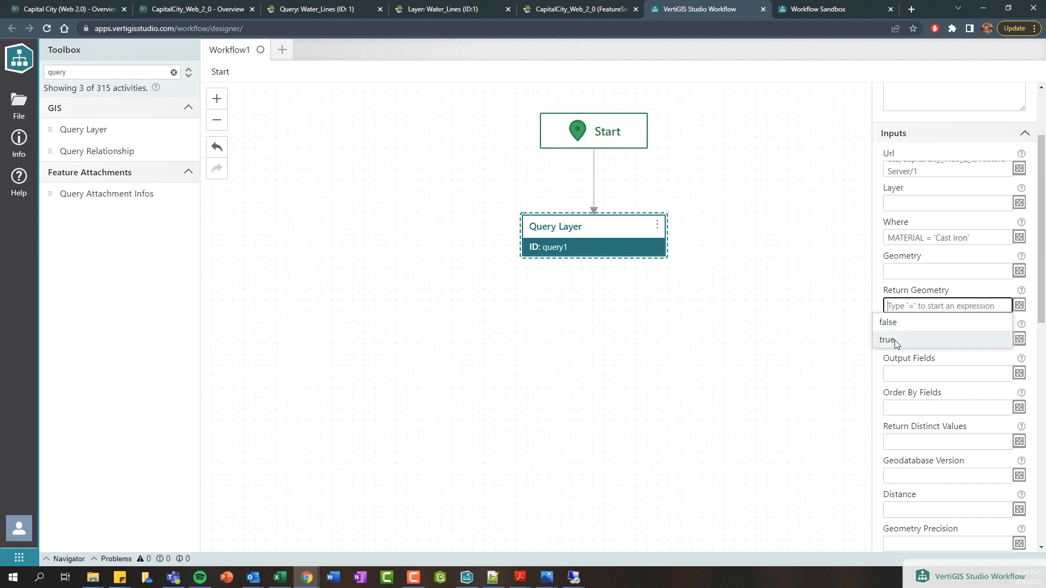
left_click(889, 340)
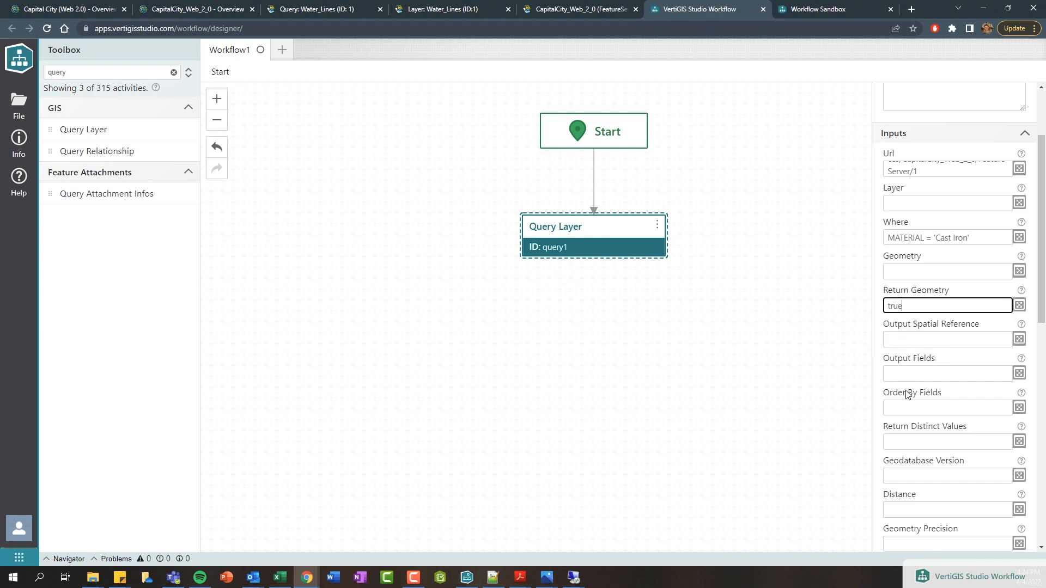
left_click(947, 374)
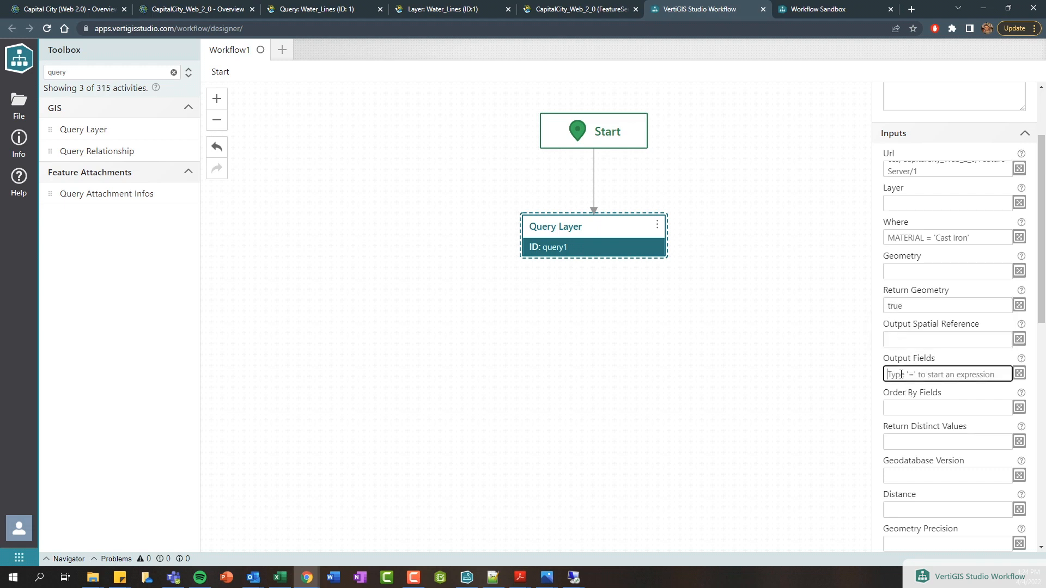
type("*")
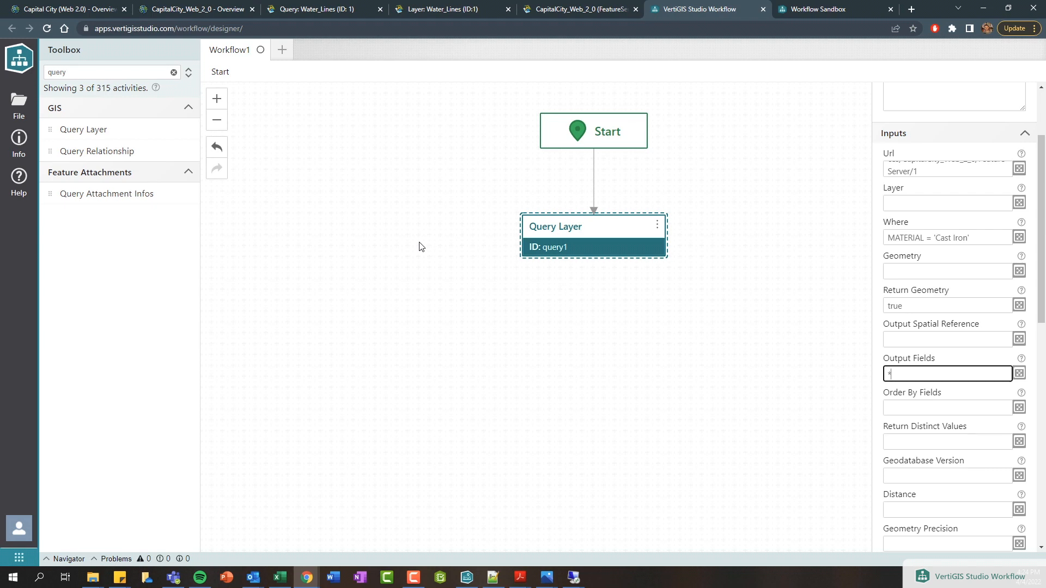
type("*")
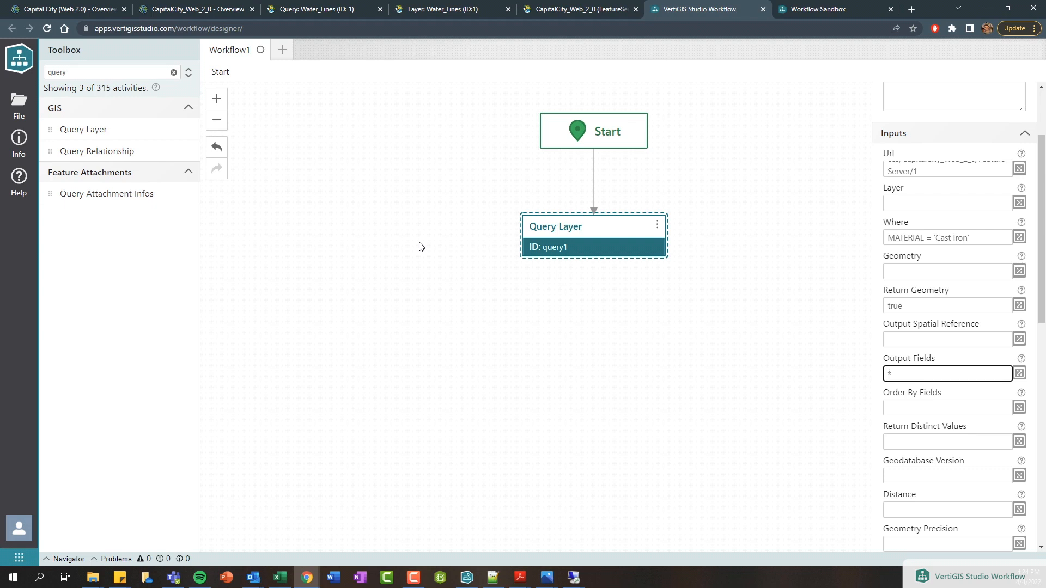
left_click(947, 374)
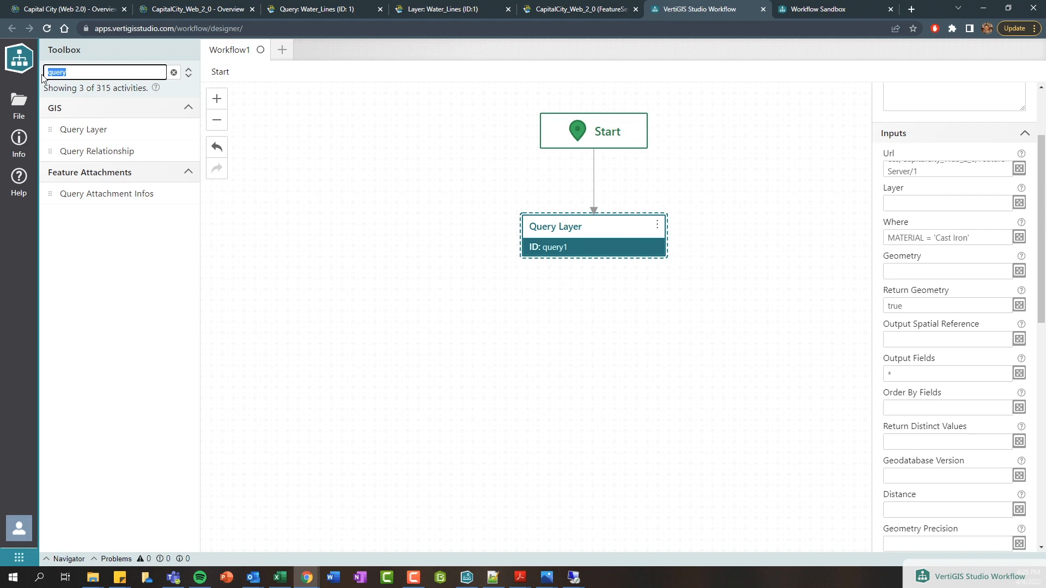
type("alert")
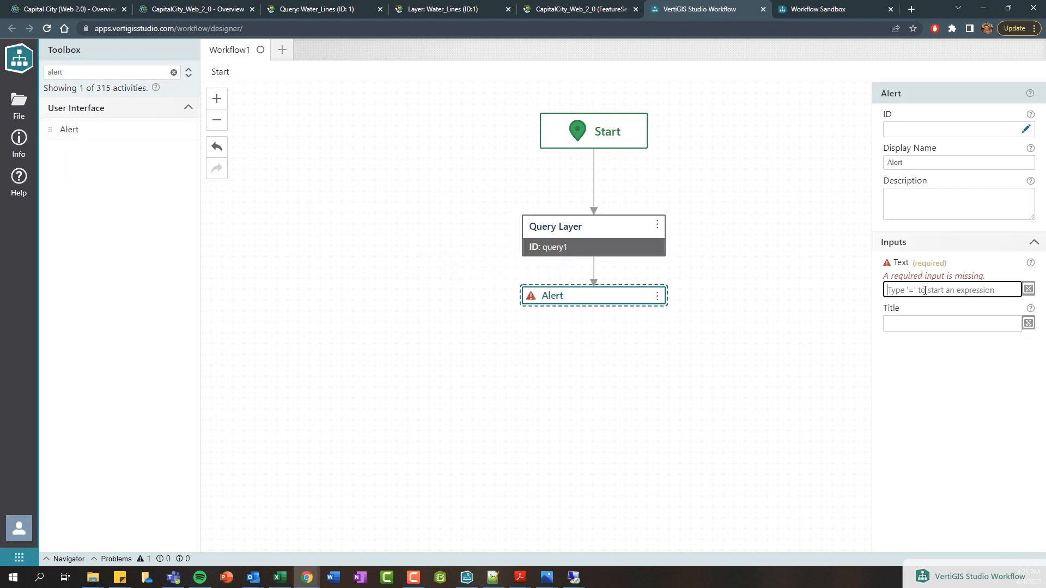
Step: Set the Alert's Text to the expression =$query1.features.length
type("=q")
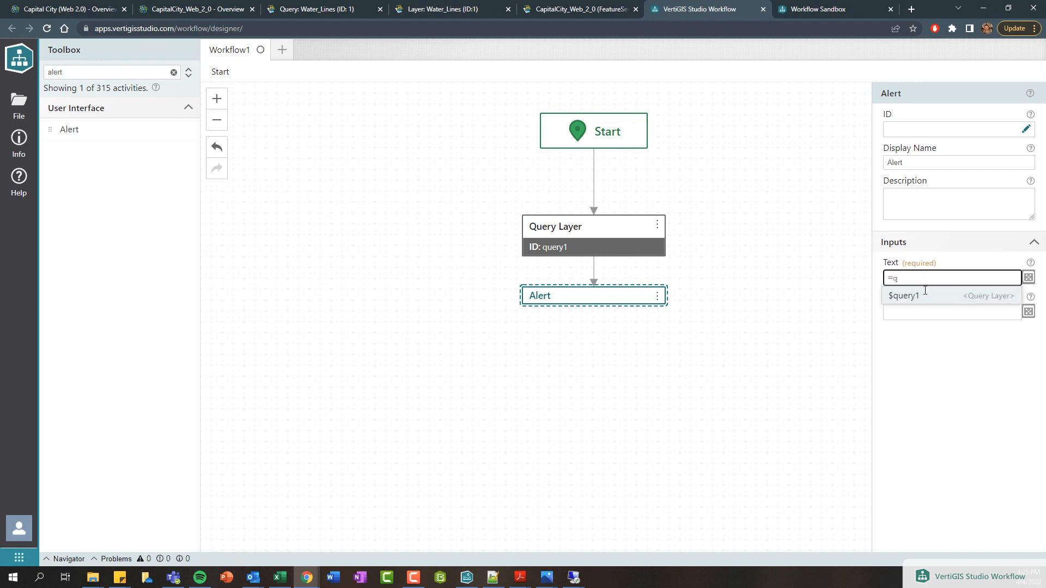
type("$query1.")
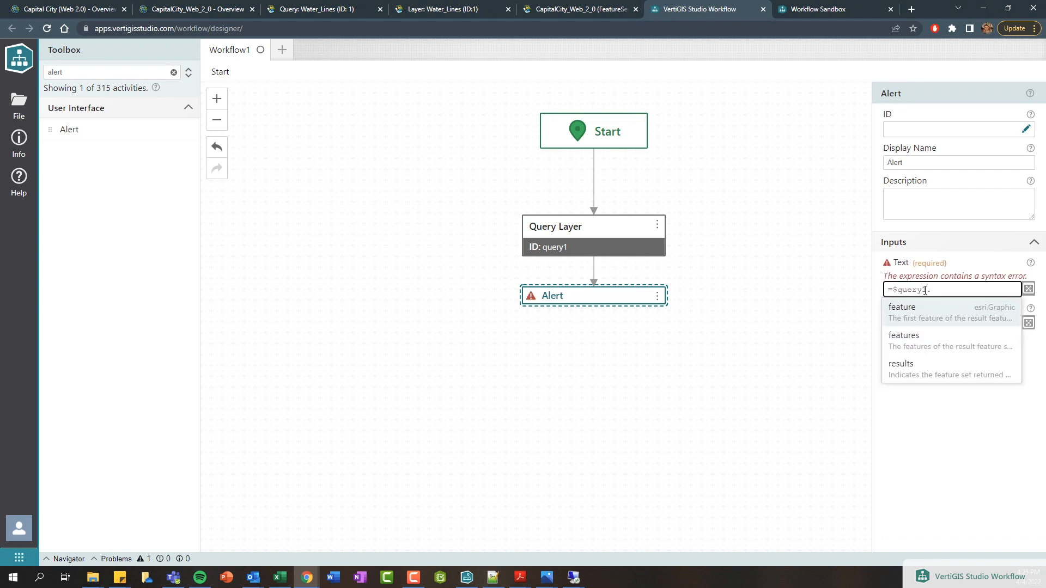
type(".")
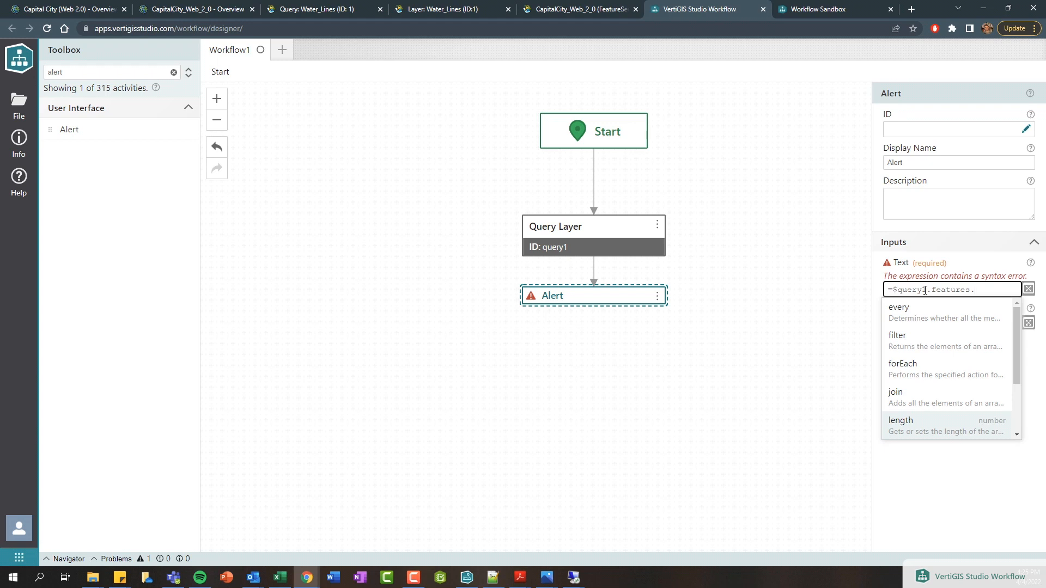
left_click(901, 421)
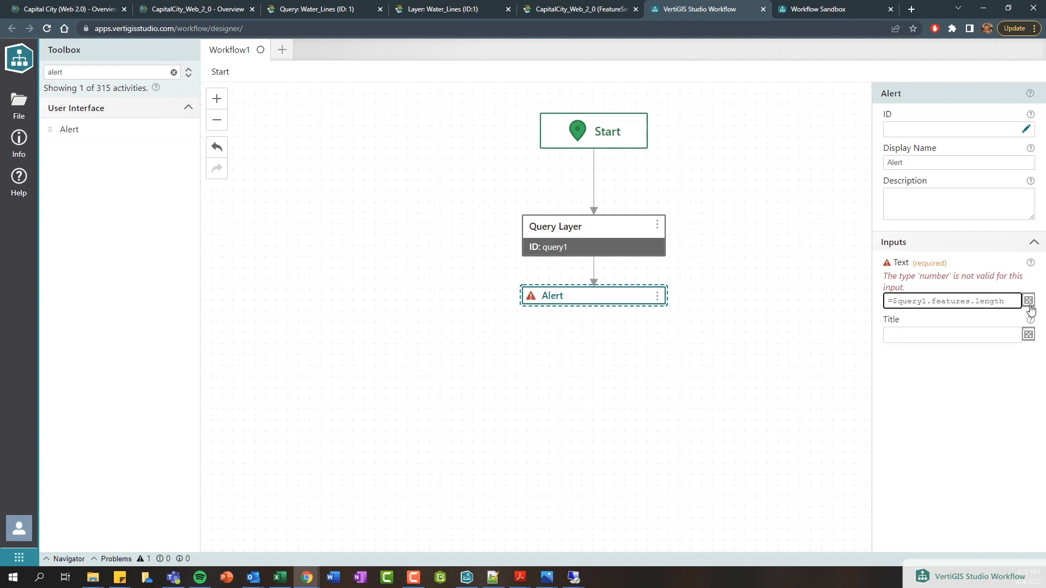
Step: Change the Alert Text to =$query1.features.length.toString() in the Input Editor
left_click(1028, 300)
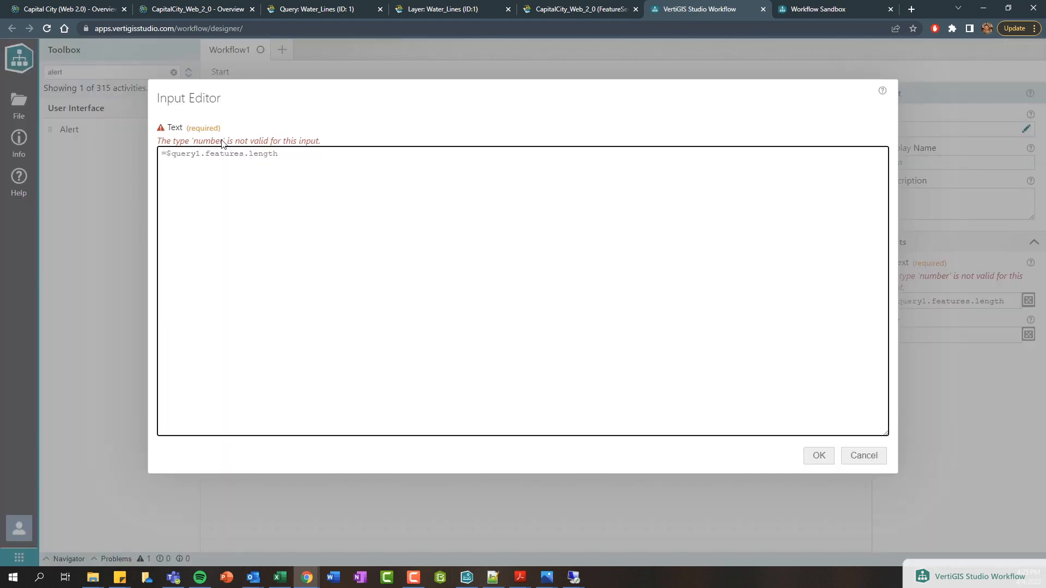
key("BackSpace")
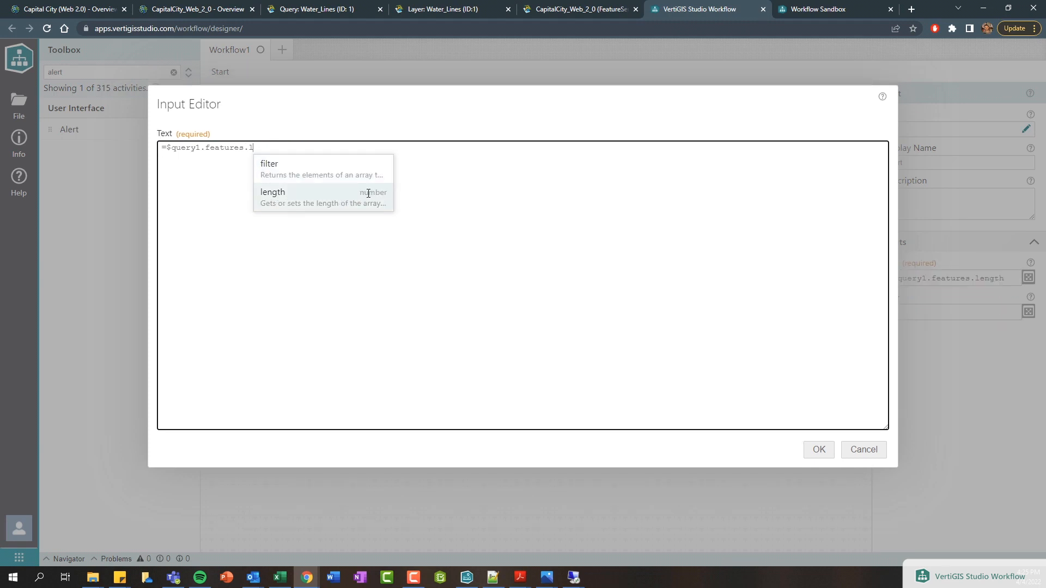
left_click(273, 196)
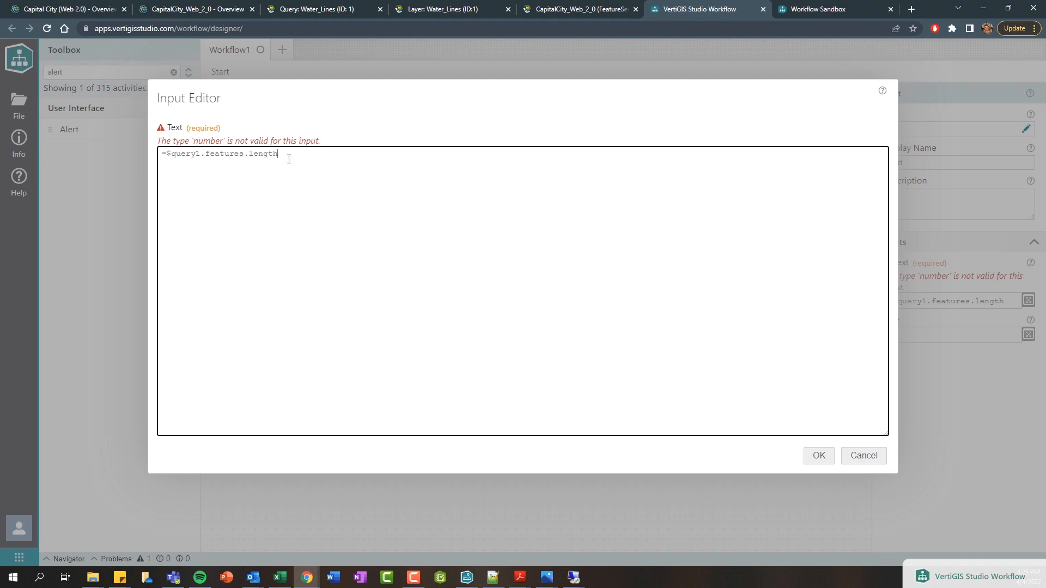
type(".")
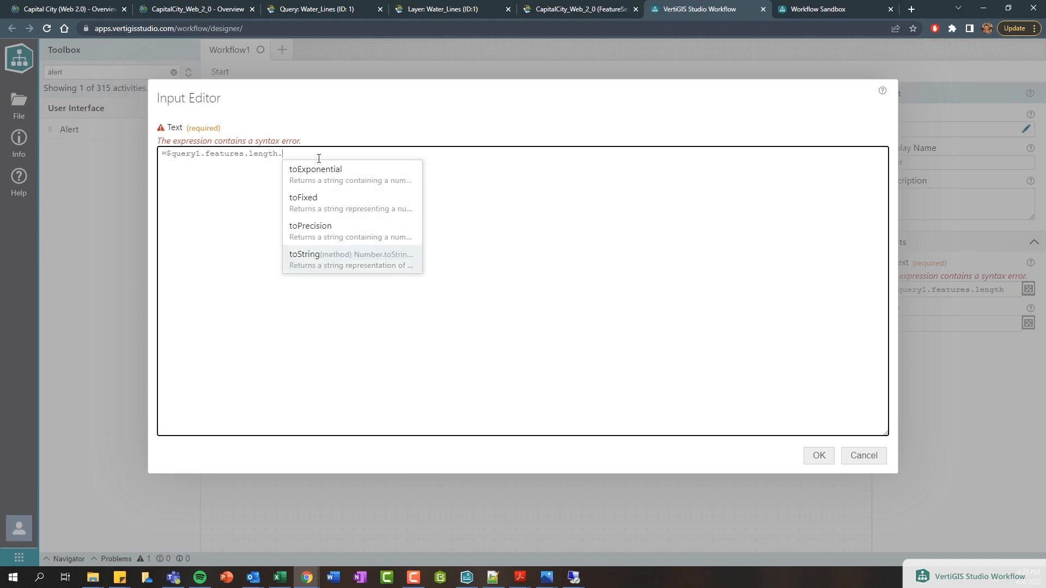
left_click(305, 254)
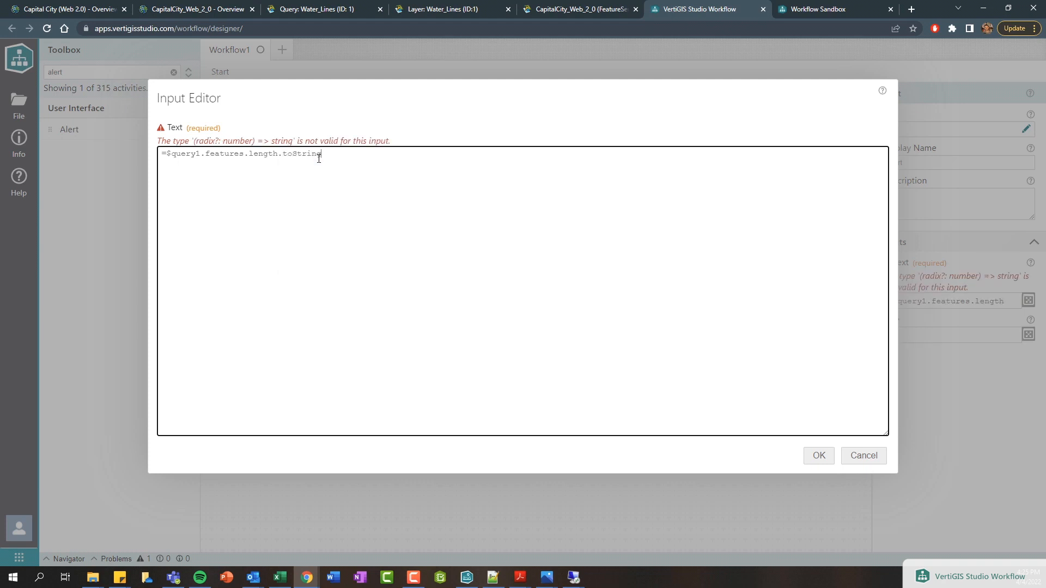
type("()")
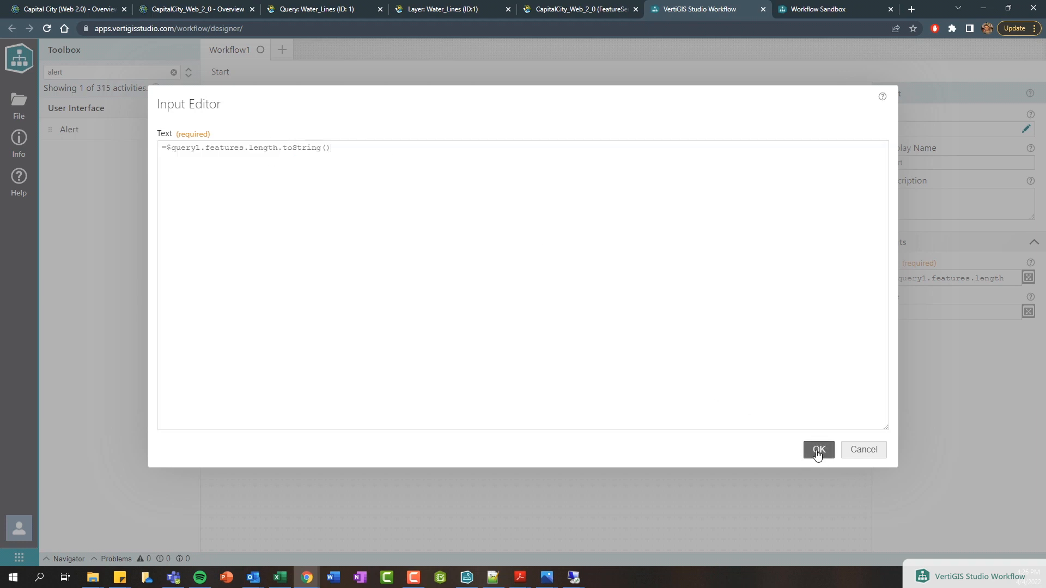
left_click(819, 449)
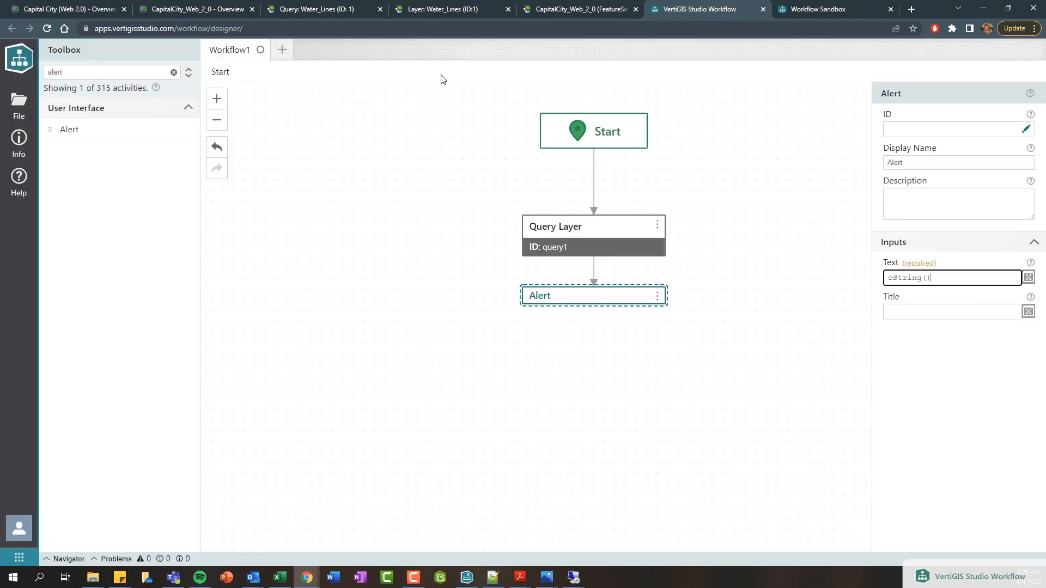
Step: Run the workflow in the sandbox and highlight the 1224 count in the alert
left_click(832, 9)
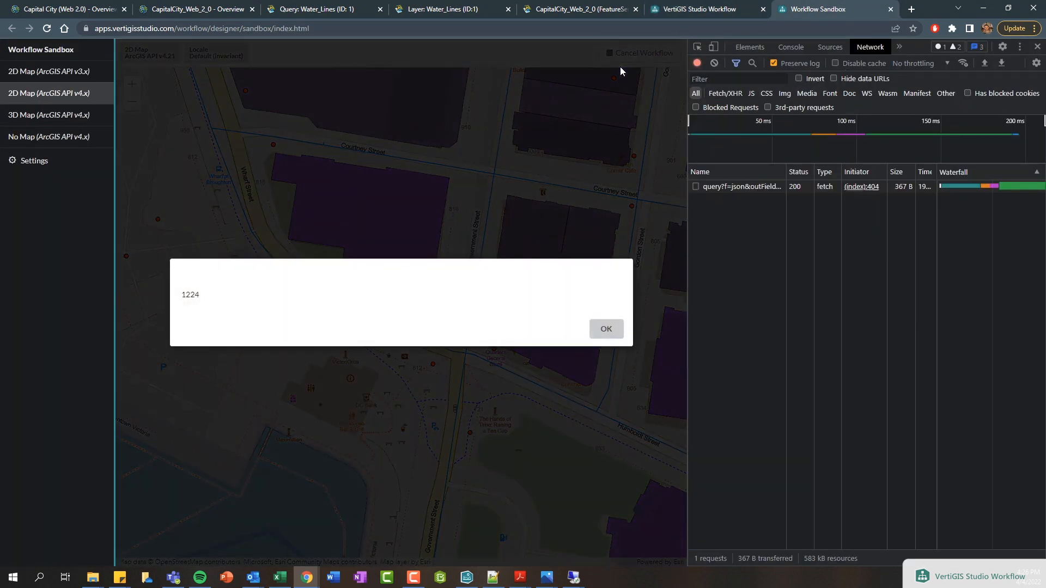
double_click(190, 295)
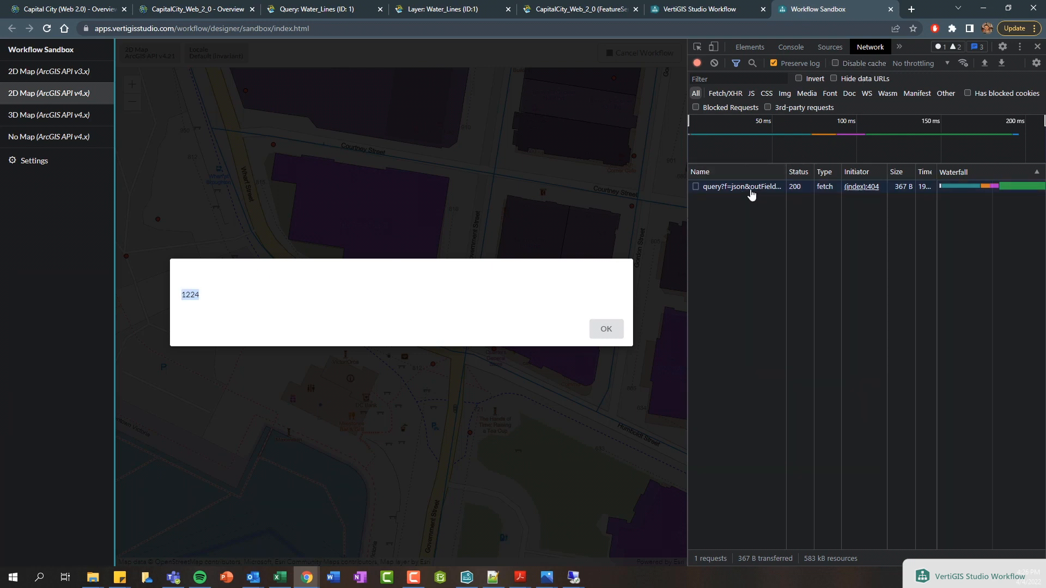
Step: Inspect the query's Cast Iron where clause and its 1224 returned features in DevTools
left_click(740, 187)
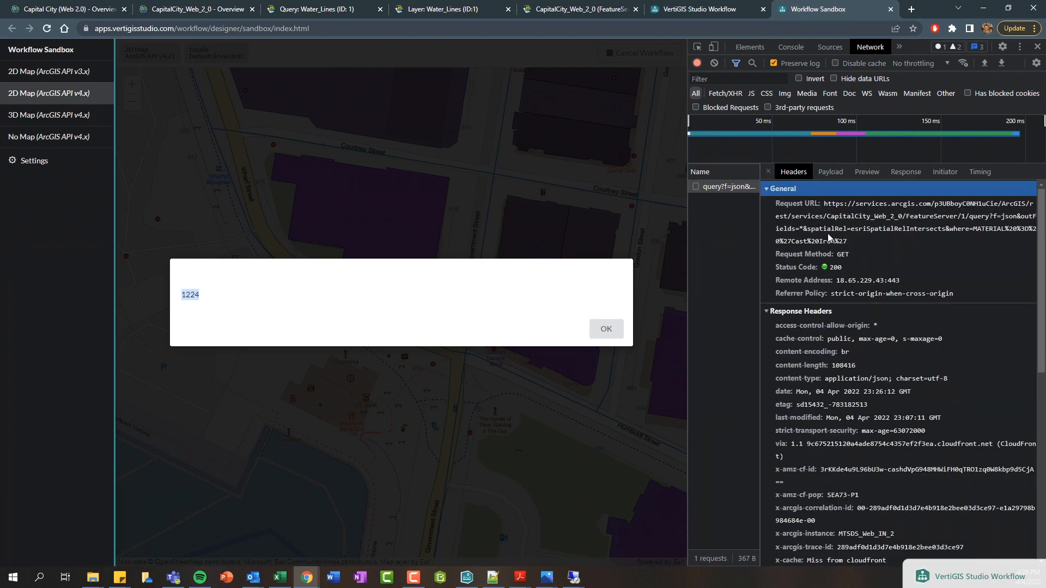
mouse_move(830, 173)
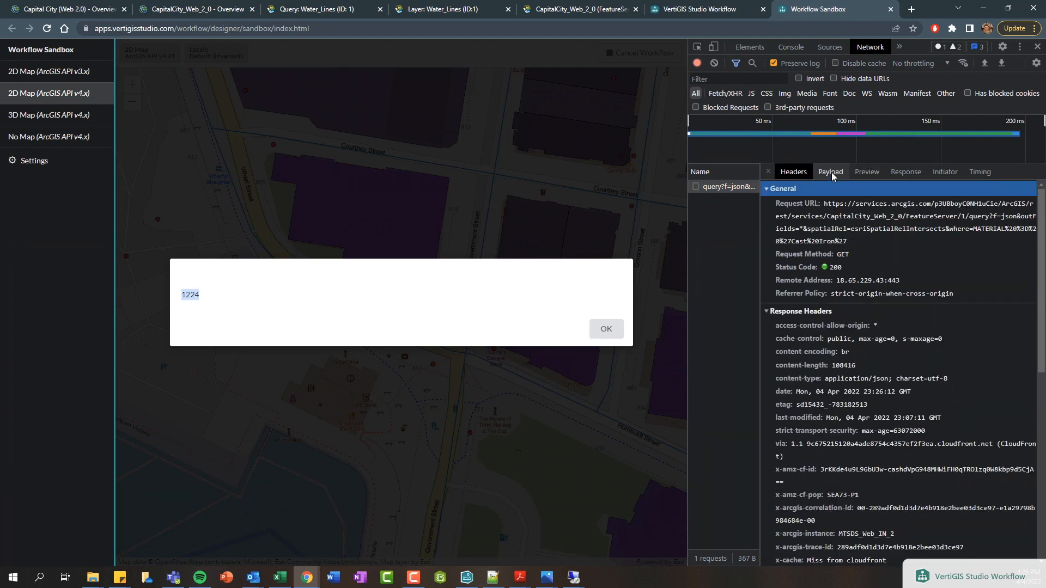
left_click(830, 171)
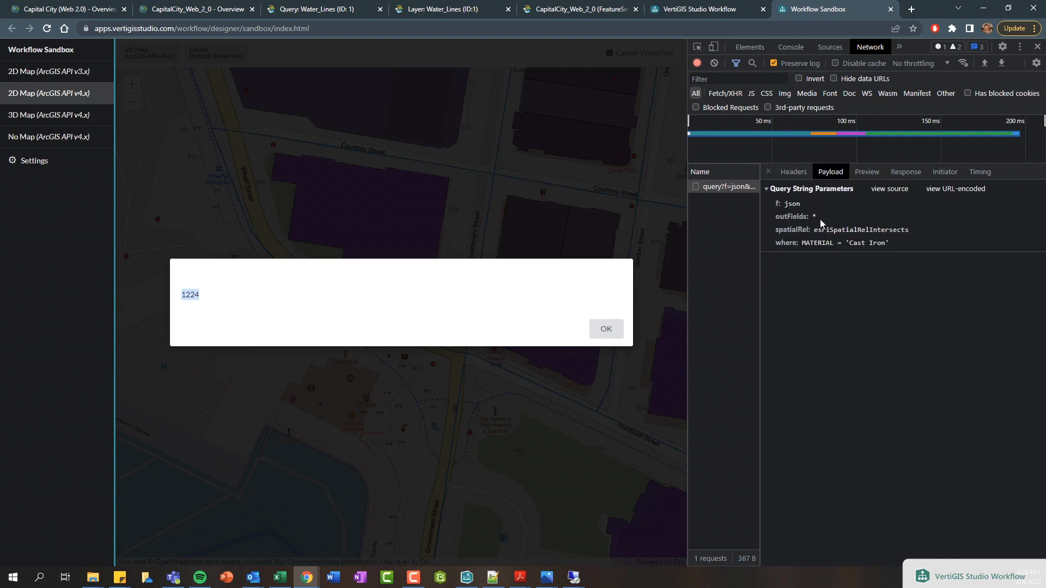
left_click(843, 243)
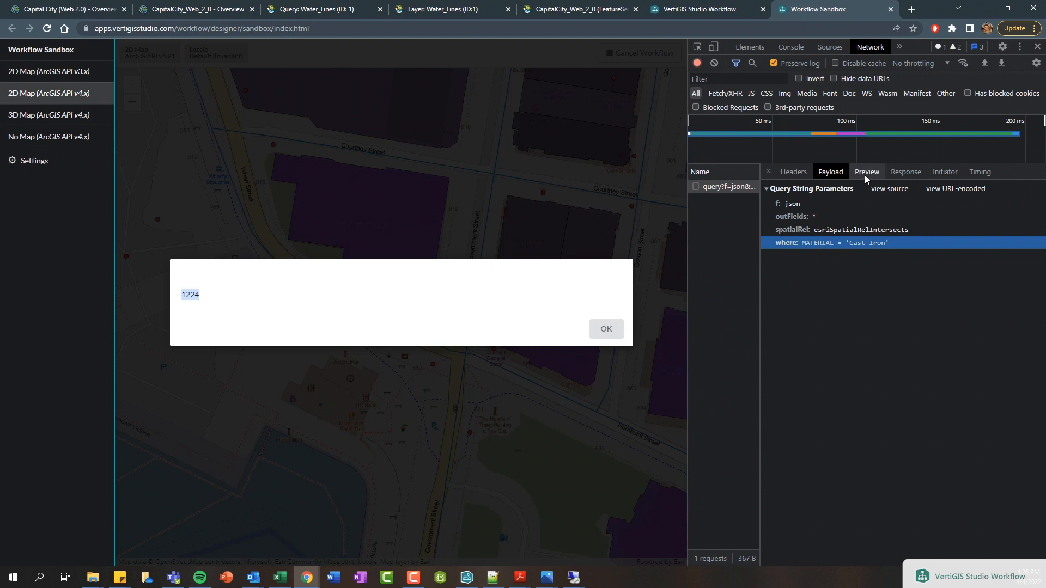
left_click(866, 172)
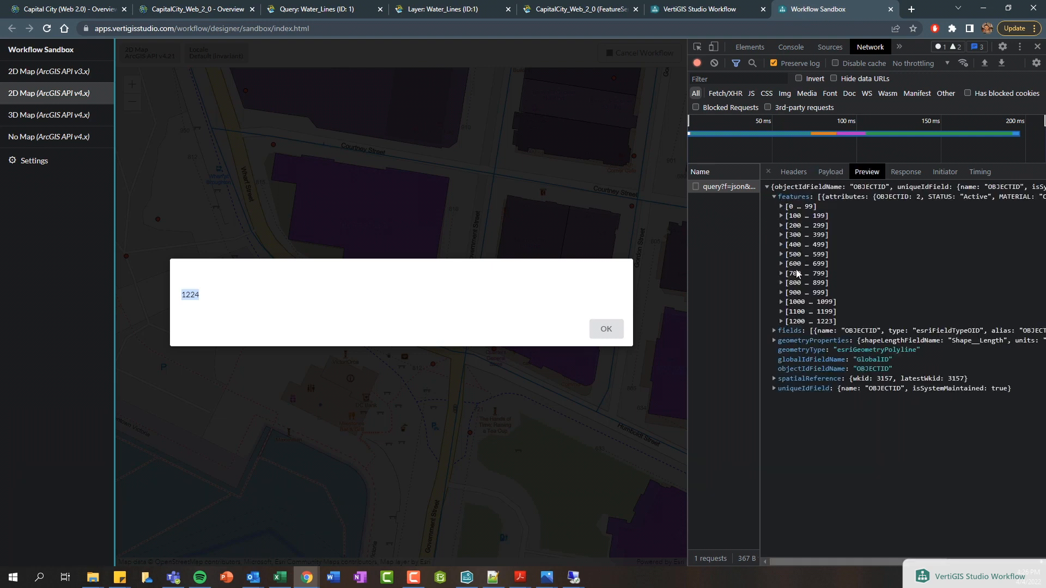
left_click(781, 206)
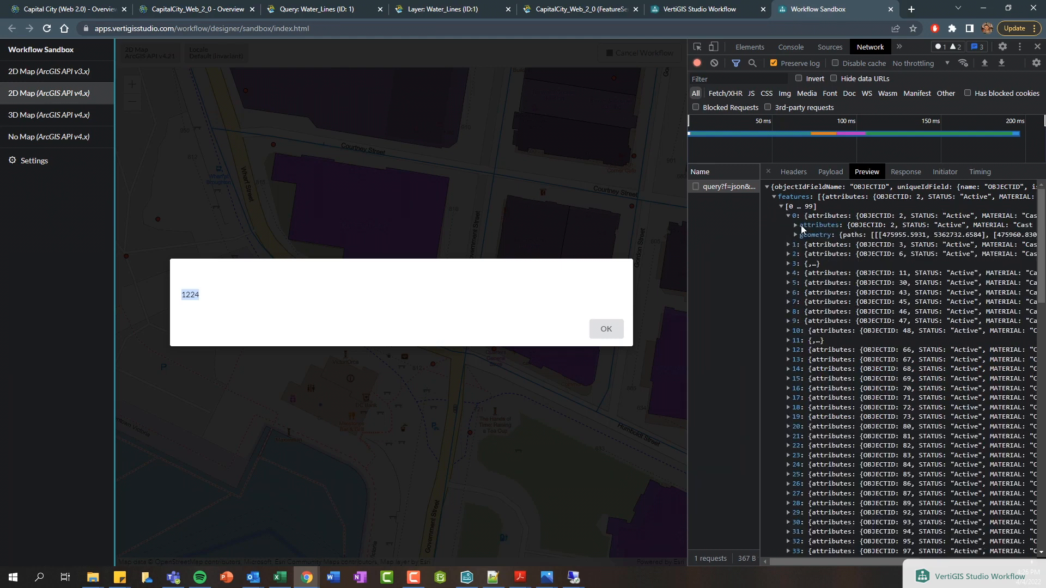
left_click(788, 226)
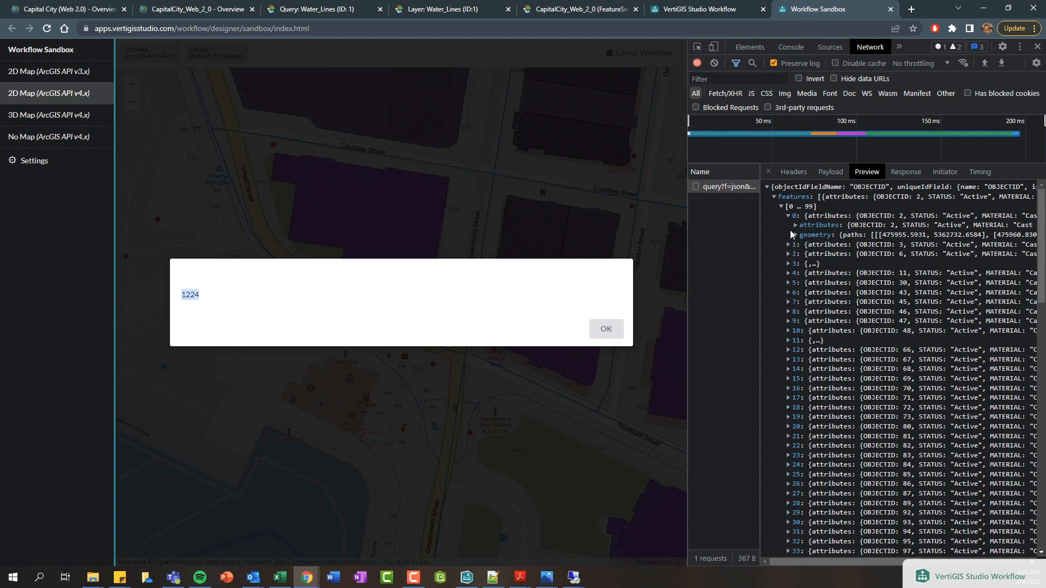
mouse_move(734, 180)
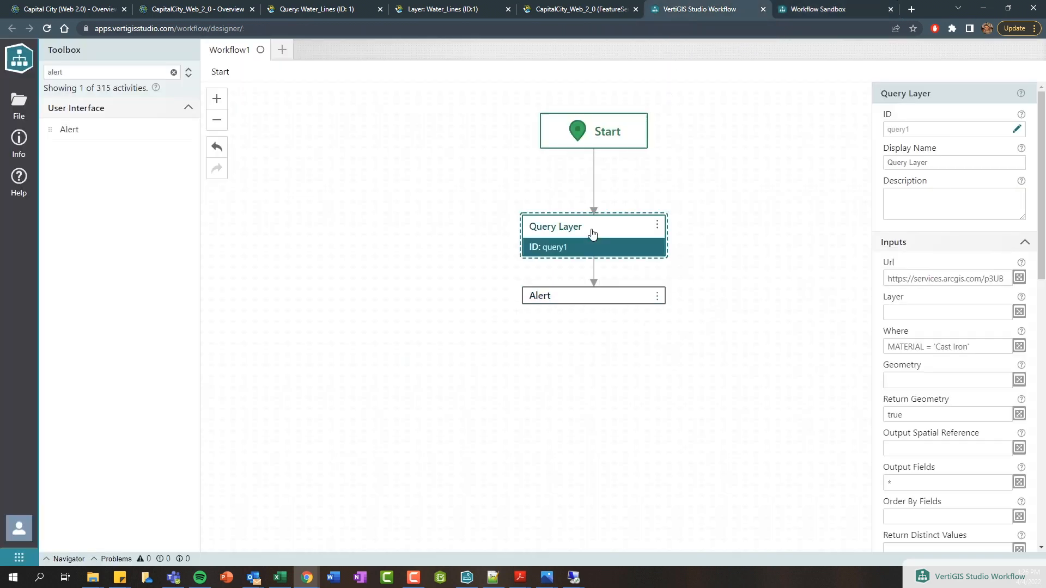
Step: Append AND DIAMETER <= 150 to the Query Layer's Where clause and confirm
left_click(1019, 346)
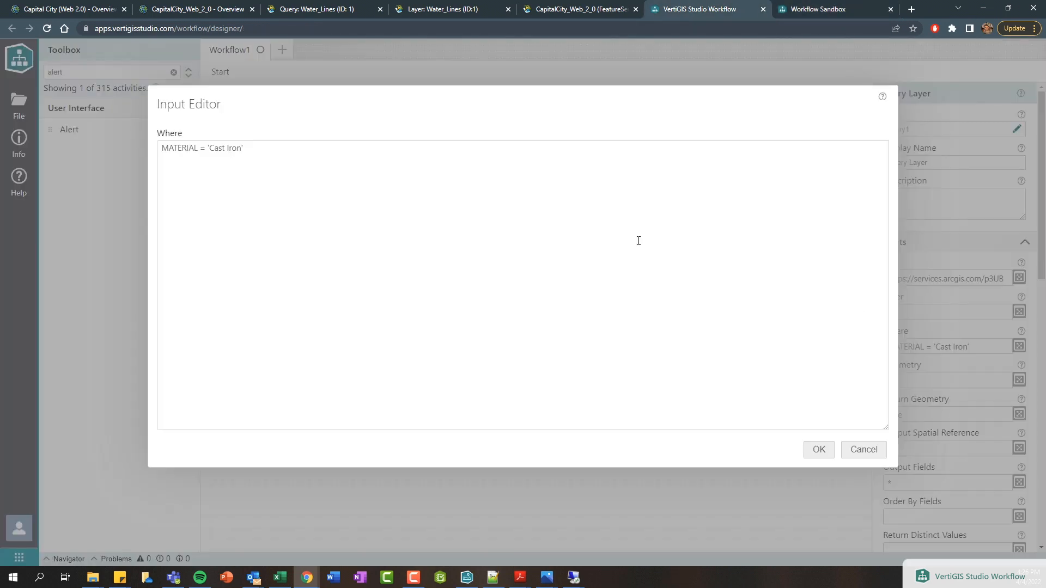
type("AND")
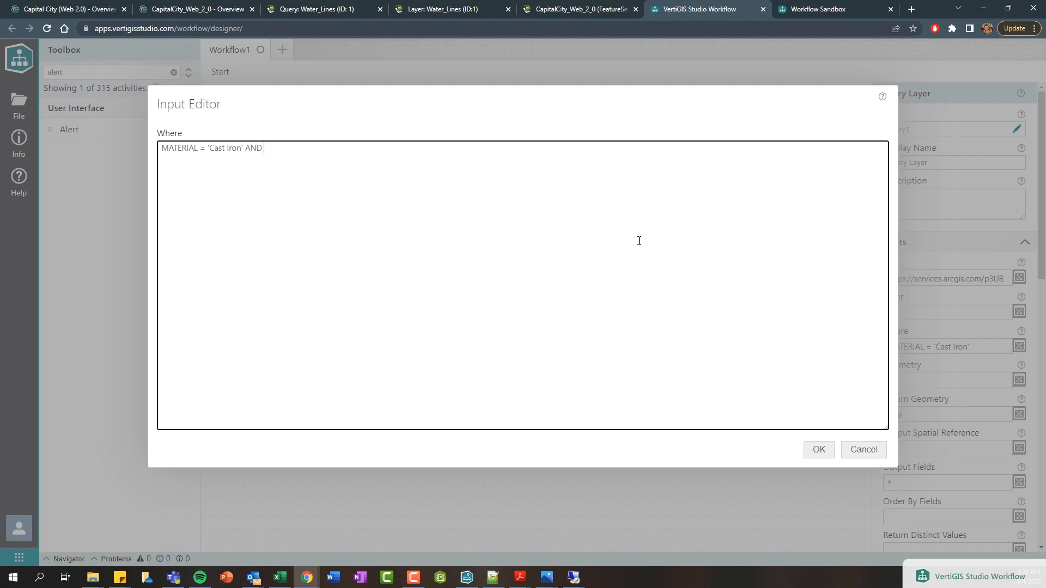
type("DIAM")
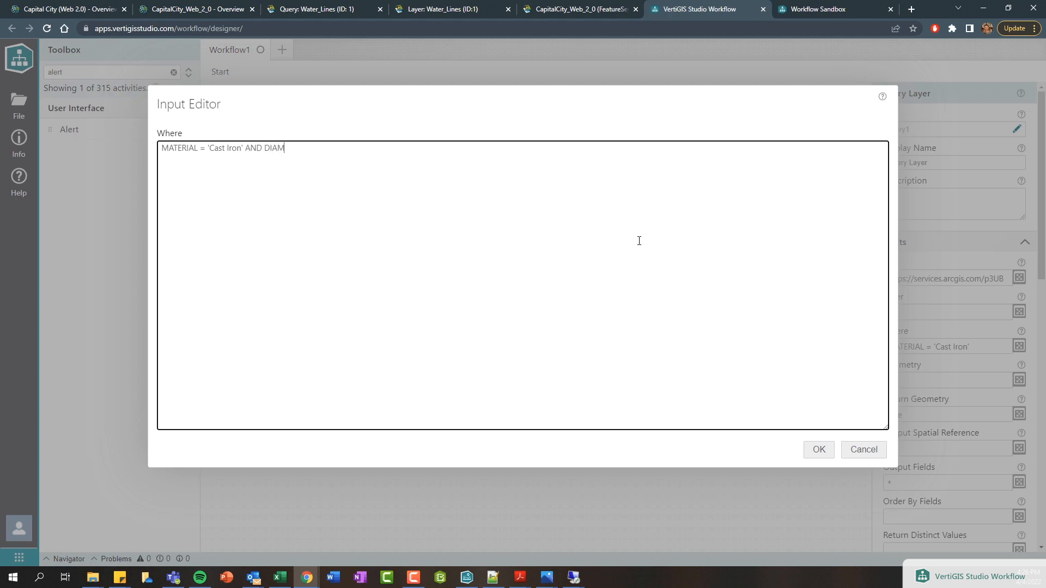
type("ETER <=")
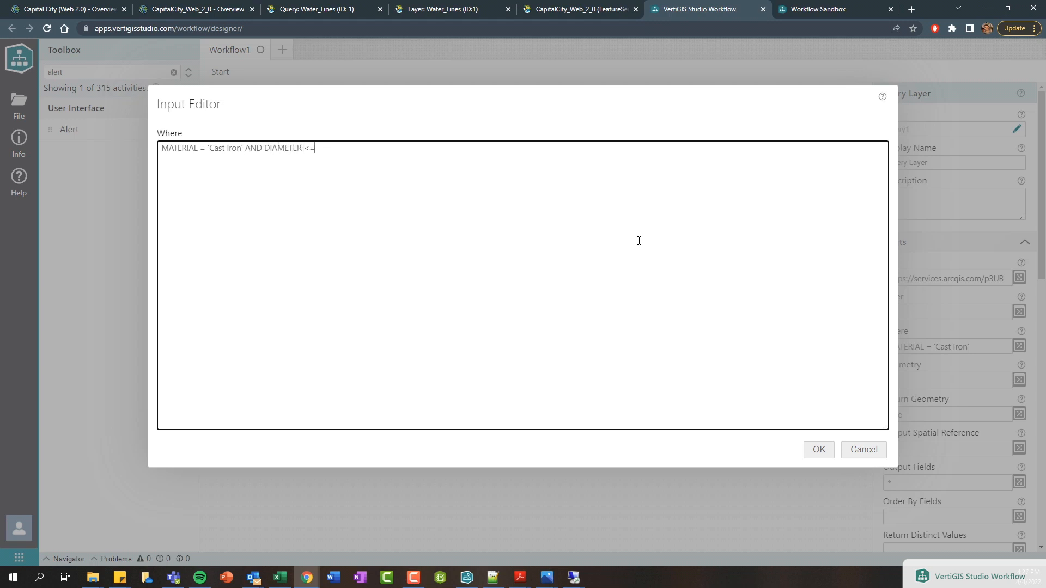
type("150")
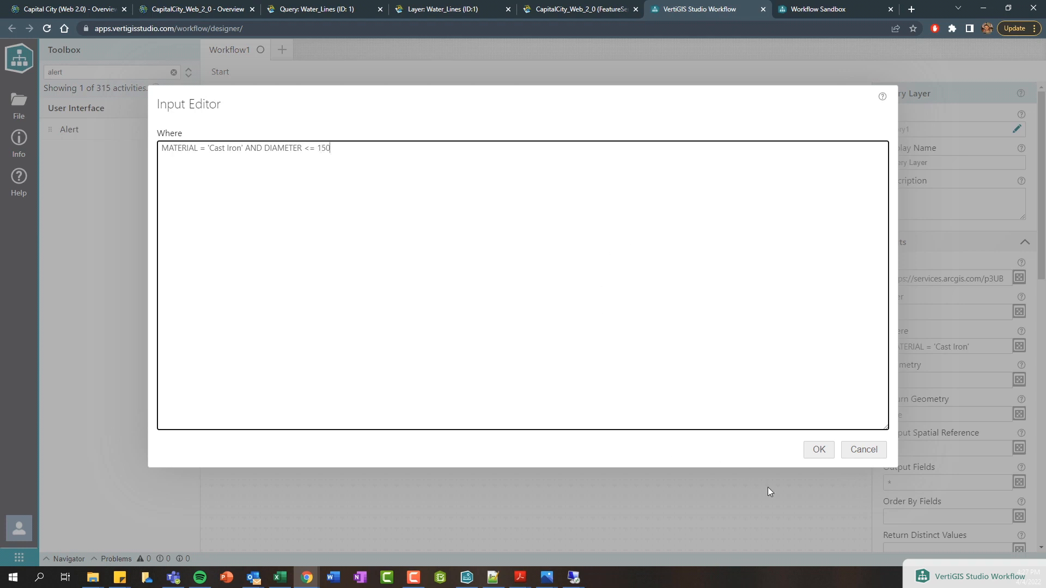
left_click(818, 449)
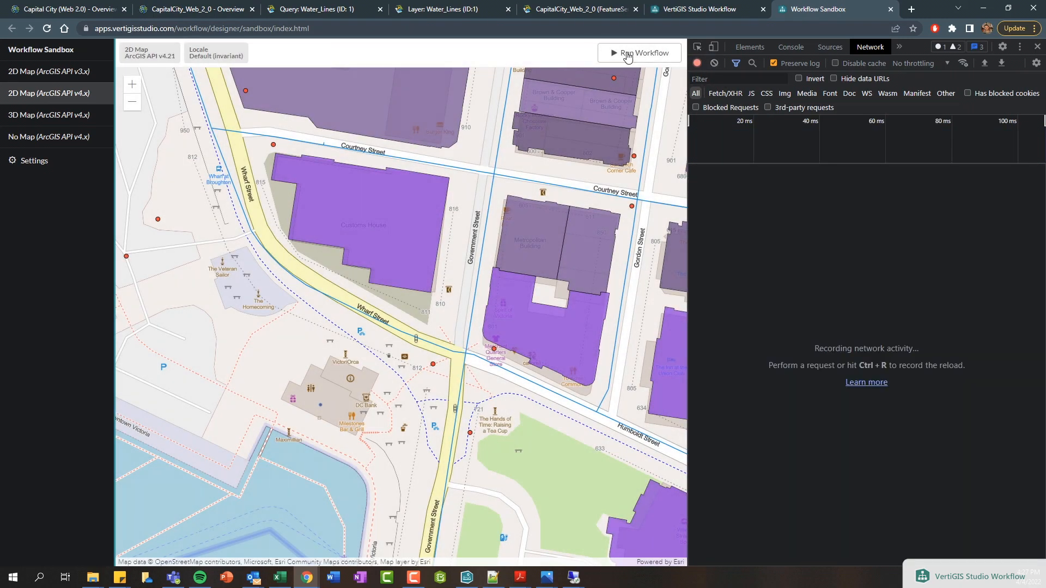
Step: Rerun the workflow in the sandbox and dismiss the 551-feature alert
left_click(637, 53)
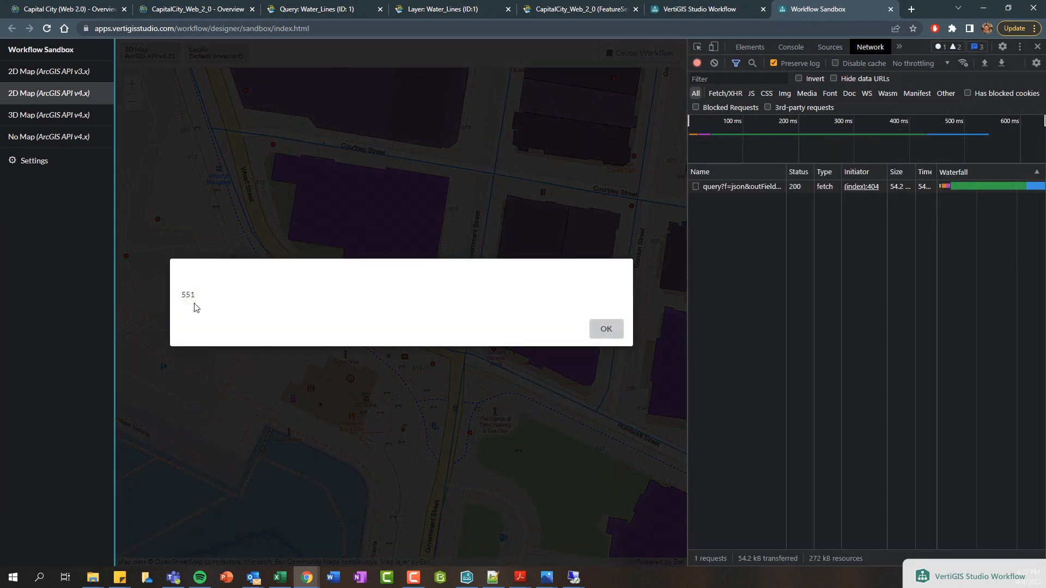
double_click(188, 295)
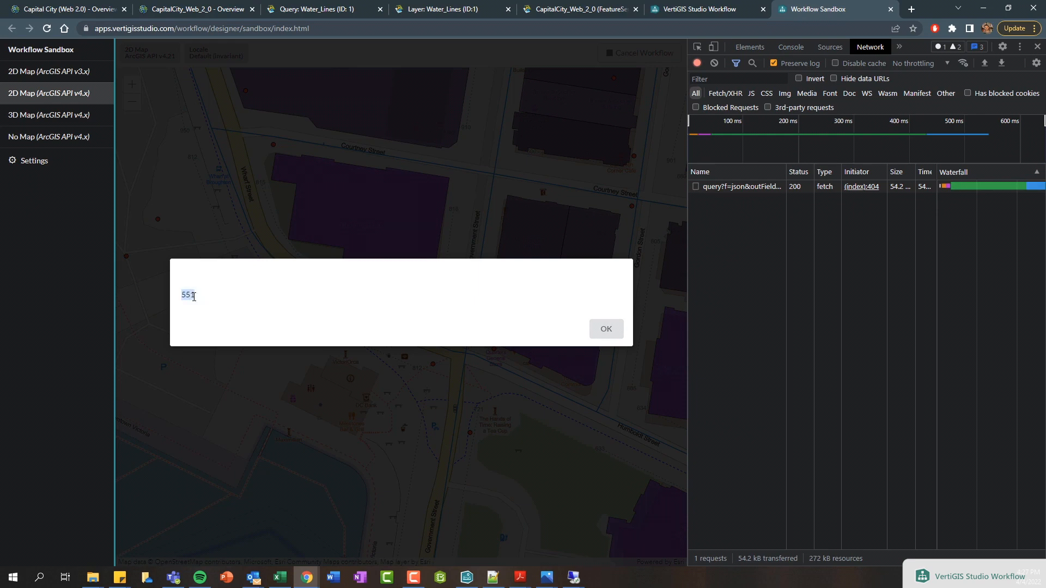
left_click(606, 329)
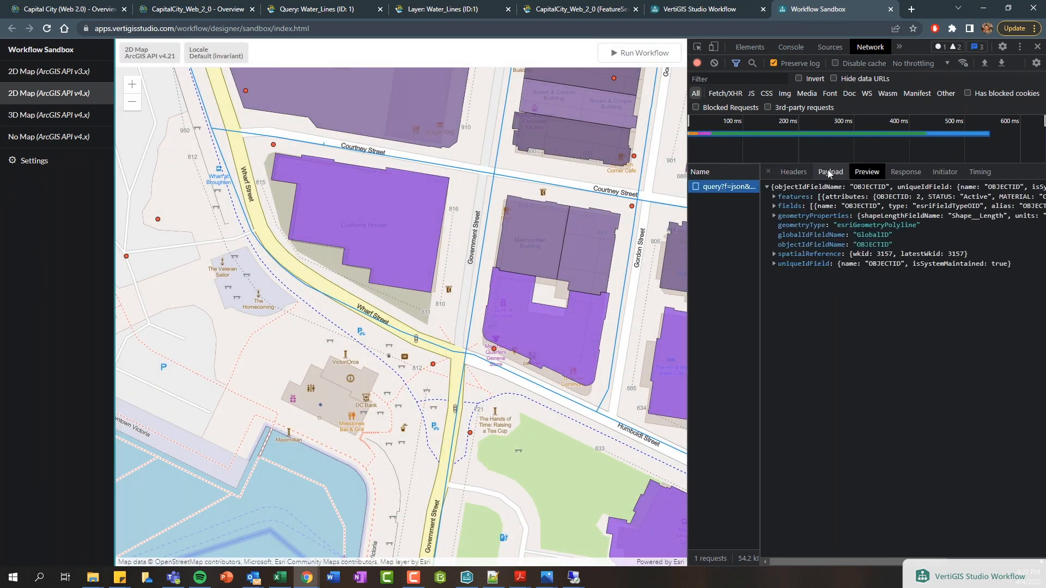
Step: Check the diameter-filtered request's payload and response, then return to the designer
left_click(830, 171)
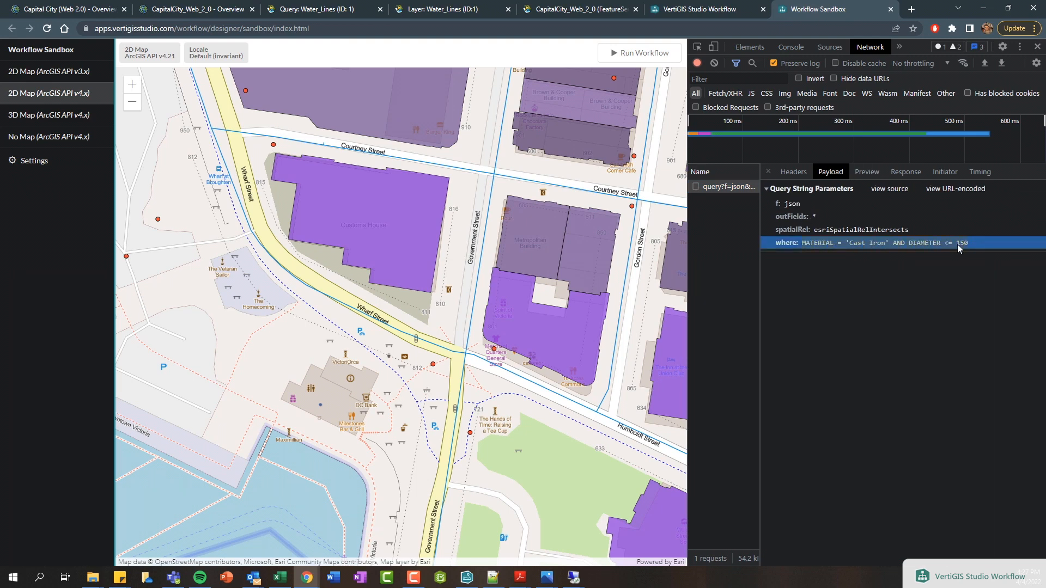
left_click(866, 172)
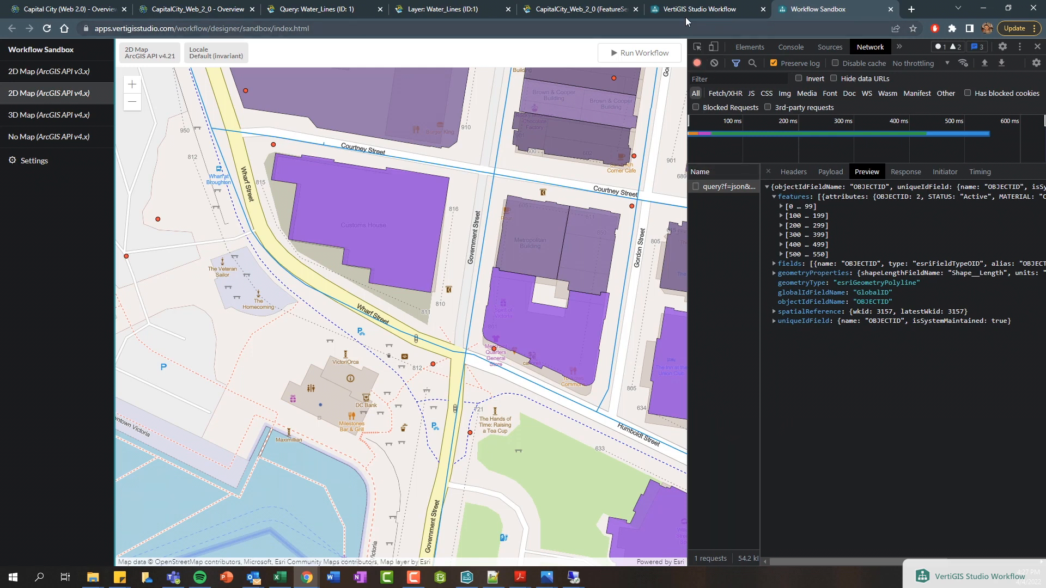
mouse_move(697, 9)
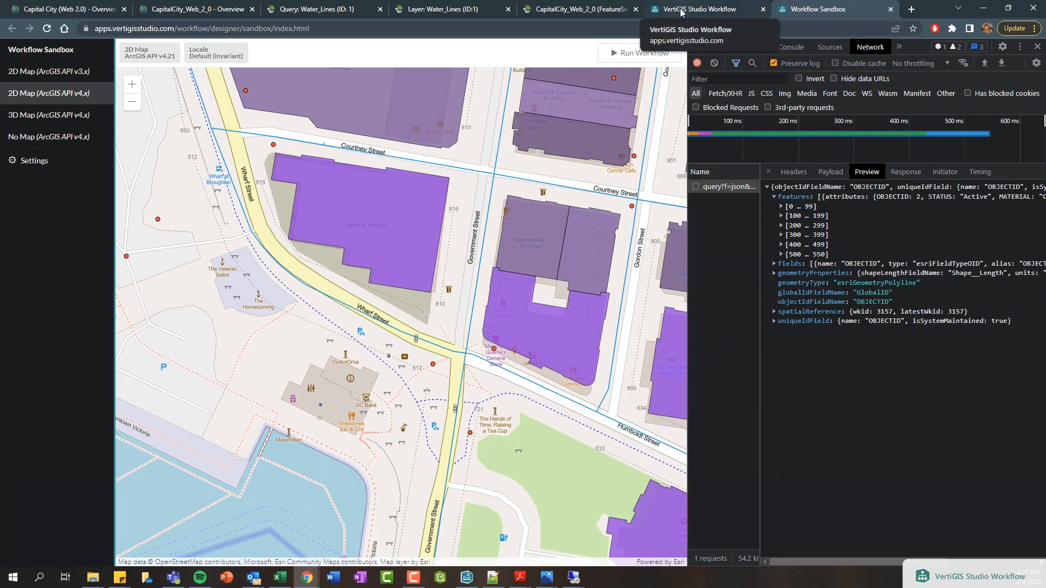
left_click(698, 9)
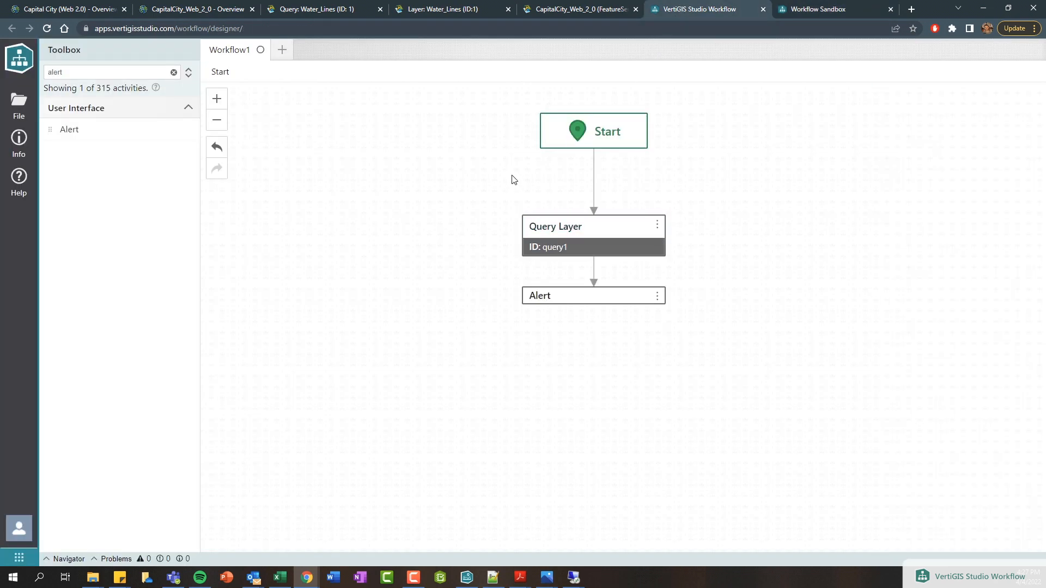
Step: Insert a Get Map Extent activity between Start and Query Layer
left_click(593, 180)
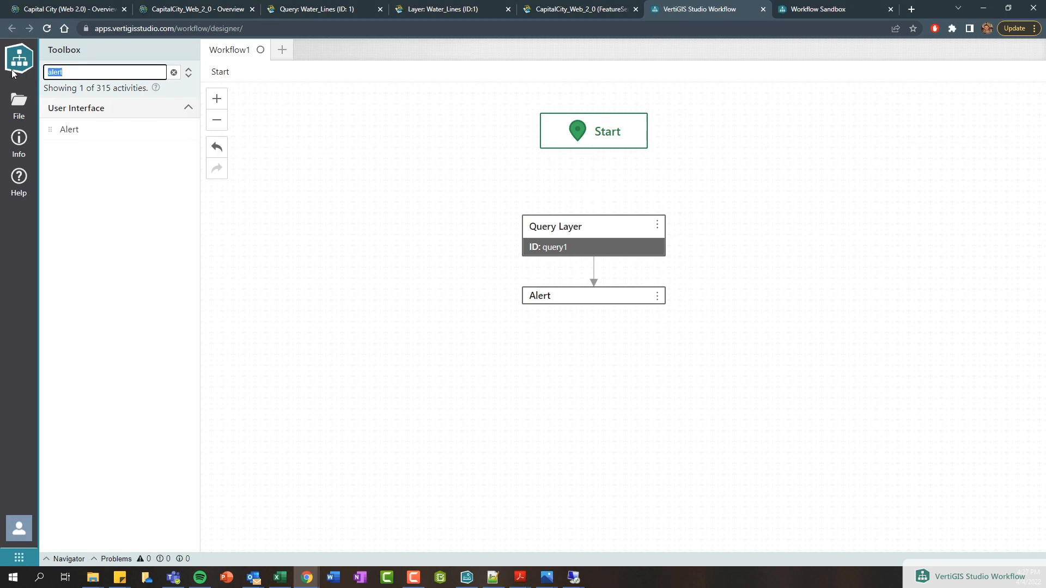
type("get map")
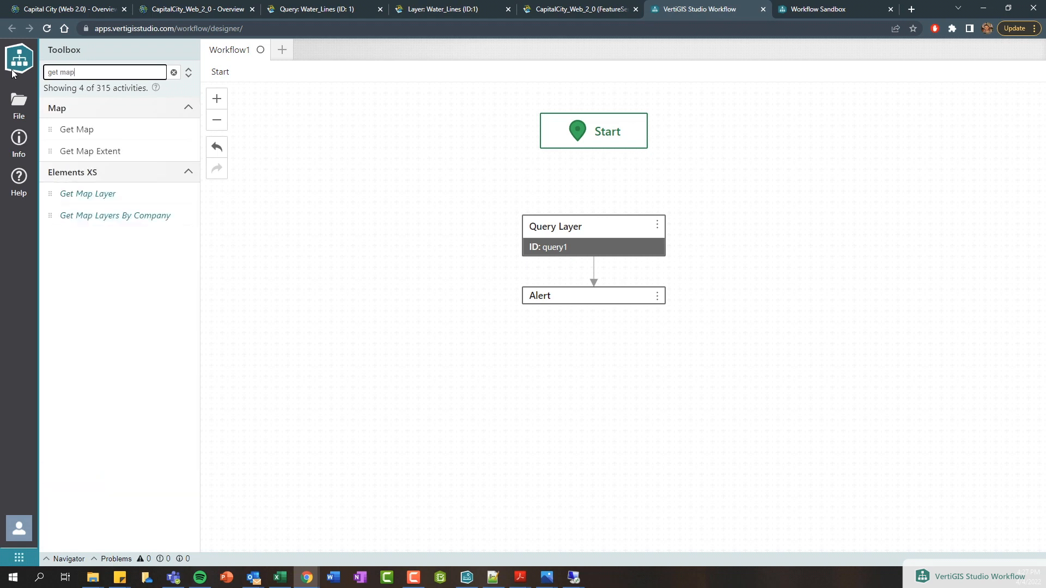
left_click_drag(90, 151, 593, 200)
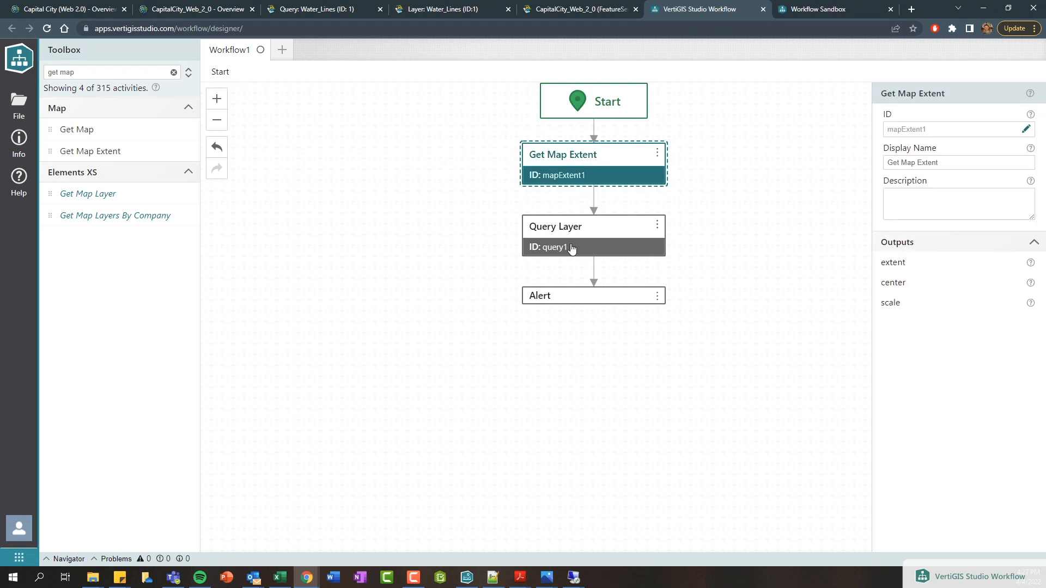
Step: Set the Query Layer's Geometry input to =$mapExtent1.extent
left_click(592, 226)
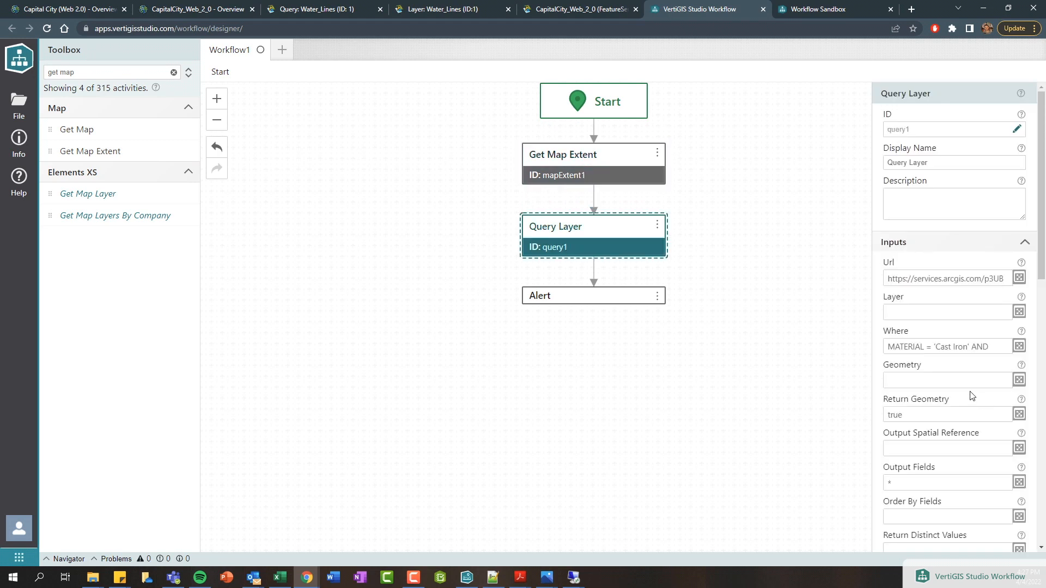
mouse_move(963, 388)
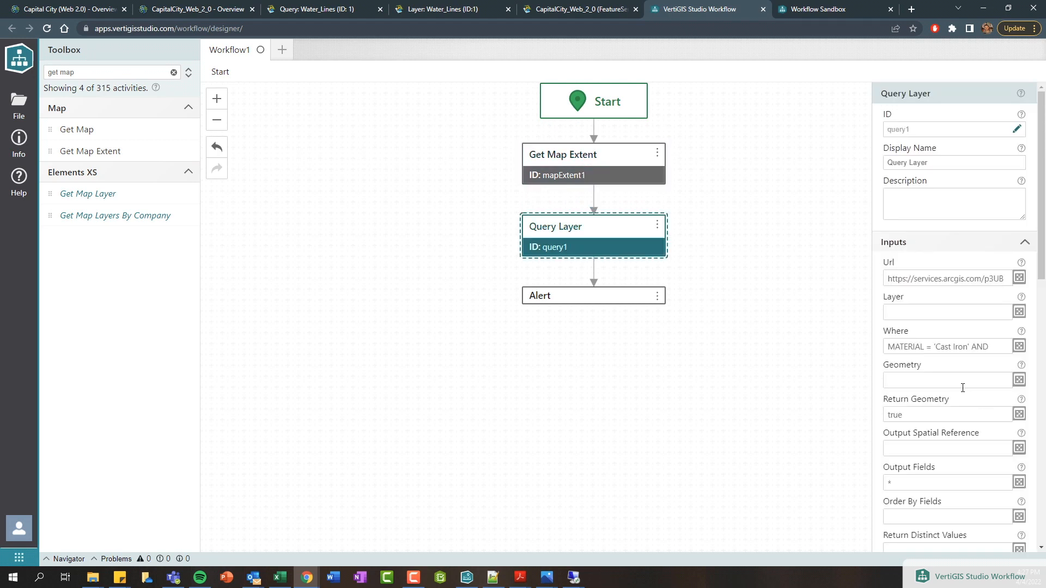
left_click(947, 380)
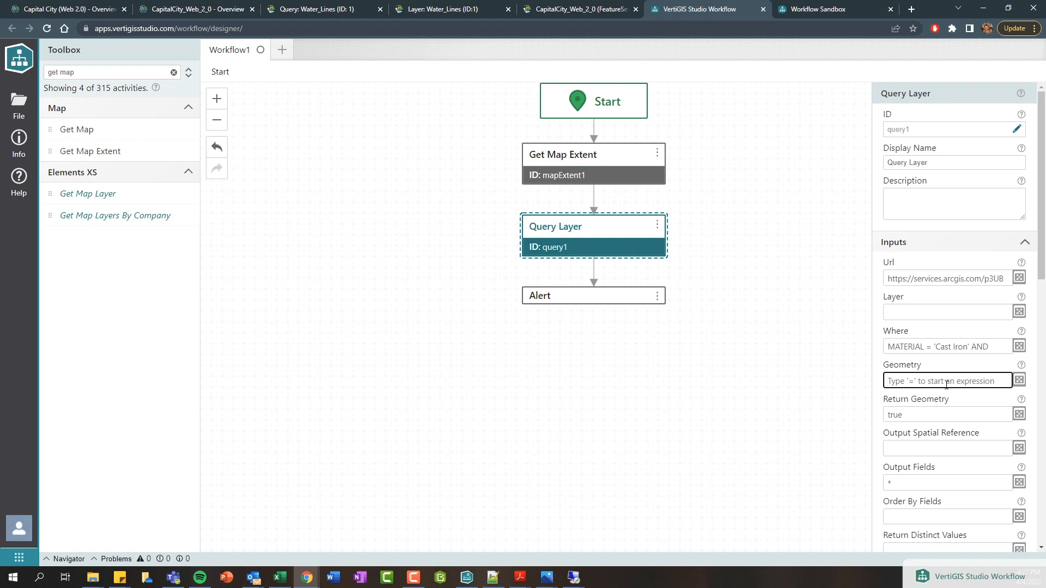
type("=$mapExtent1")
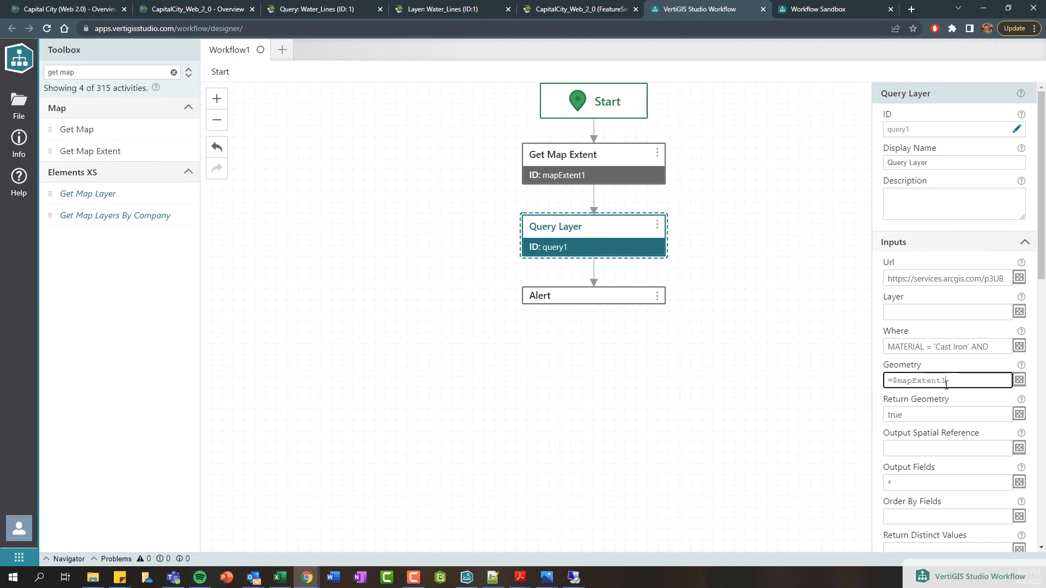
type(".")
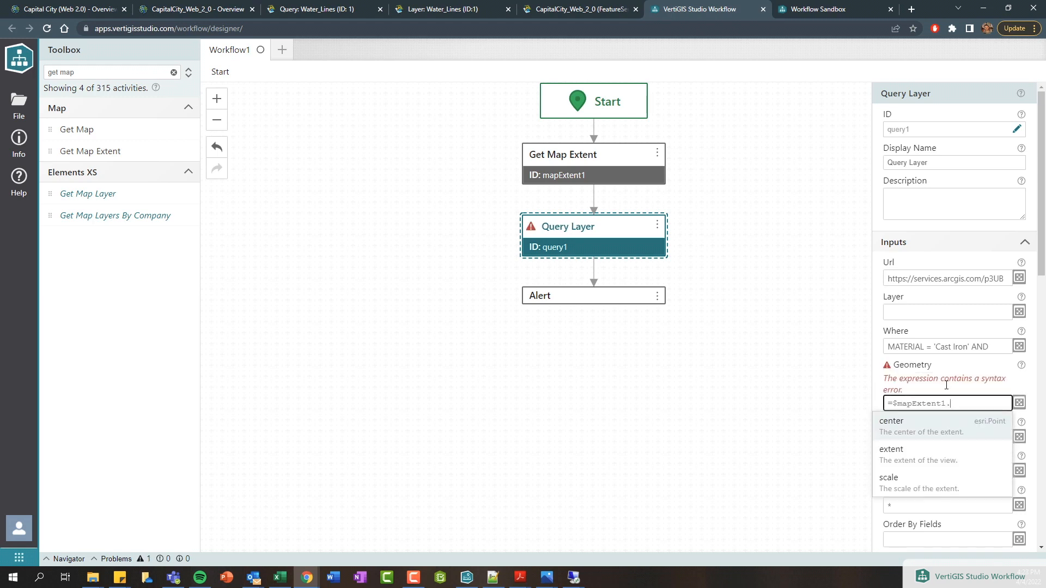
left_click(891, 449)
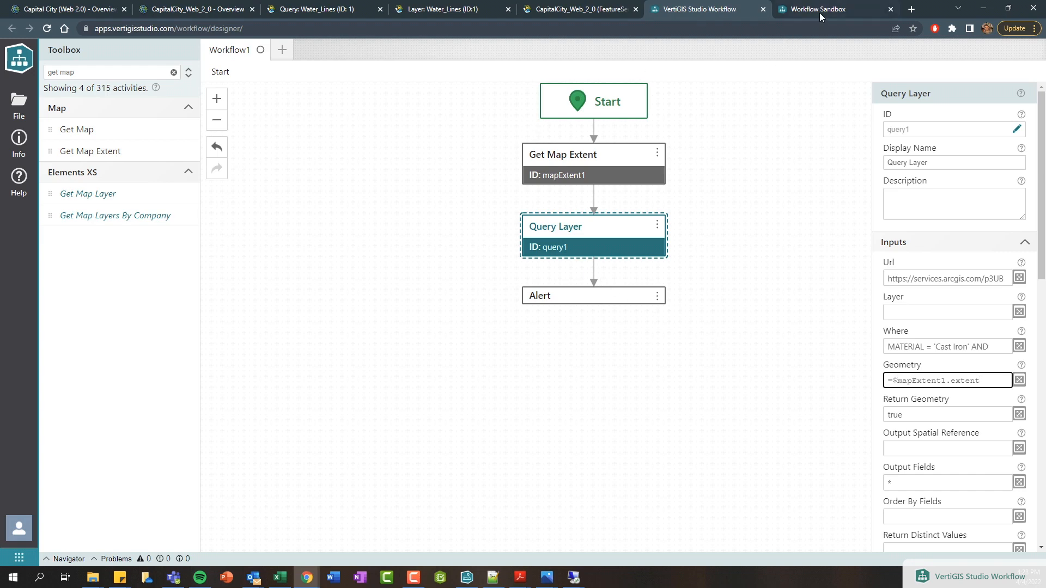
Step: Run the workflow in the sandbox, getting an alert of 7 features
left_click(833, 9)
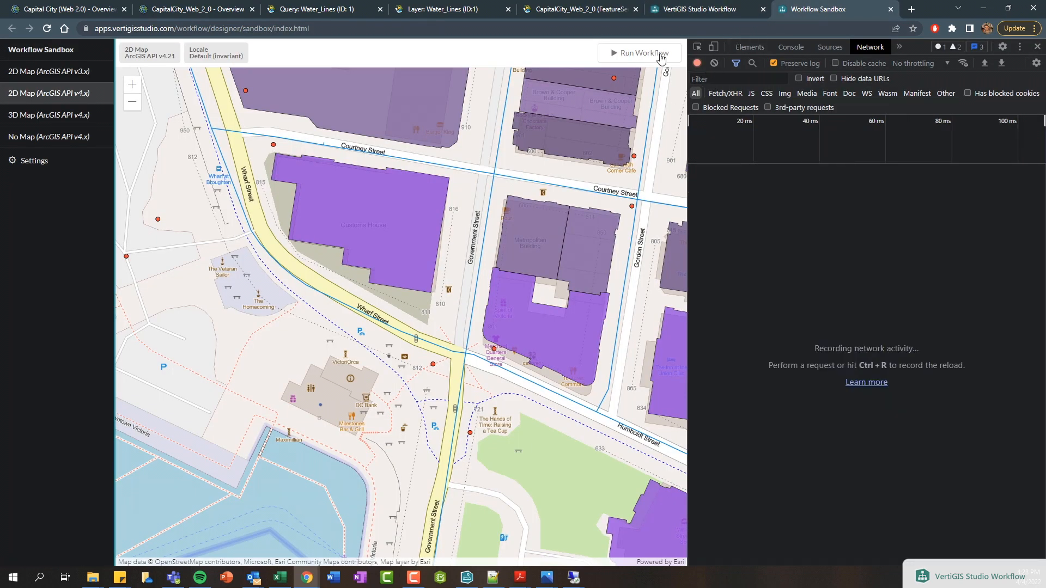
left_click(637, 53)
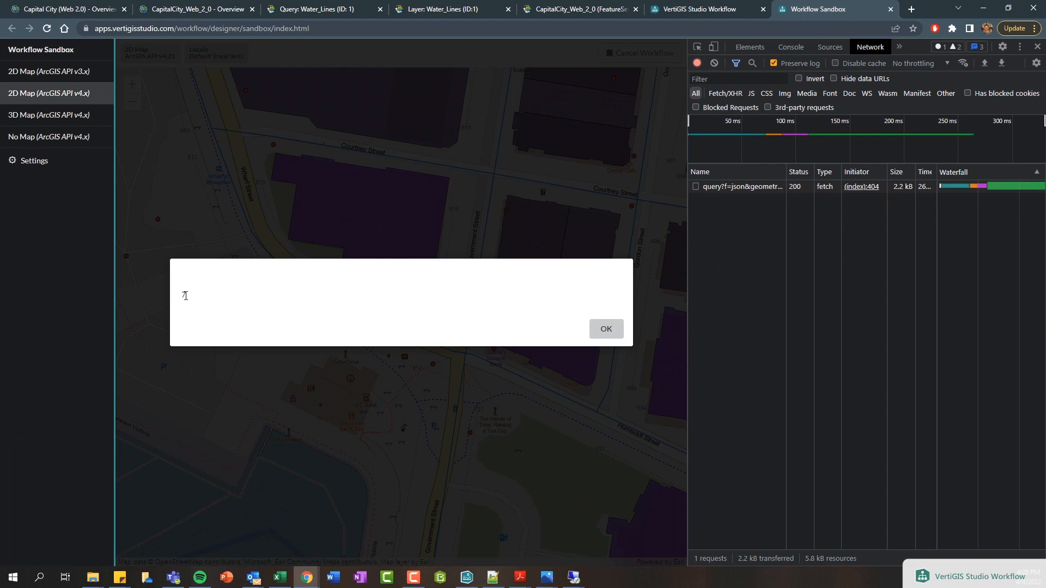
type("7")
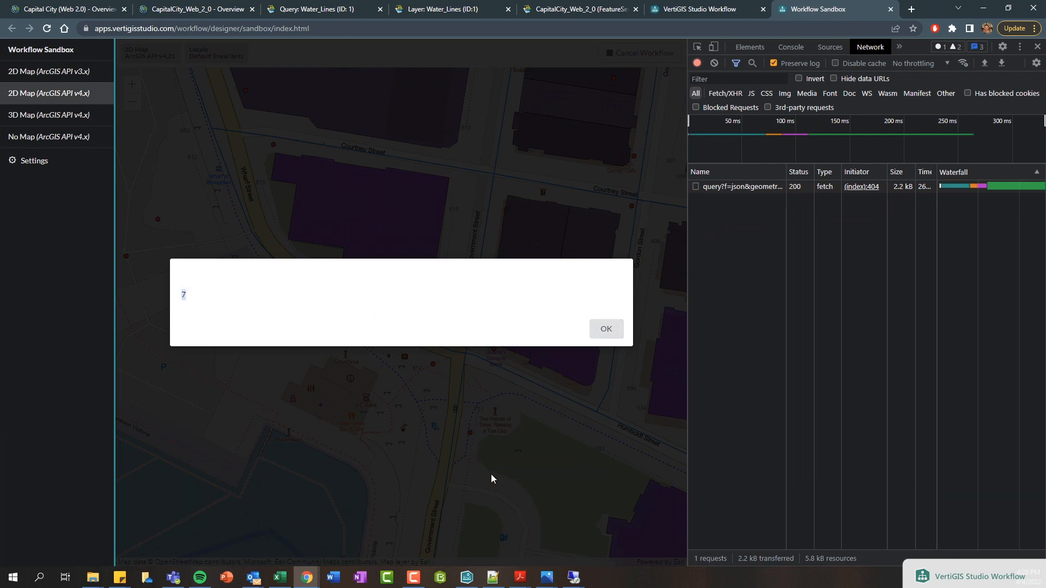
Step: Review the query's envelope geometry payload, dismiss the alert, and return to the designer
left_click(742, 187)
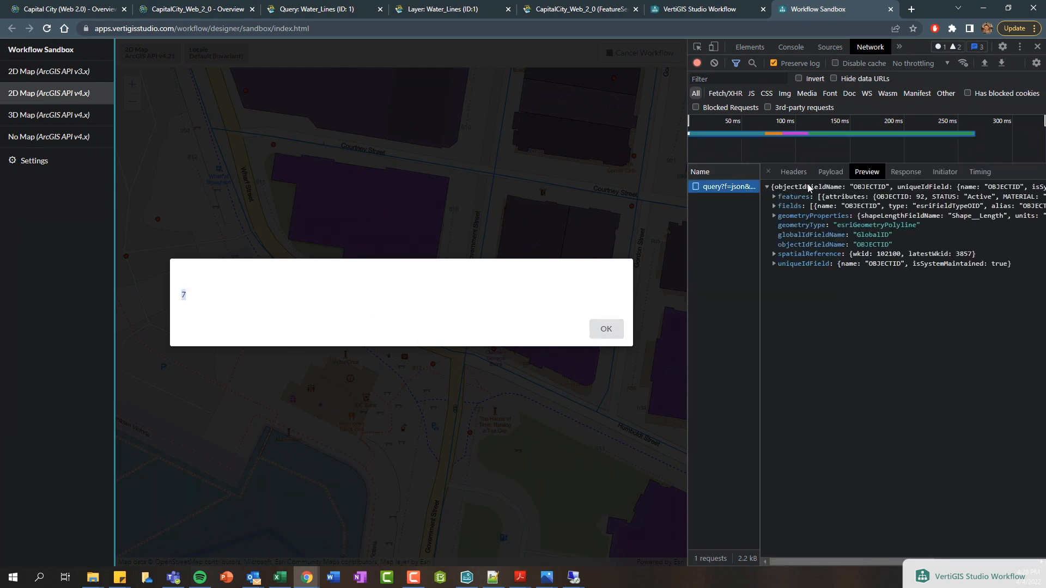
left_click(830, 171)
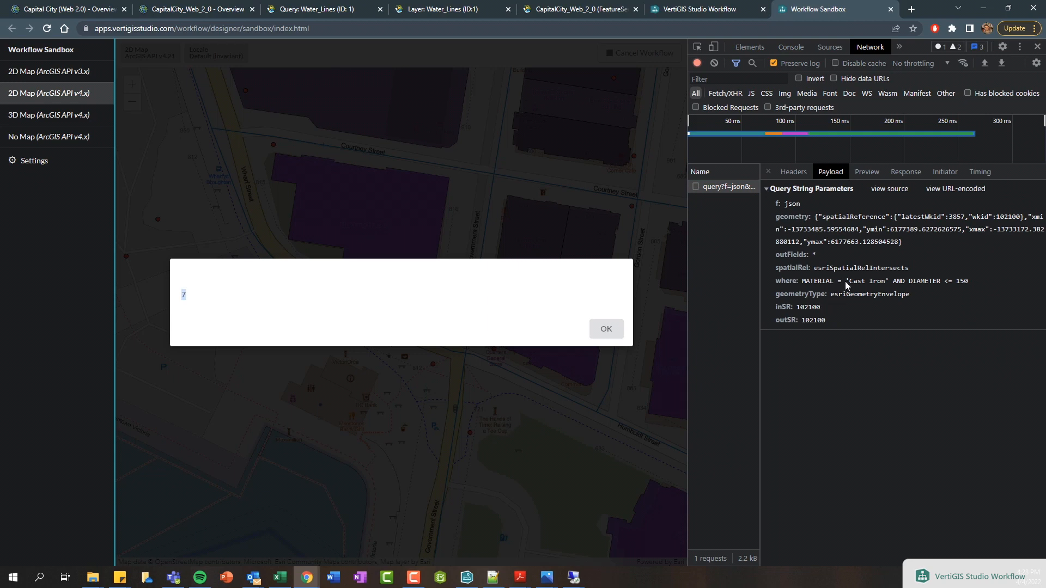
mouse_move(946, 286)
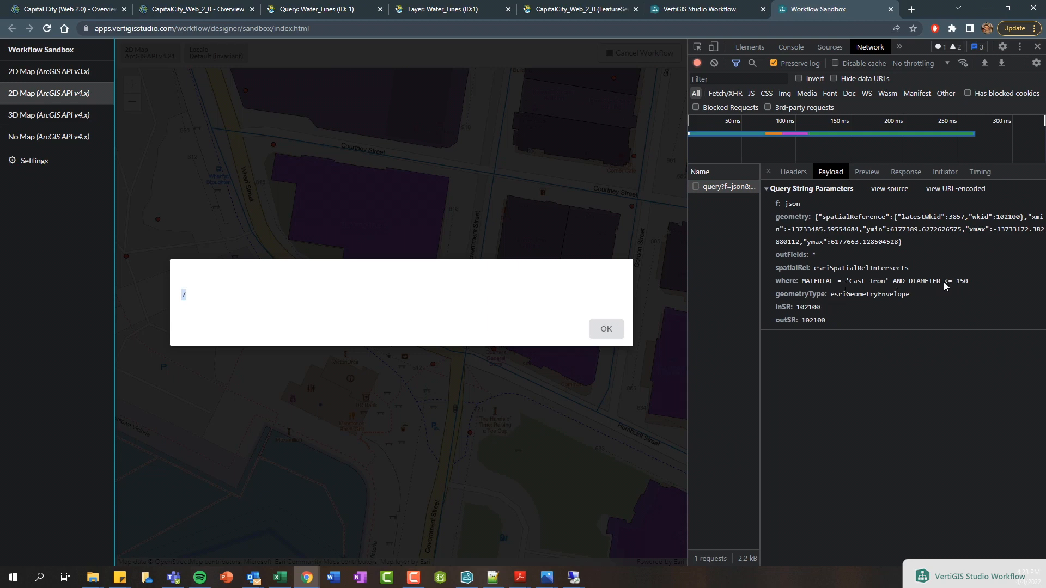
left_click(604, 328)
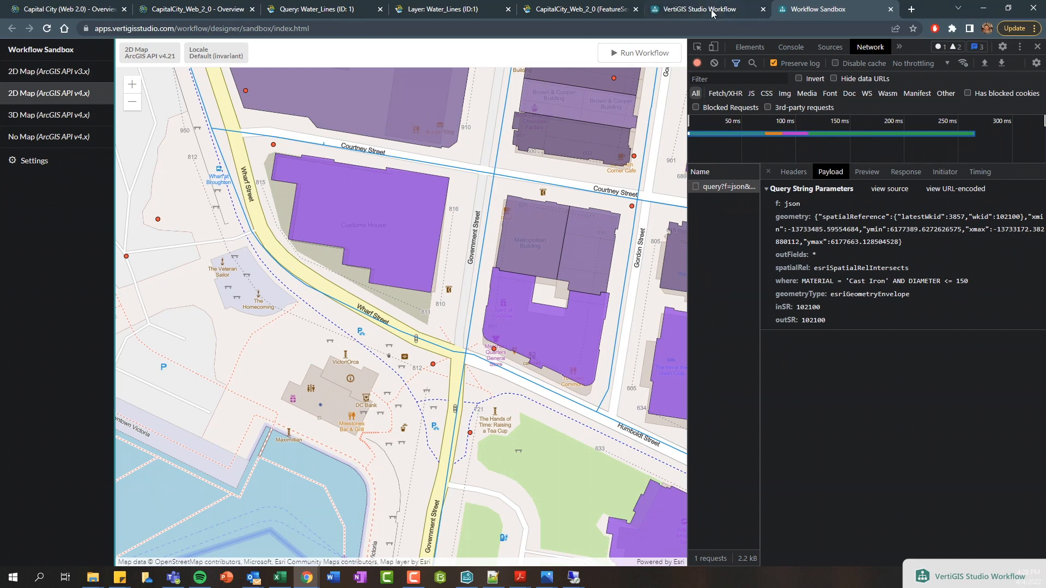
left_click(697, 9)
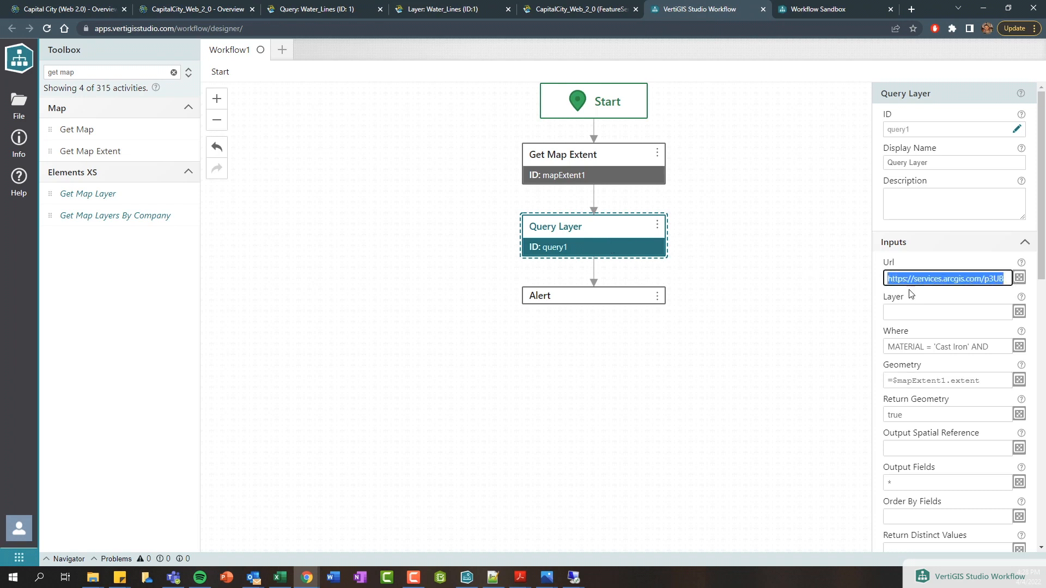
Step: Clear the Query Layer Url and add Get Layer with Layer Id 'Water Lines'
key("Delete")
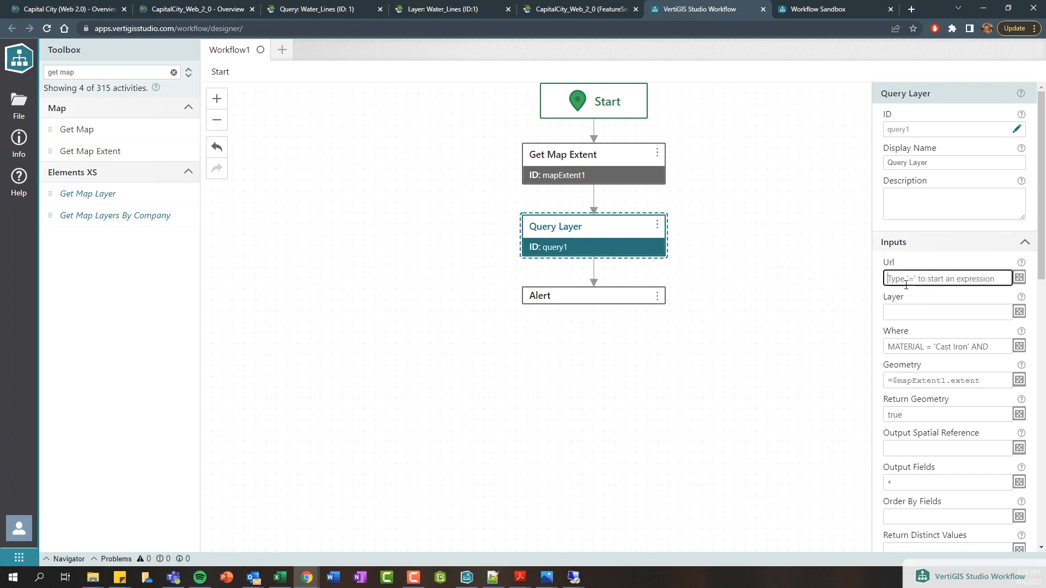
left_click(947, 312)
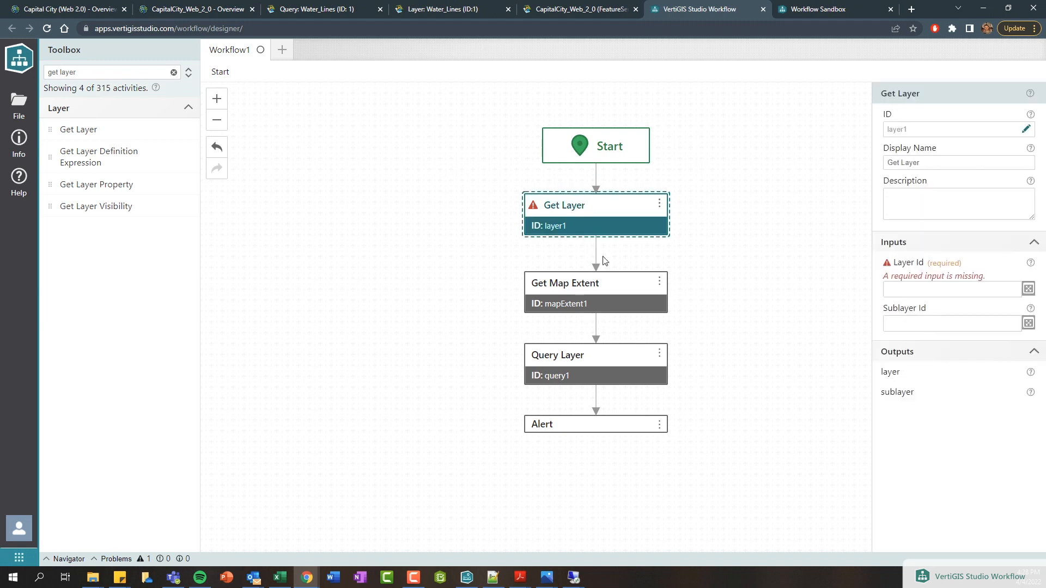
mouse_move(893, 267)
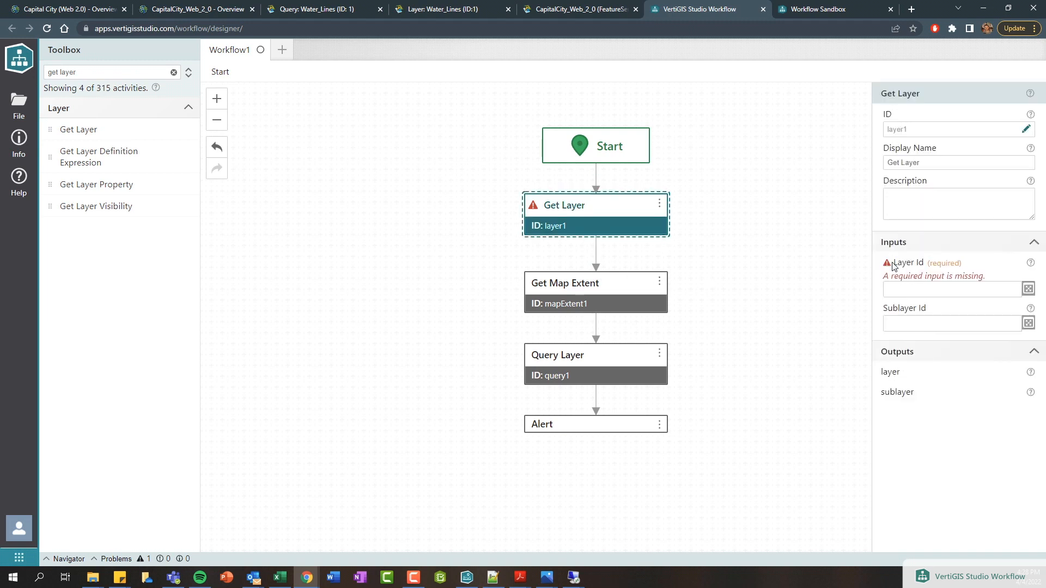
left_click(954, 289)
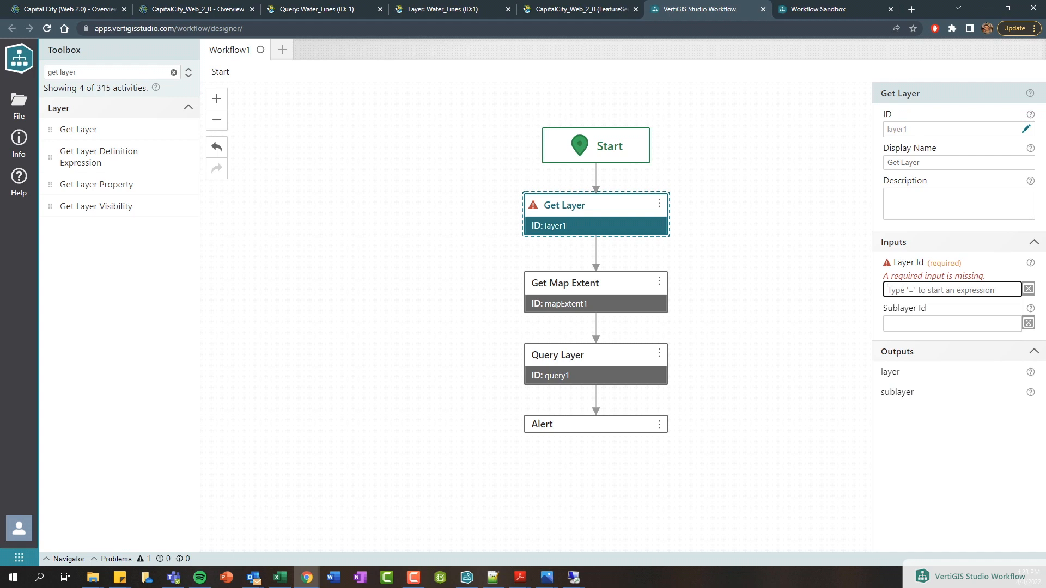
type("Water Lines")
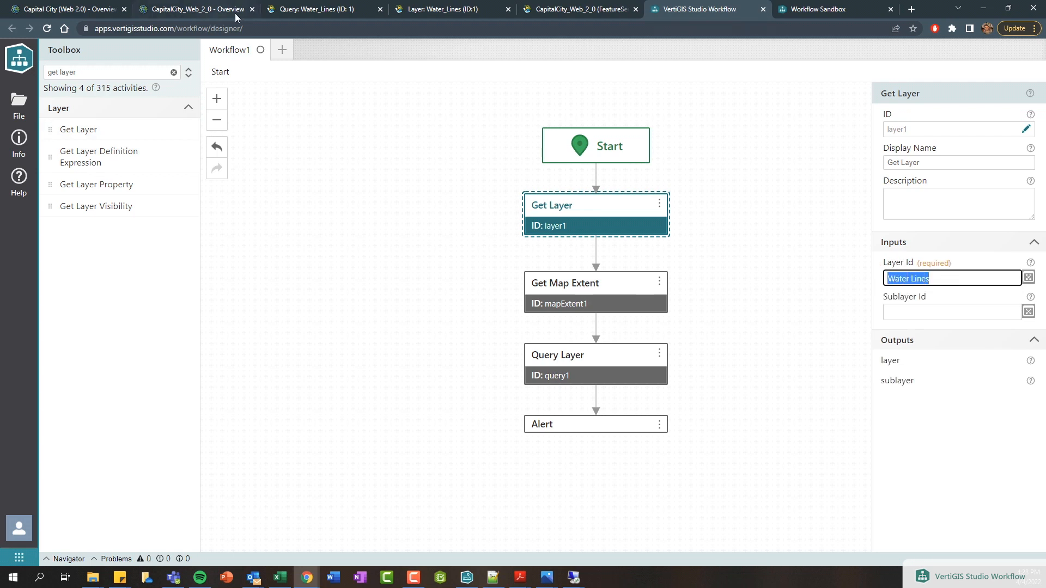
left_click(194, 9)
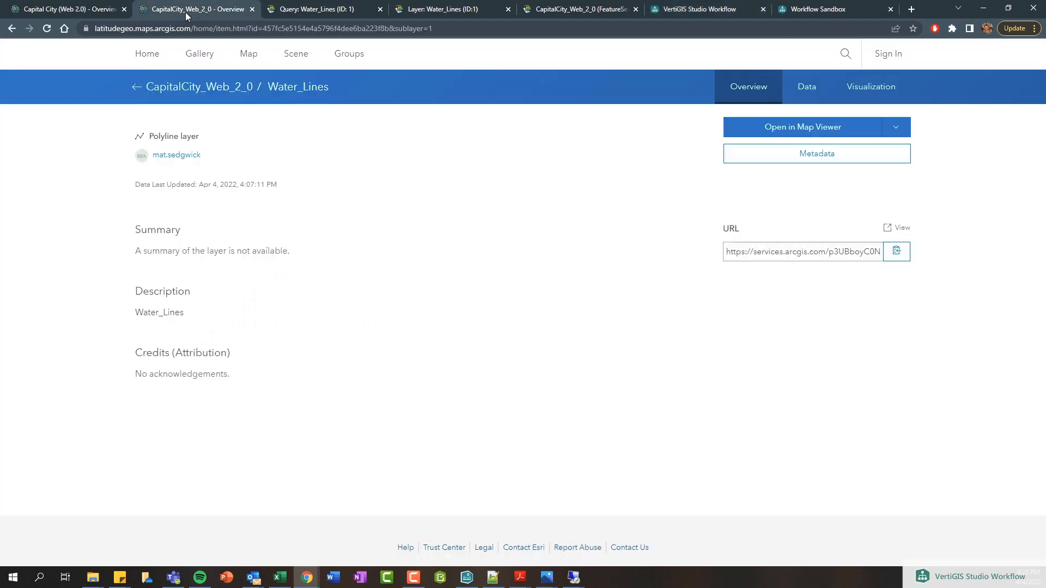
Step: Review the Water_Lines item Overview page in ArcGIS Online
left_click(137, 87)
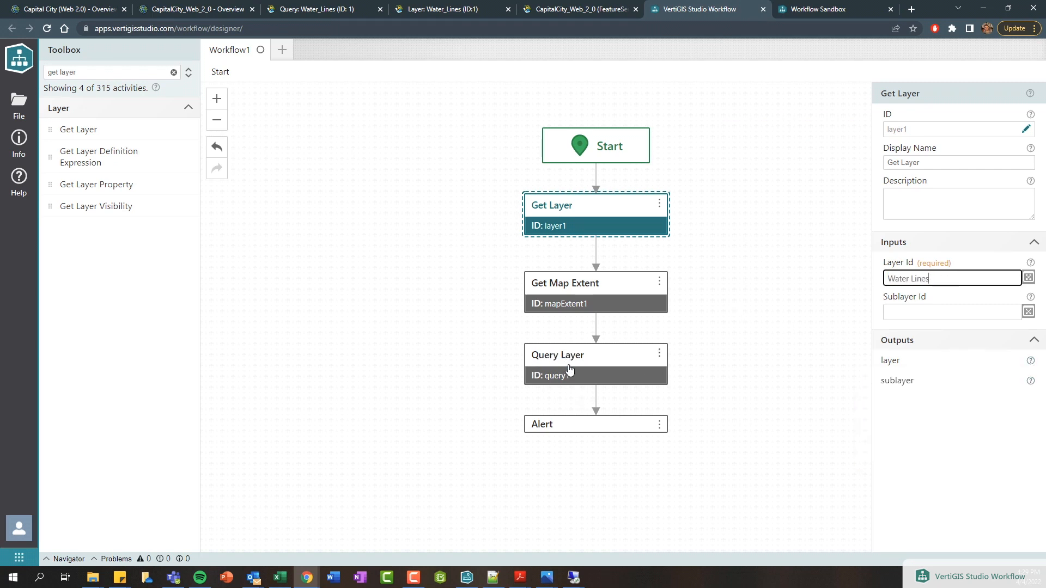
Step: Set the Query Layer's Layer input to =$layer1.layer via autocomplete
left_click(568, 355)
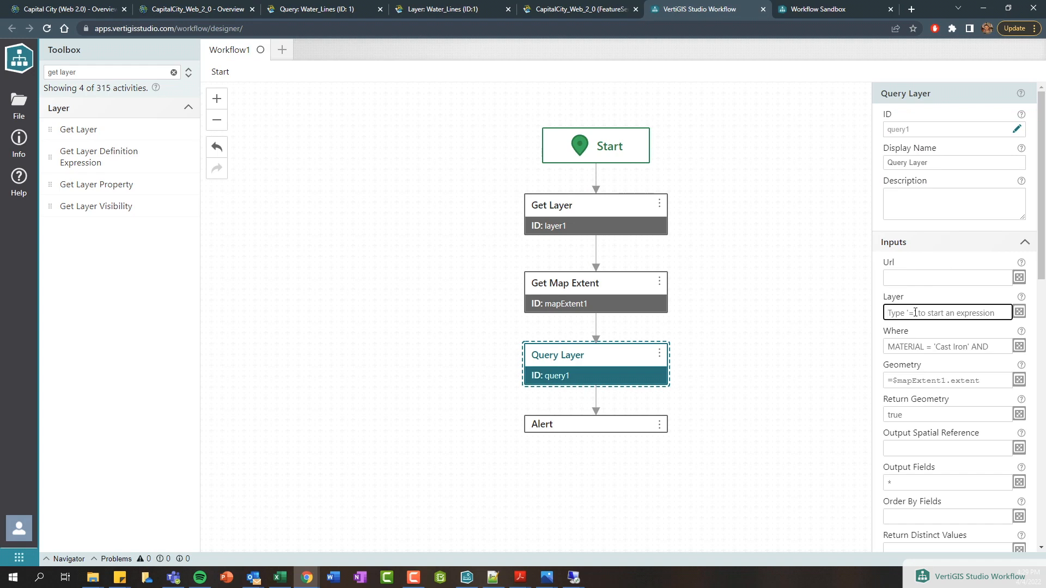
type("=la")
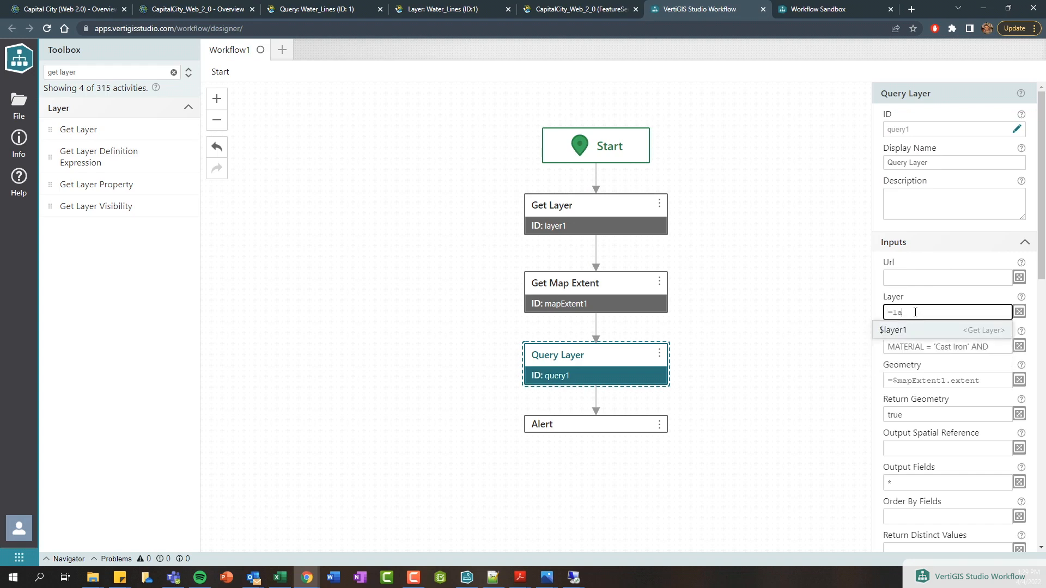
left_click(892, 330)
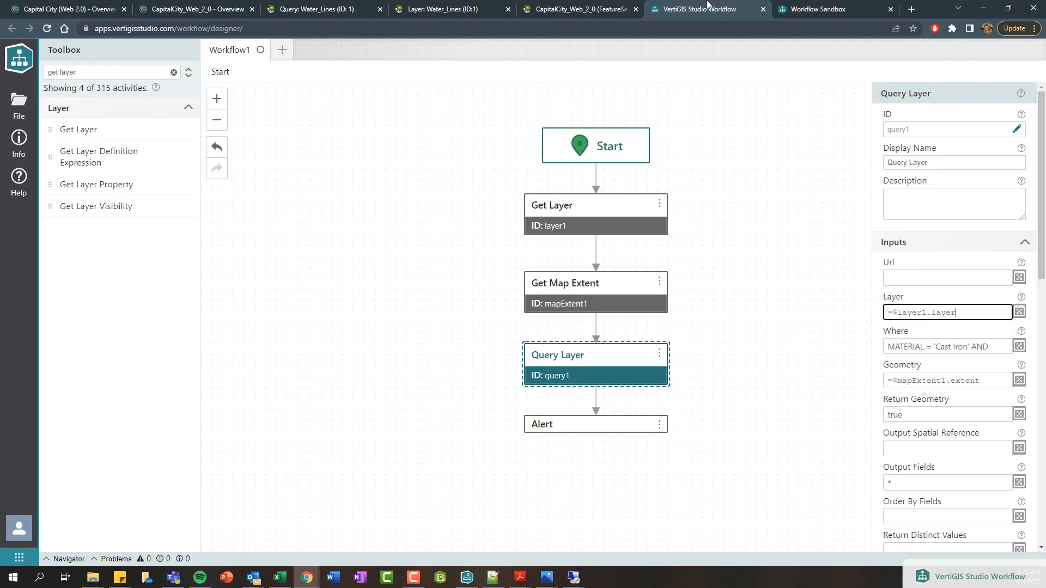
left_click(818, 9)
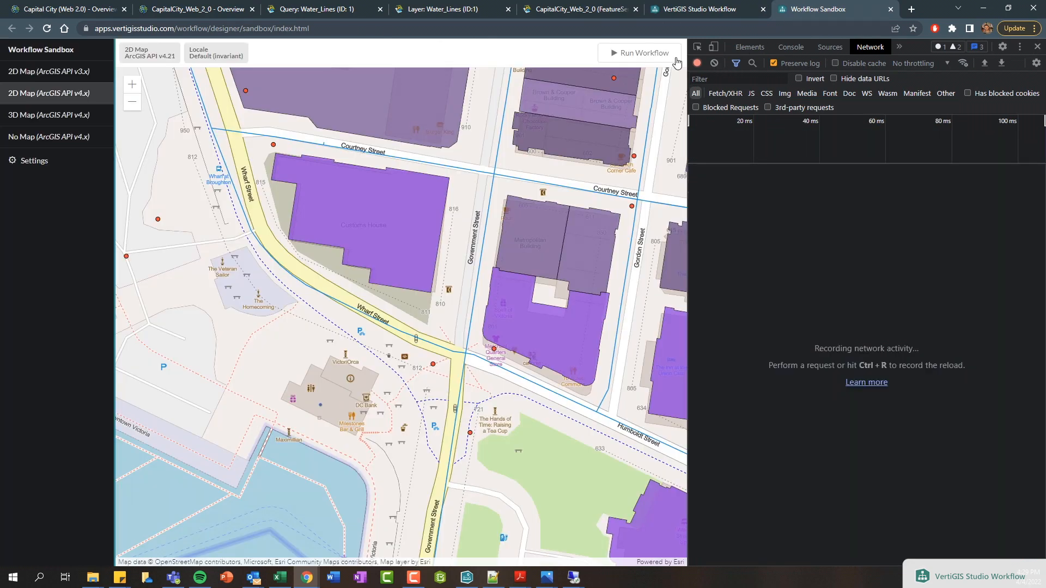
Step: Rerun the Get Layer-based workflow, dismiss the 7-feature alert, and inspect the query payload
left_click(639, 53)
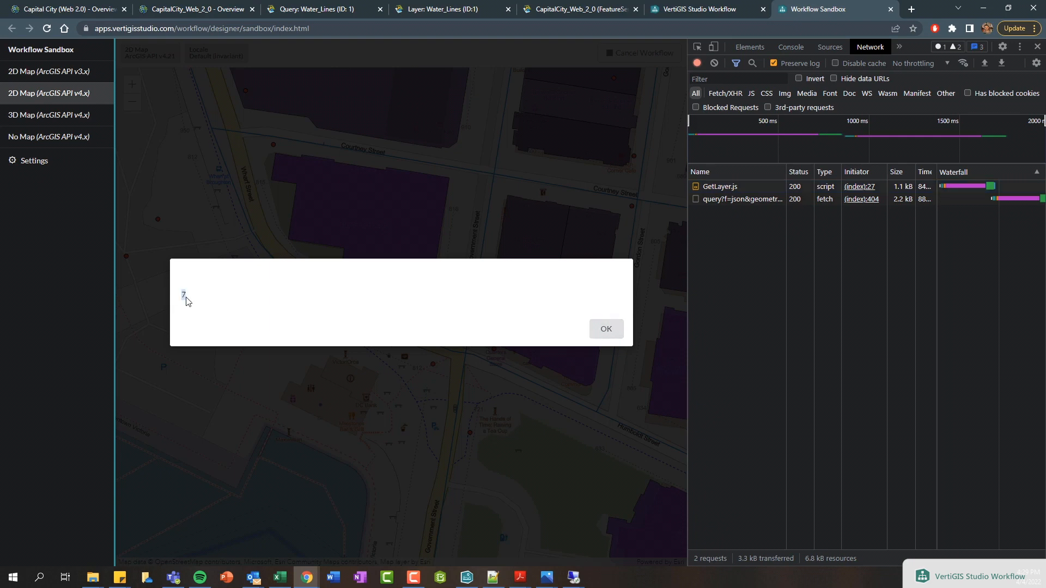
left_click(604, 328)
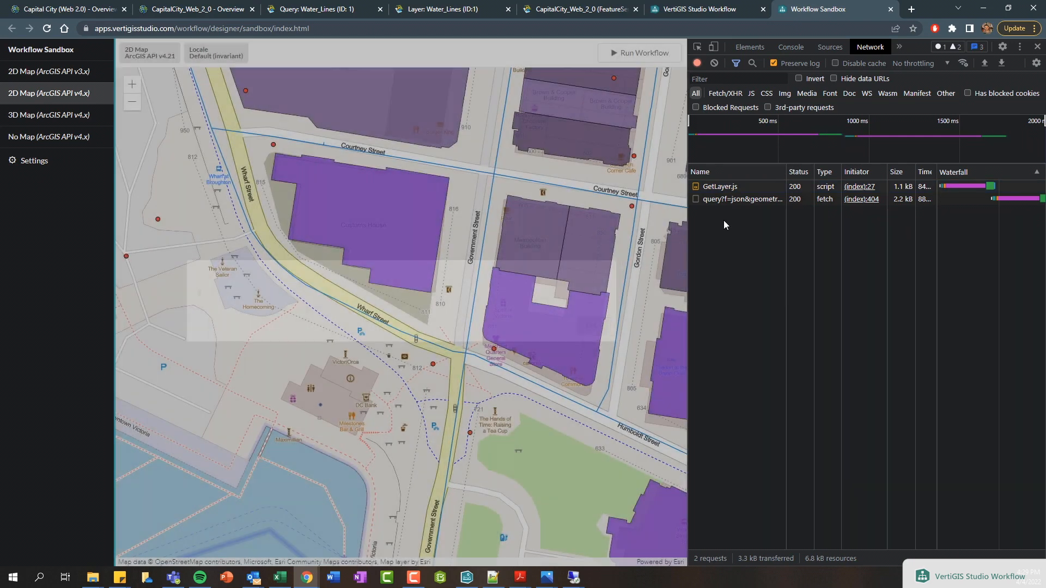
left_click(740, 198)
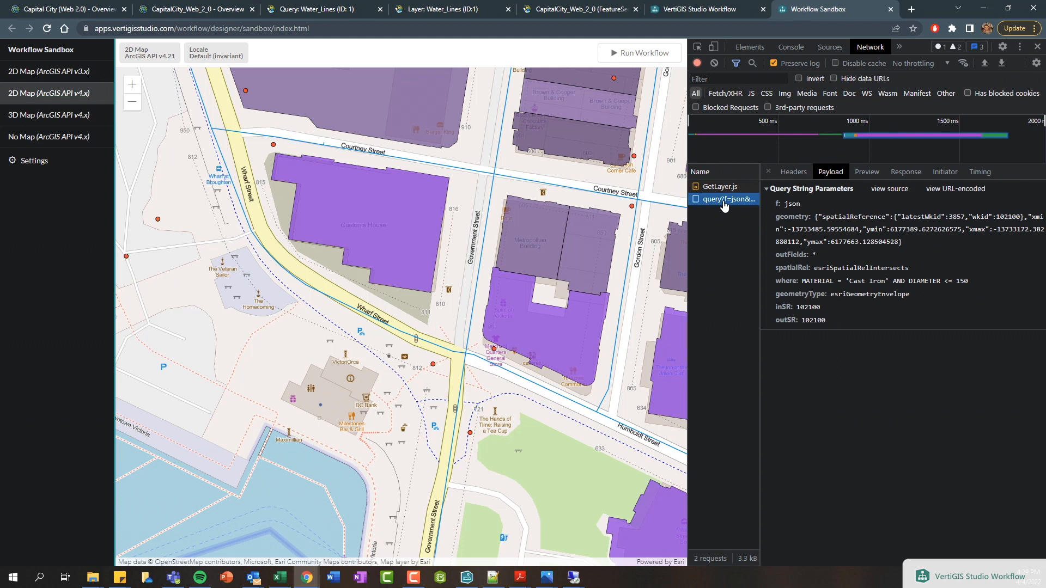
mouse_move(838, 300)
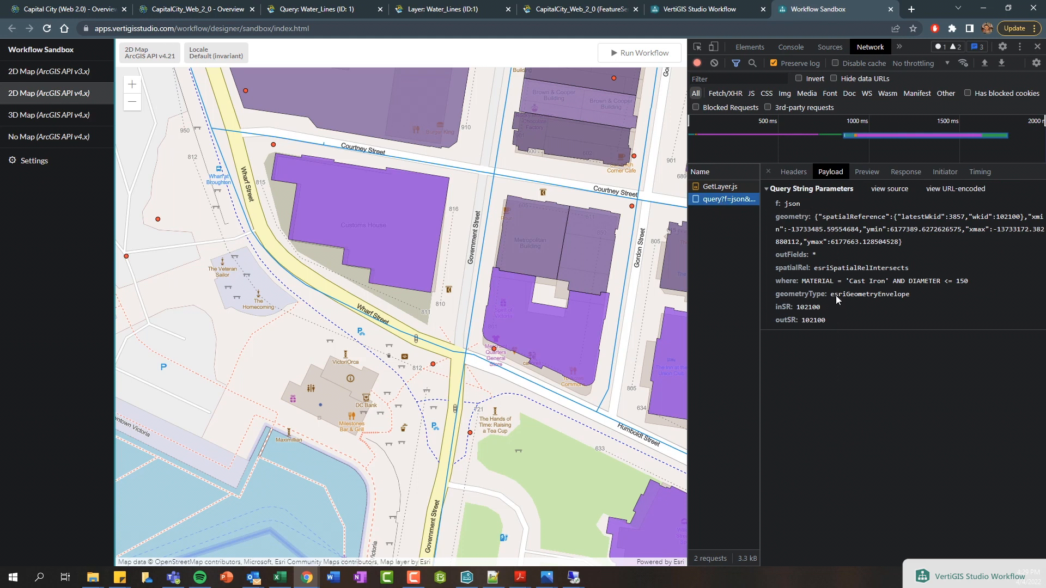
mouse_move(836, 297)
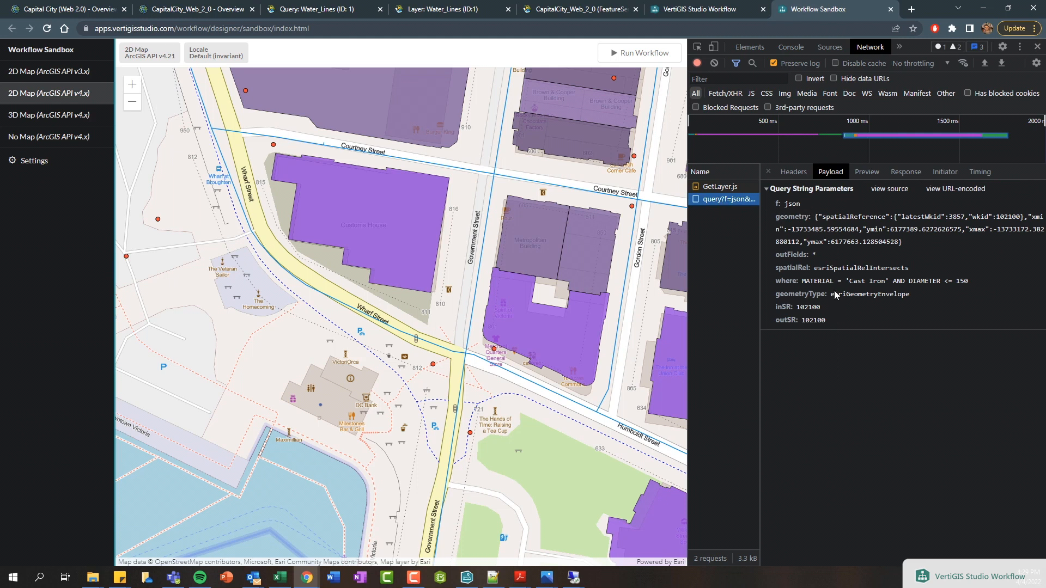